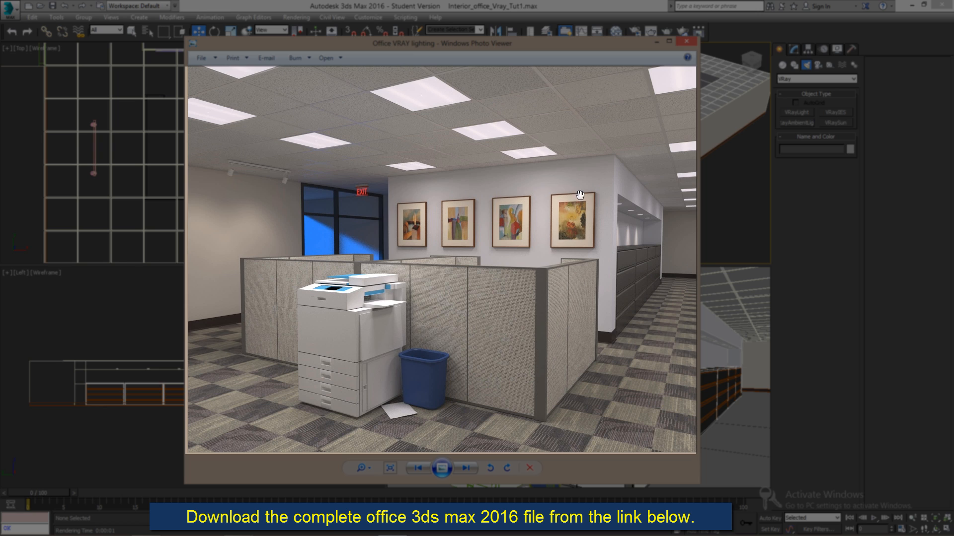
pyautogui.moveTo(512, 134)
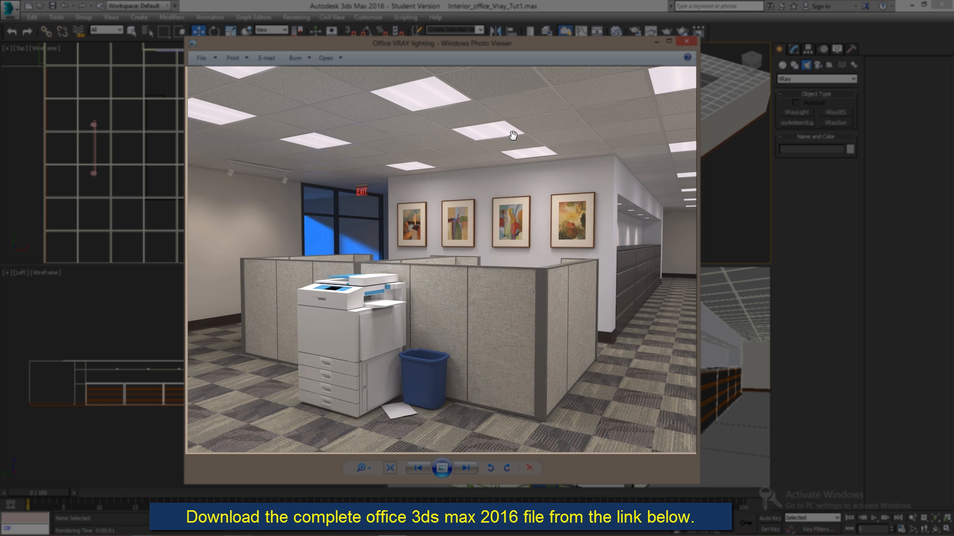
pyautogui.moveTo(513, 381)
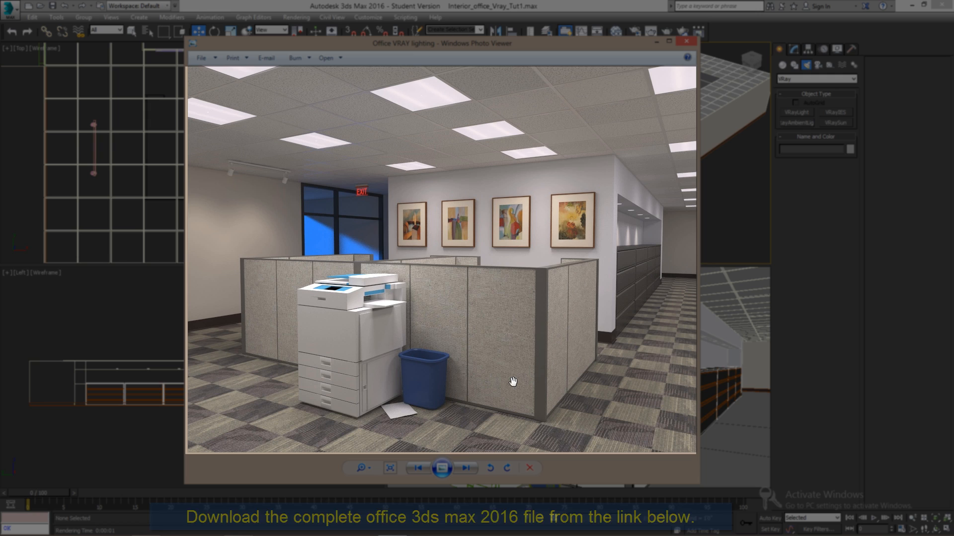
pyautogui.moveTo(584, 300)
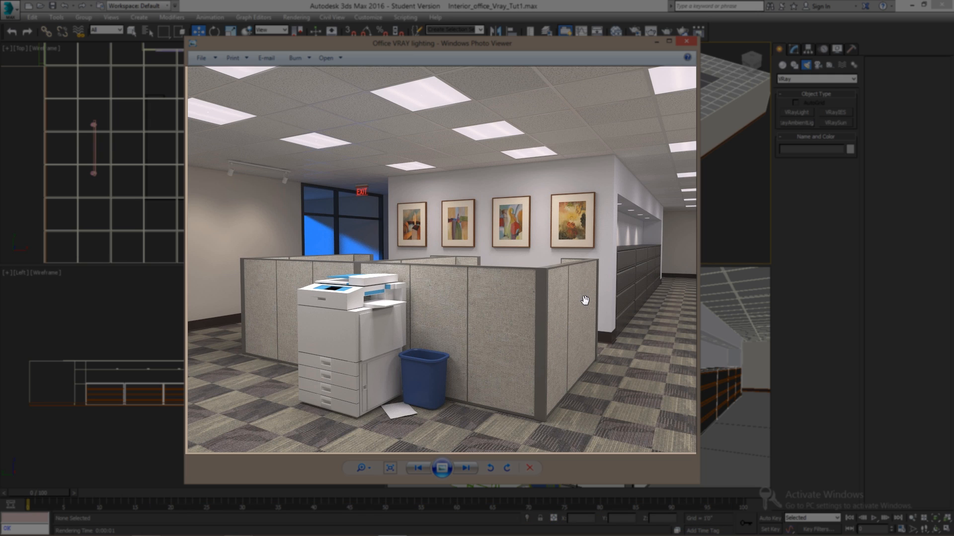
pyautogui.moveTo(265, 236)
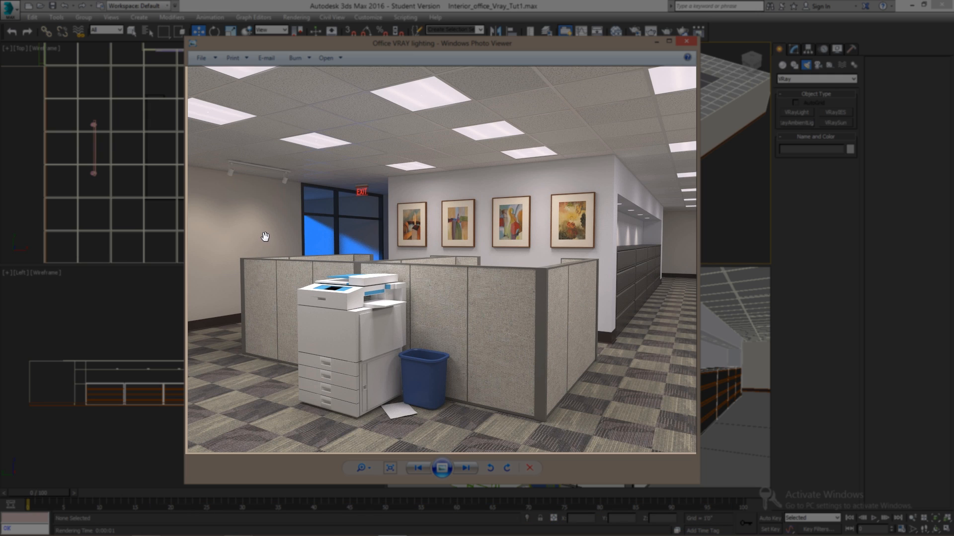
pyautogui.moveTo(312, 391)
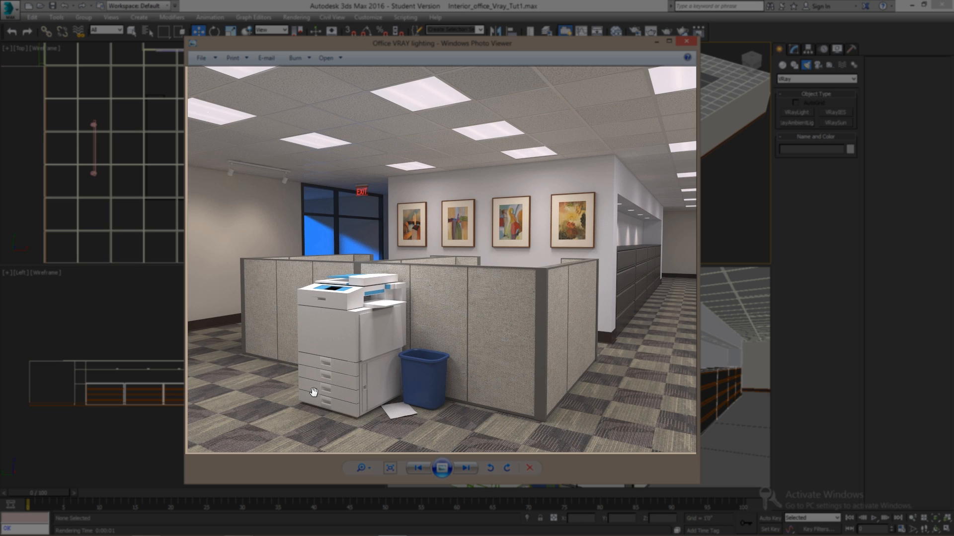
pyautogui.moveTo(368, 215)
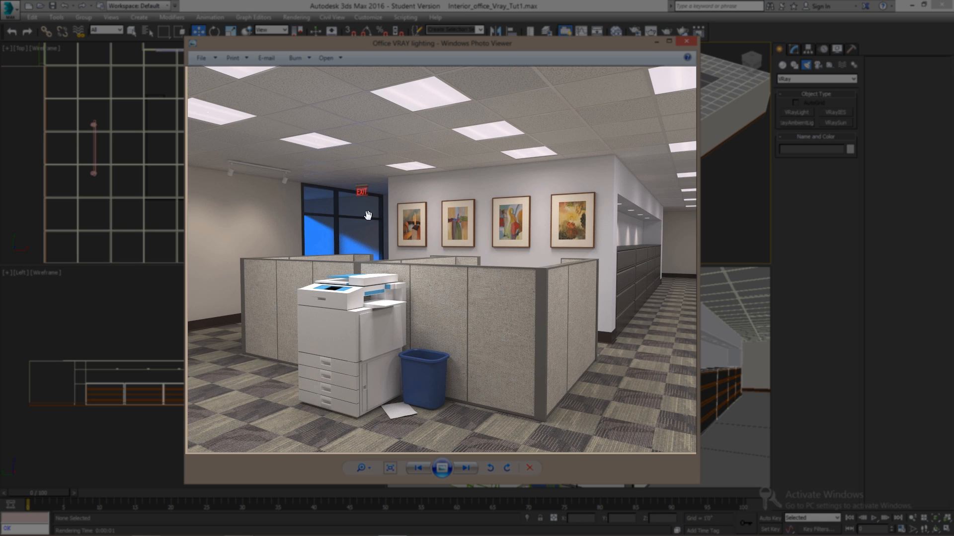
pyautogui.moveTo(477, 143)
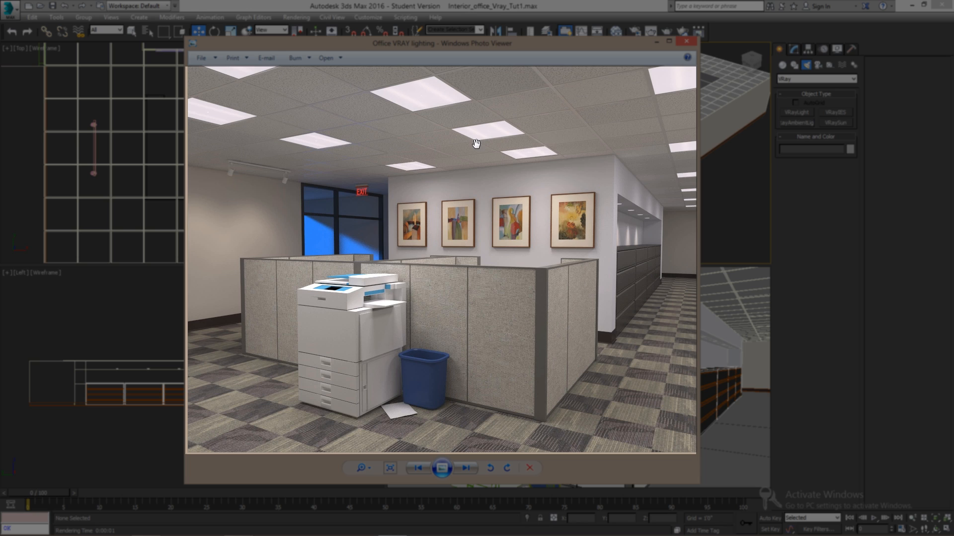
pyautogui.moveTo(246, 189)
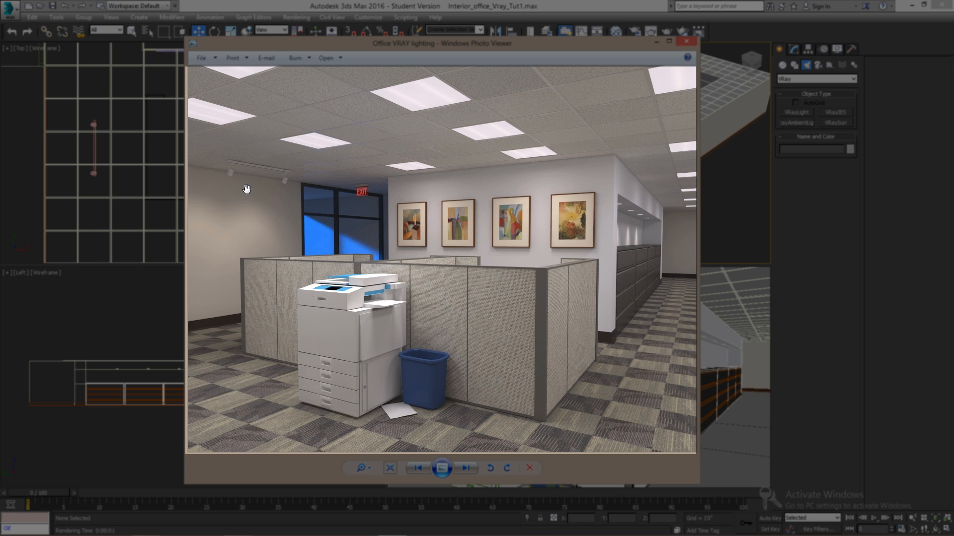
pyautogui.moveTo(370, 212)
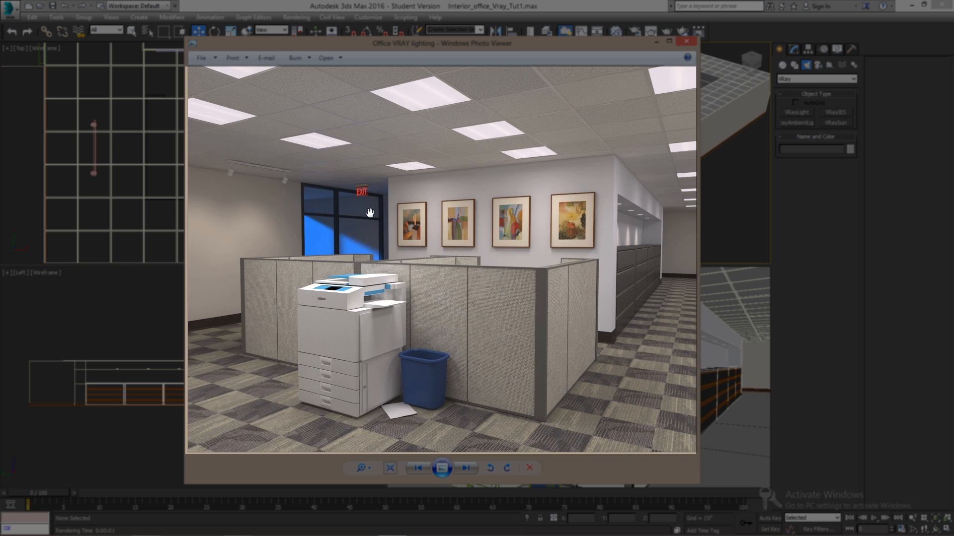
pyautogui.moveTo(298, 229)
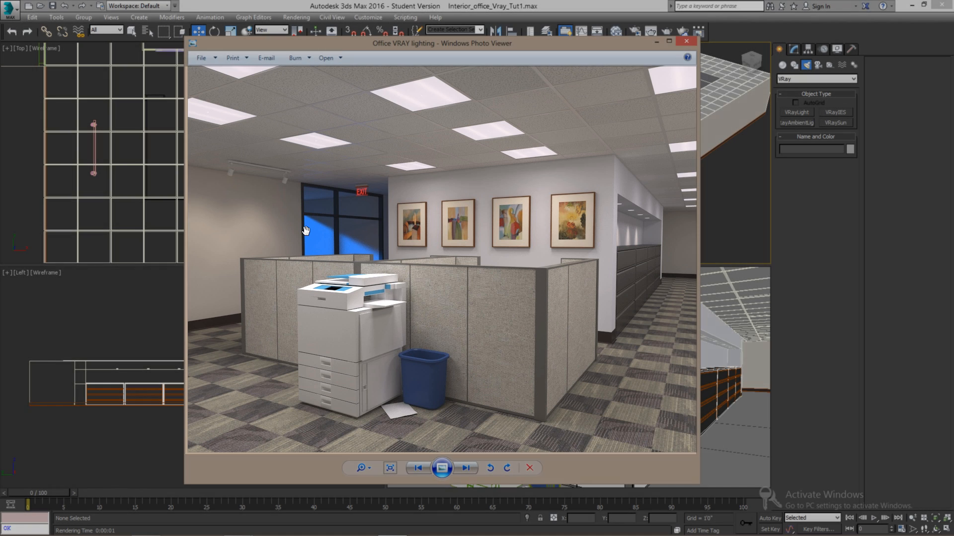
# - Close the render preview and confirm V-Ray Adv 3.20.03 as the production renderer in Render Setup
pyautogui.click(687, 41)
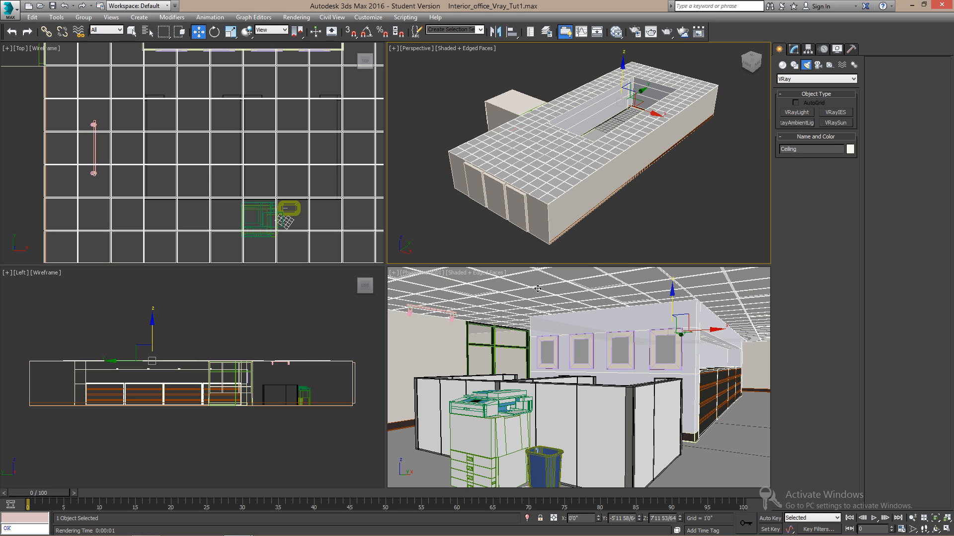
pyautogui.click(634, 32)
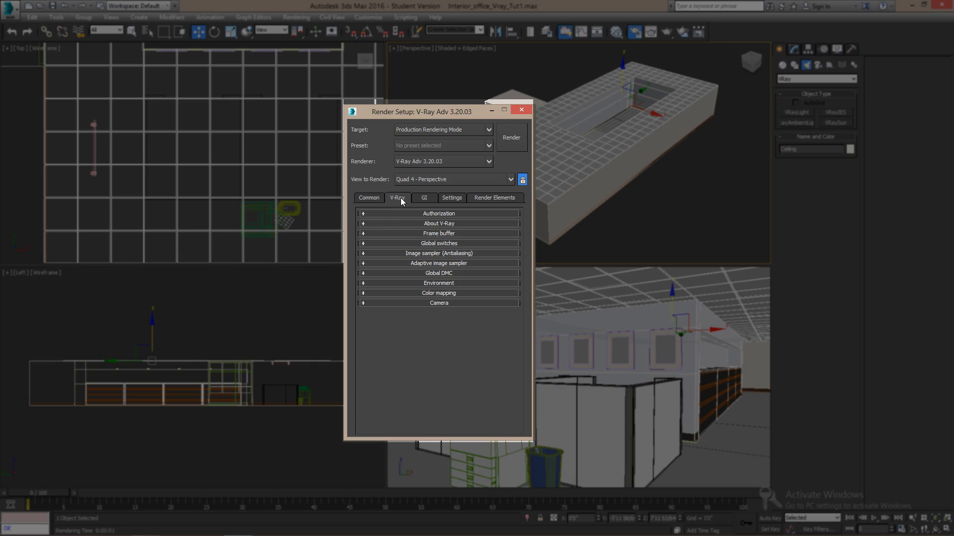
pyautogui.click(520, 109)
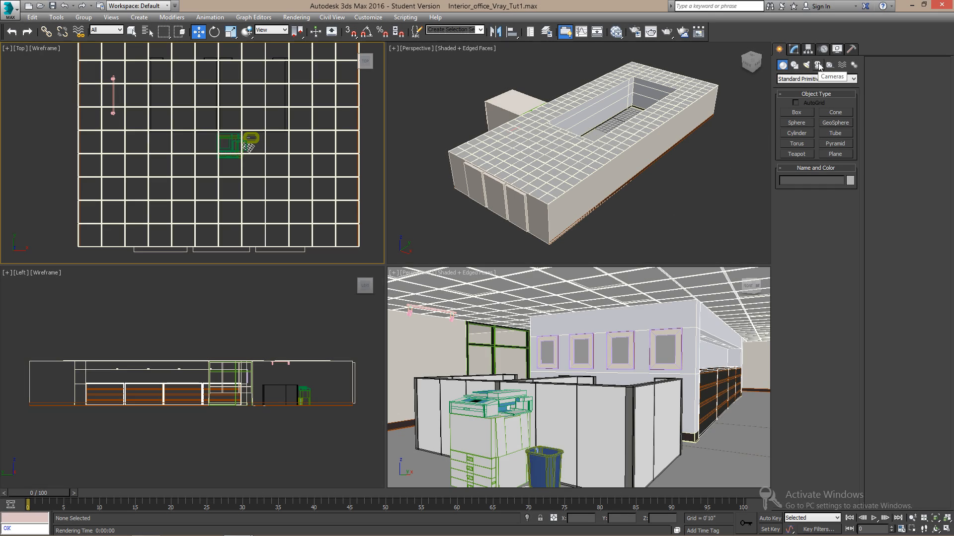
# - Place a Physical camera with target in the Top view, aimed diagonally across the office
pyautogui.click(818, 66)
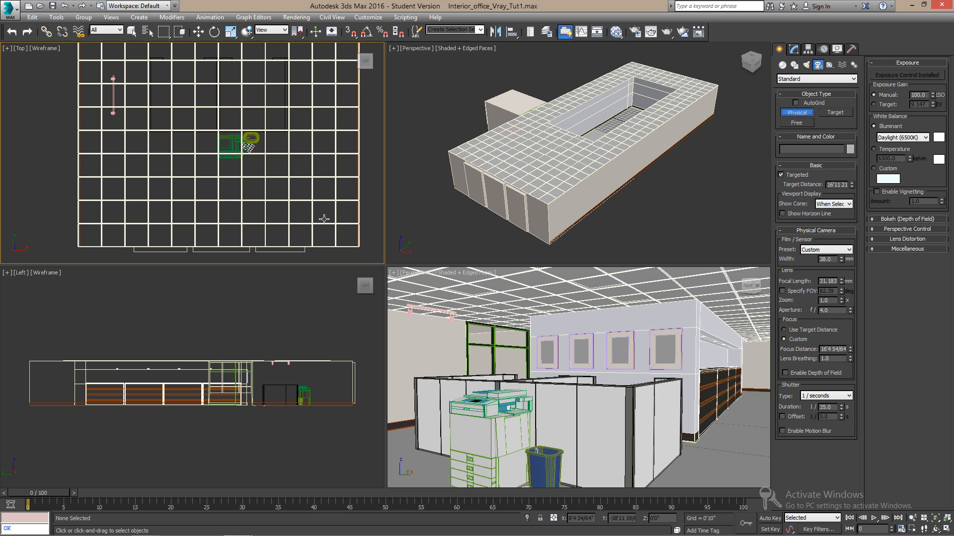
pyautogui.moveTo(349, 251)
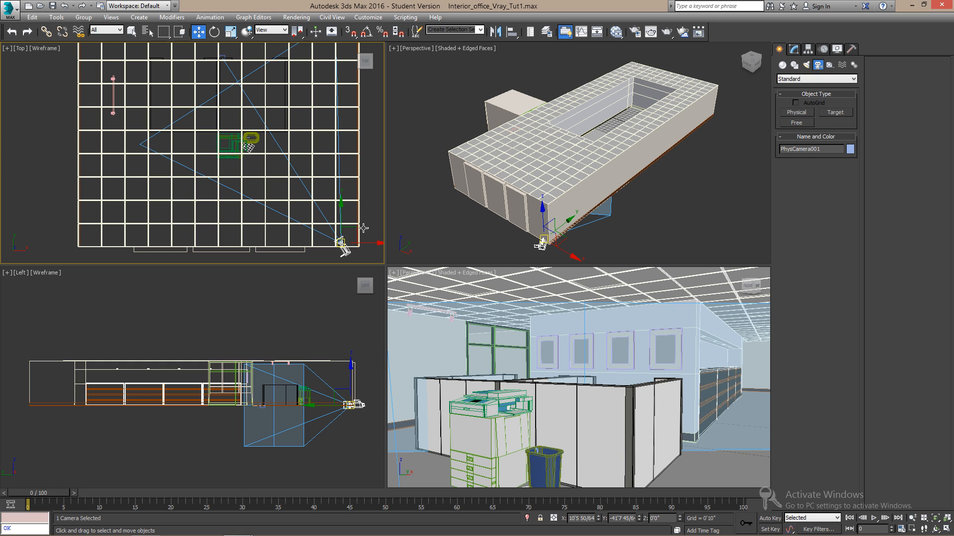
pyautogui.click(418, 272)
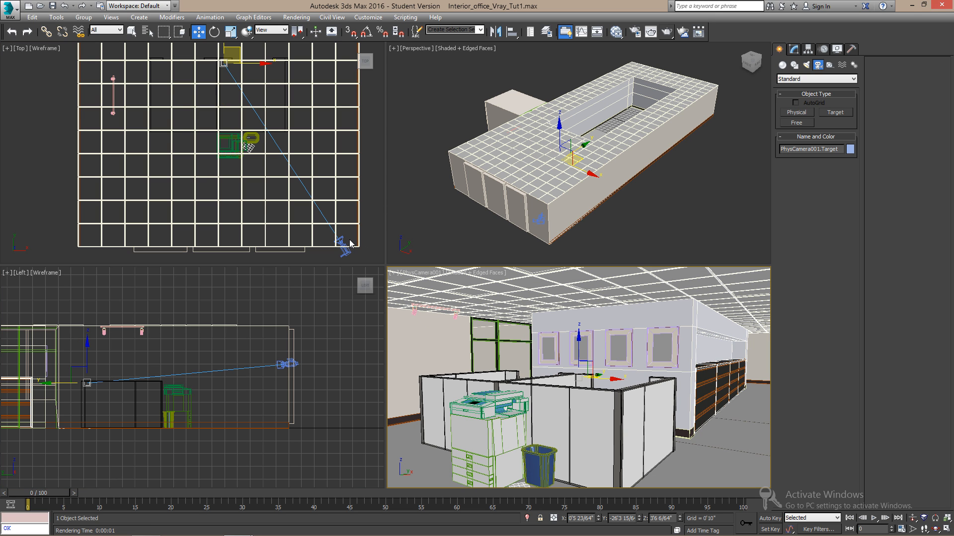
# - Check PhysCamera001 uses 38 mm film width, f/4.0 aperture and a 1/35-second shutter
pyautogui.click(794, 49)
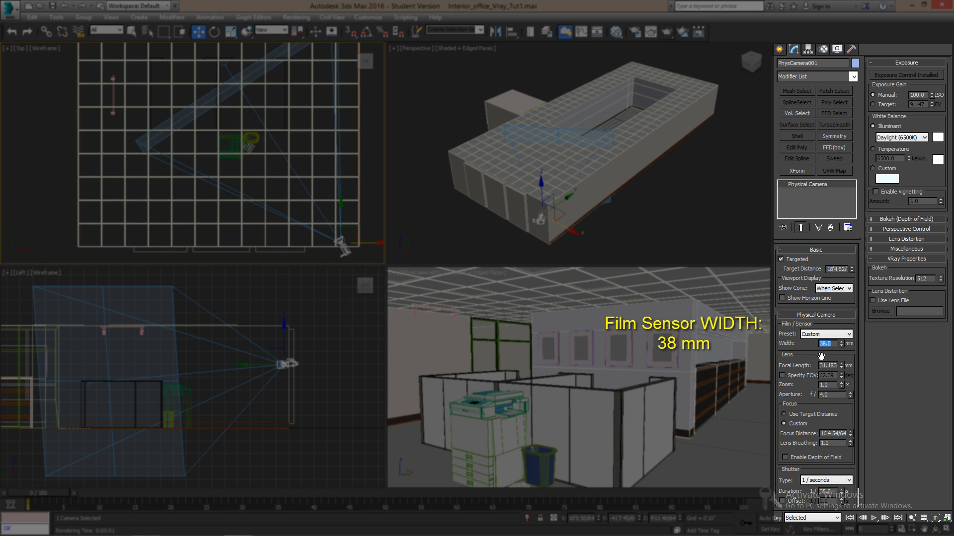
pyautogui.click(827, 365)
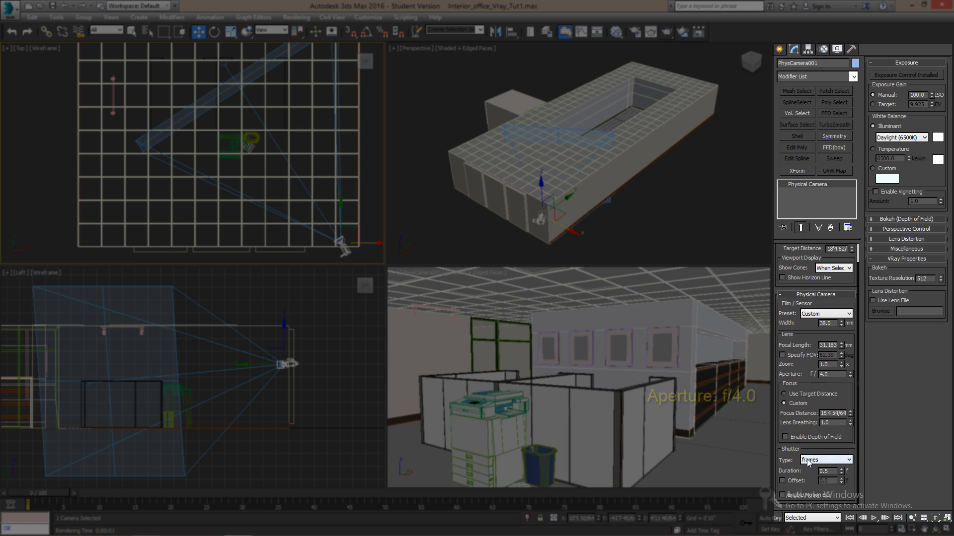
pyautogui.click(824, 459)
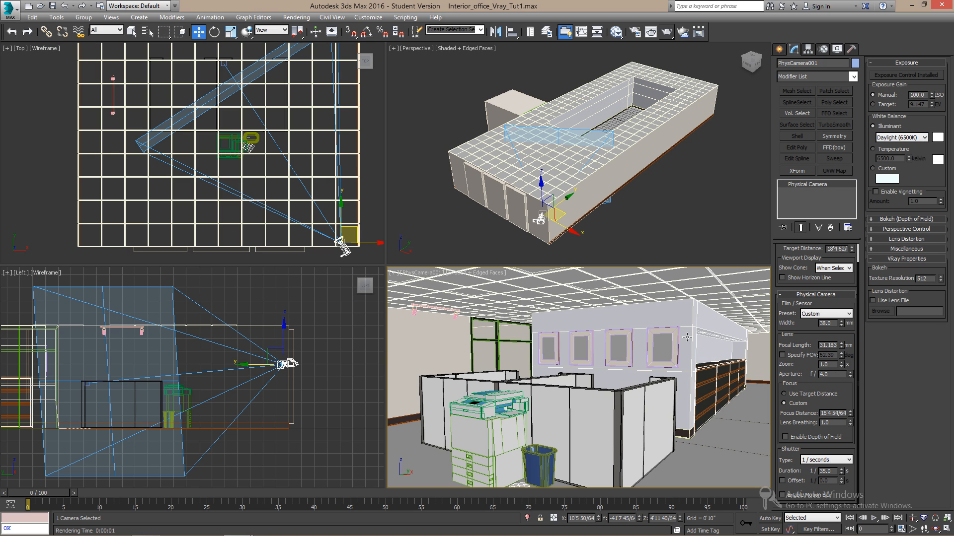
# - Run a test V-Ray render from the PhysCamera001 view and dismiss the frame buffer
pyautogui.click(635, 32)
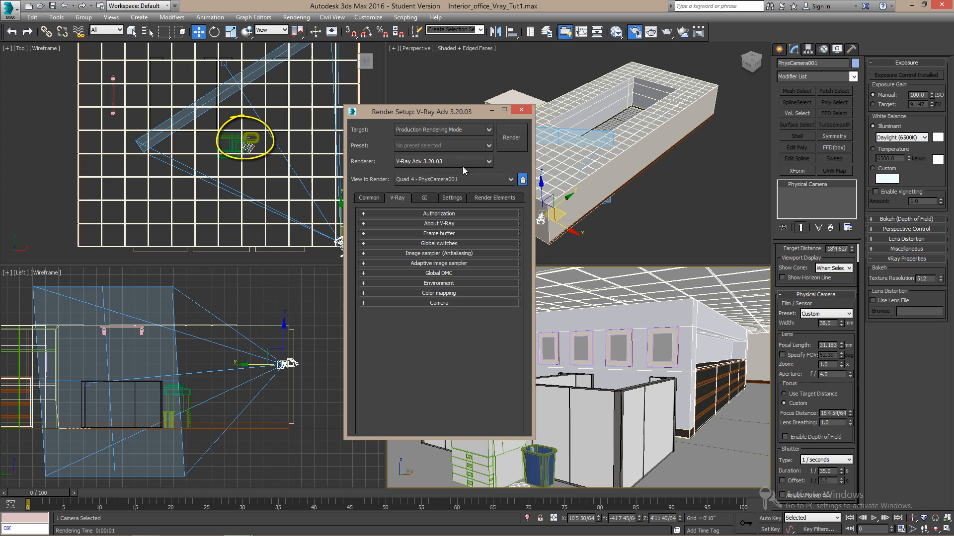
pyautogui.moveTo(438, 110); pyautogui.dragTo(158, 68)
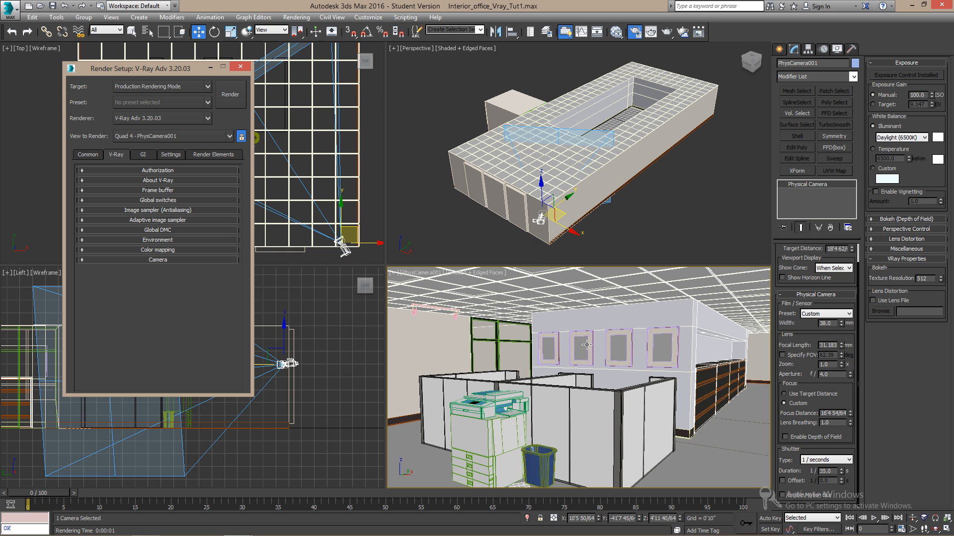
pyautogui.click(229, 94)
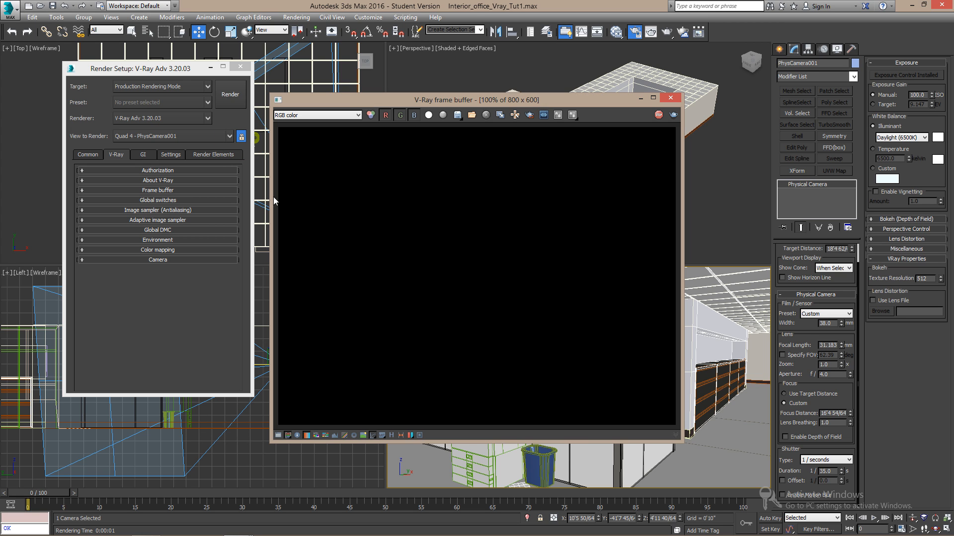
pyautogui.click(670, 99)
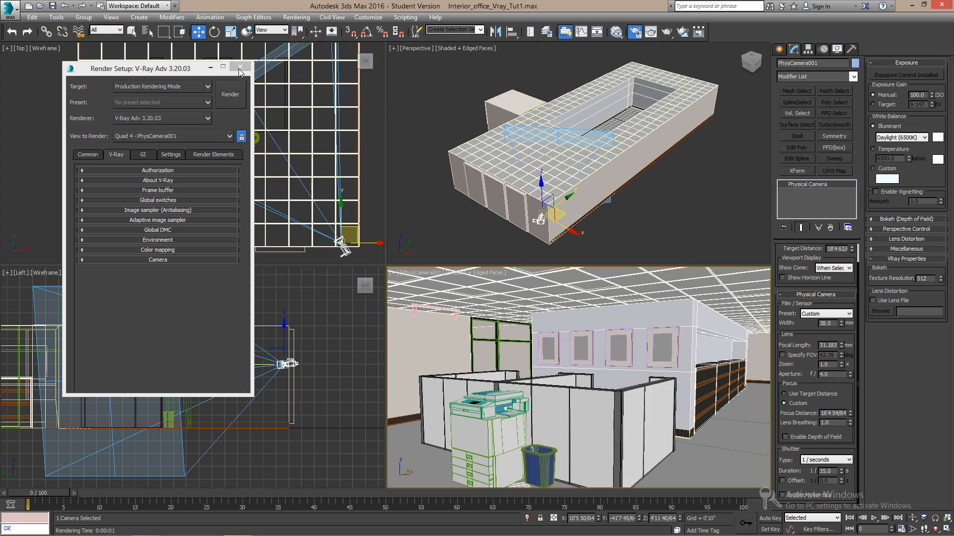
# - Add a VRayLight plane mid-room in the Top view and raise it to just under the ceiling
pyautogui.click(239, 67)
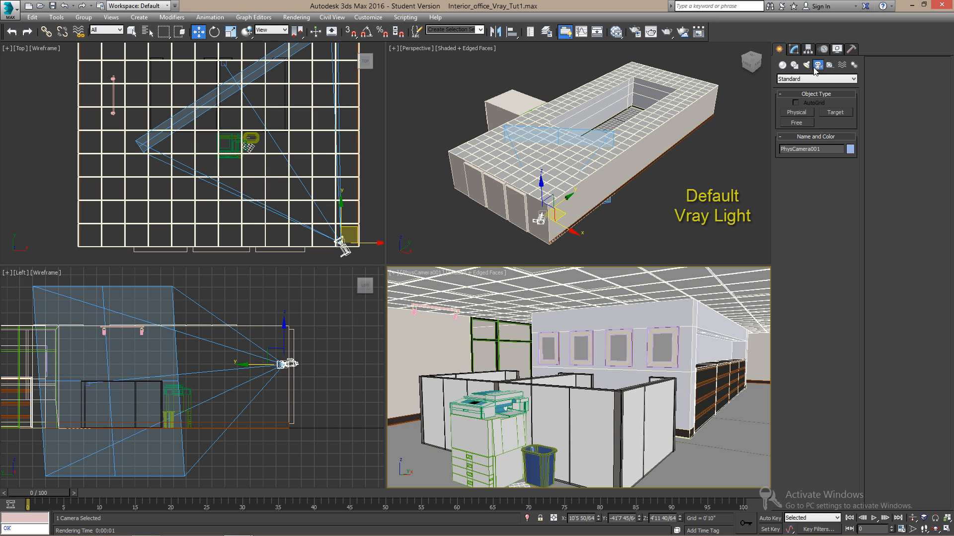
pyautogui.click(815, 80)
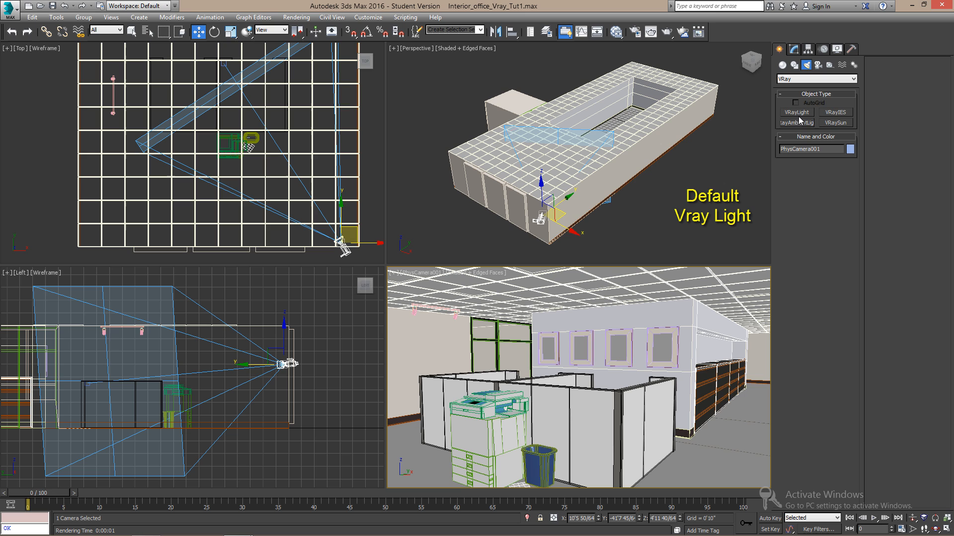
pyautogui.click(796, 112)
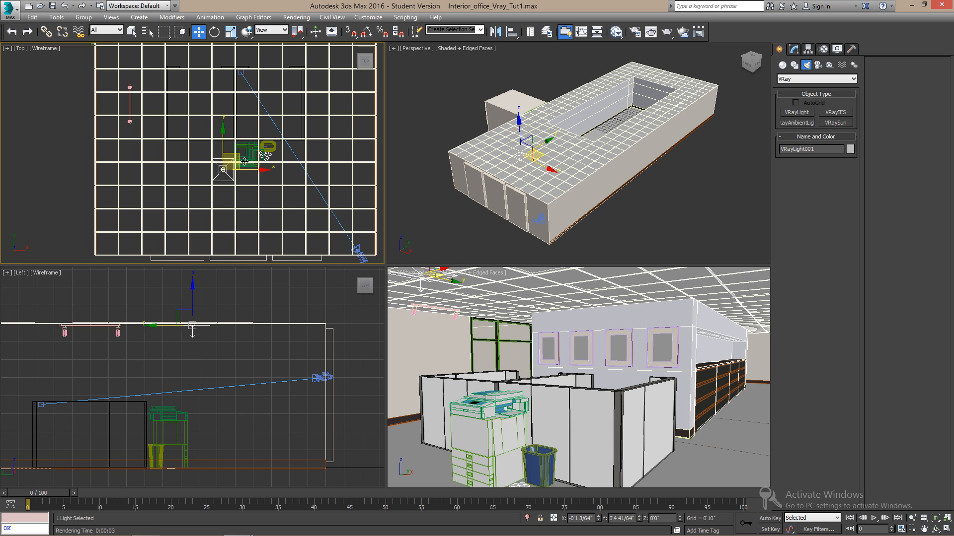
pyautogui.moveTo(224, 169); pyautogui.dragTo(269, 128)
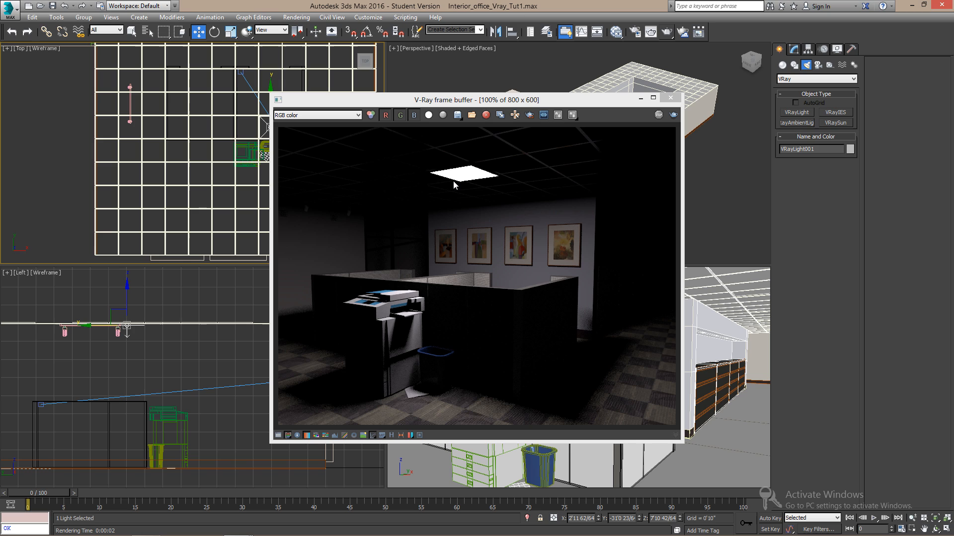
pyautogui.moveTo(467, 194)
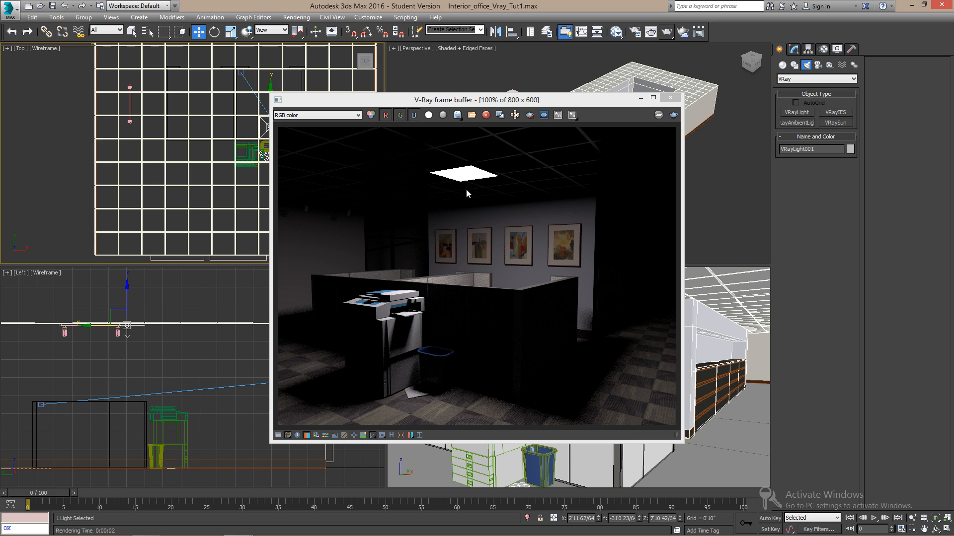
pyautogui.moveTo(571, 323)
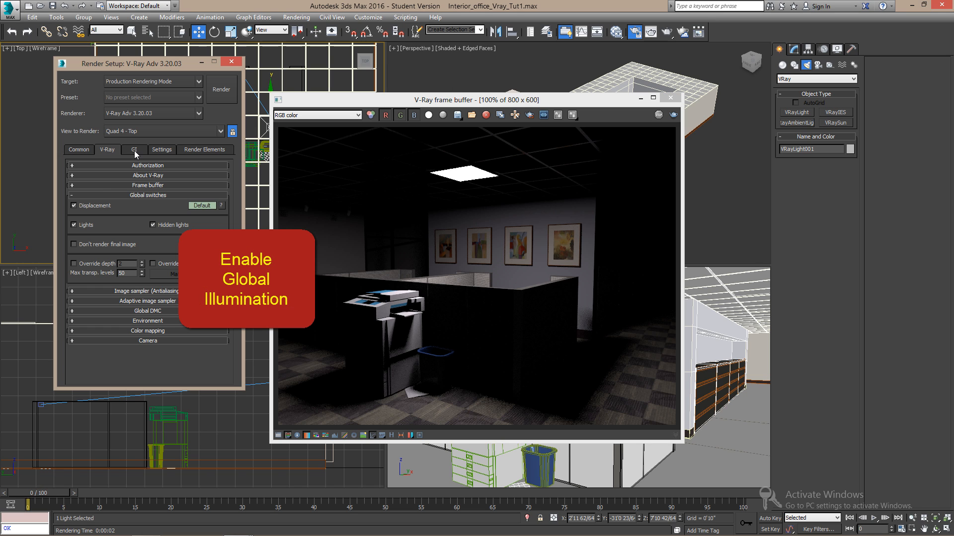
# - Turn on global illumination with brute force primary and light cache secondary engines
pyautogui.click(134, 150)
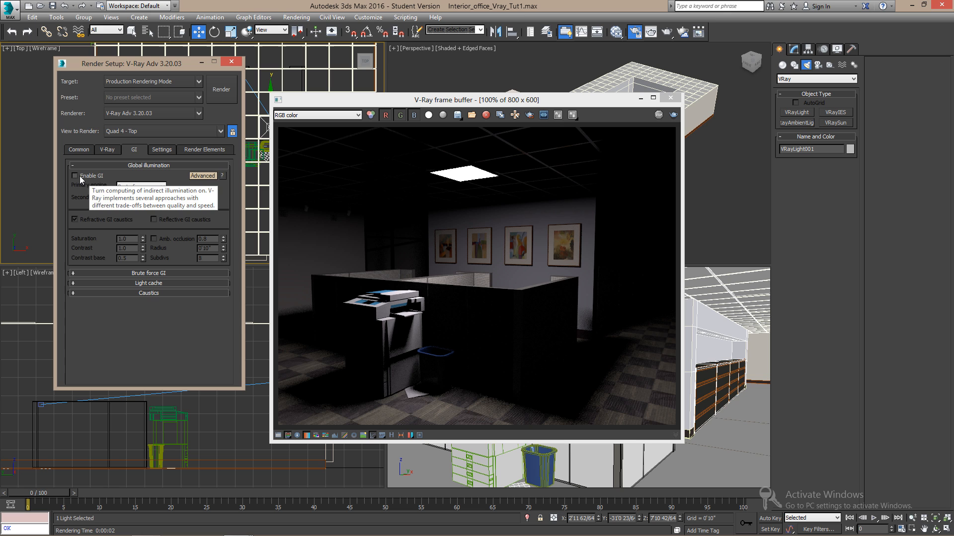
pyautogui.click(75, 176)
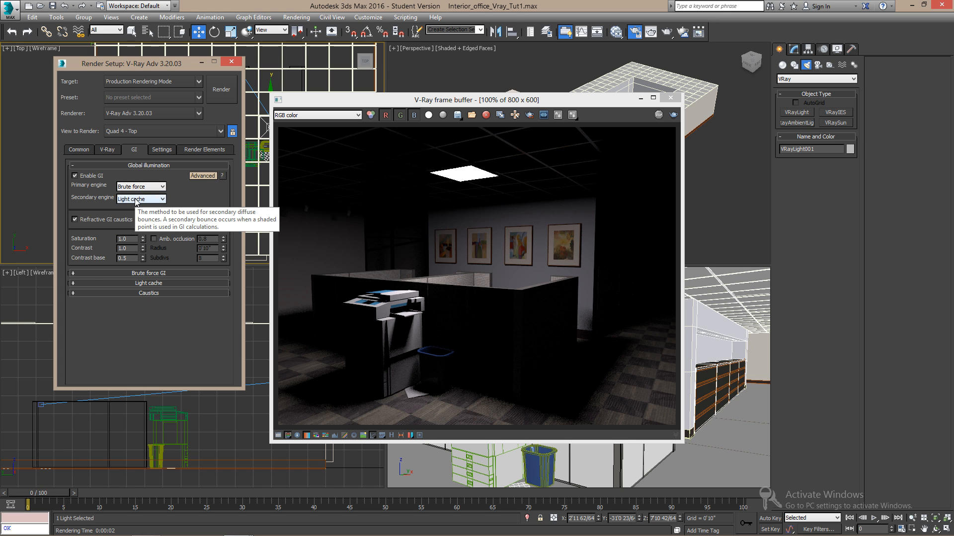
pyautogui.moveTo(676, 126)
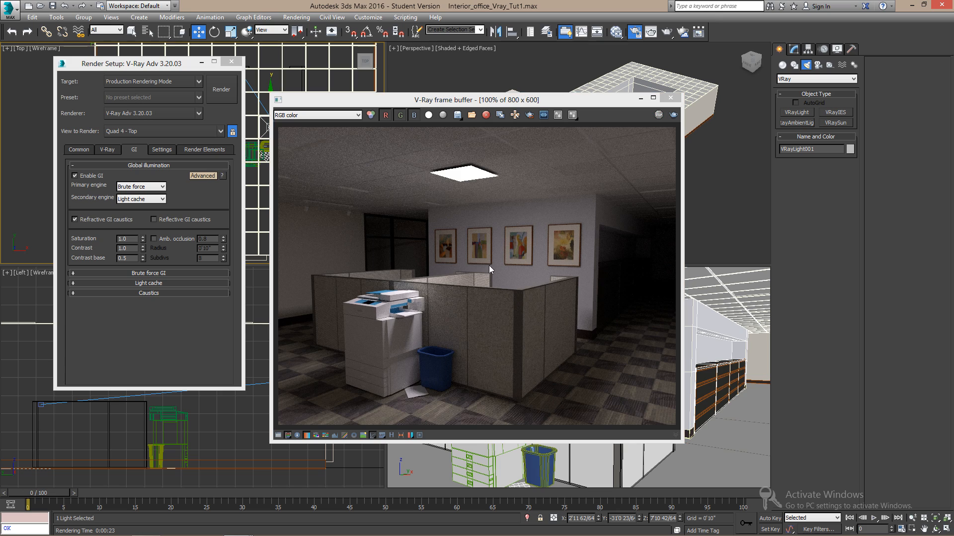
pyautogui.moveTo(494, 195)
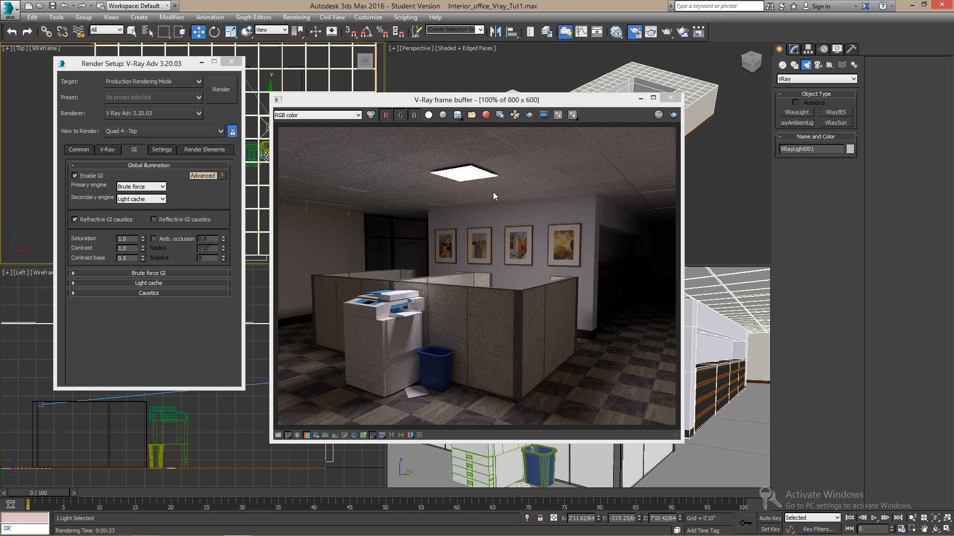
pyautogui.moveTo(513, 180)
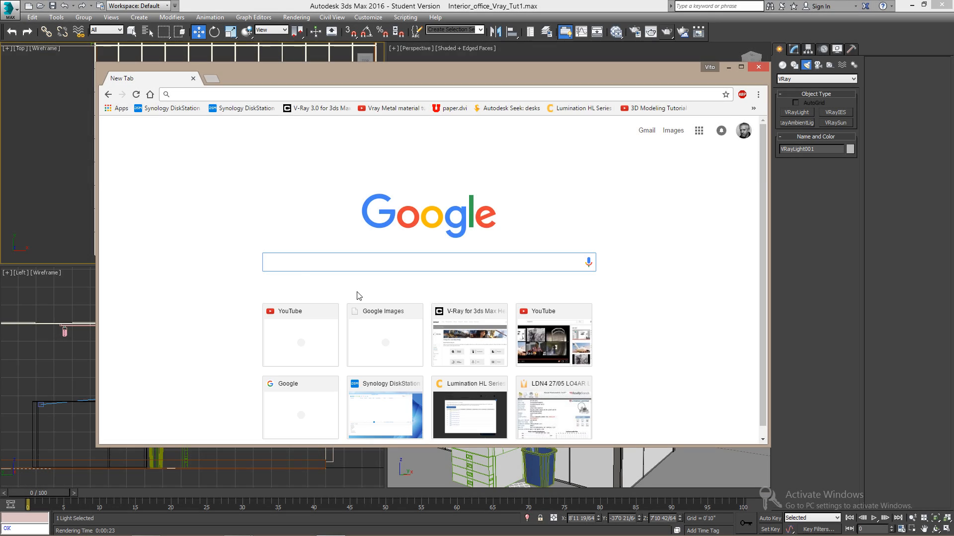
# - Browse the GE Lighting site to the Lumination LTL Series page and view its product photos
pyautogui.write('GElightin')
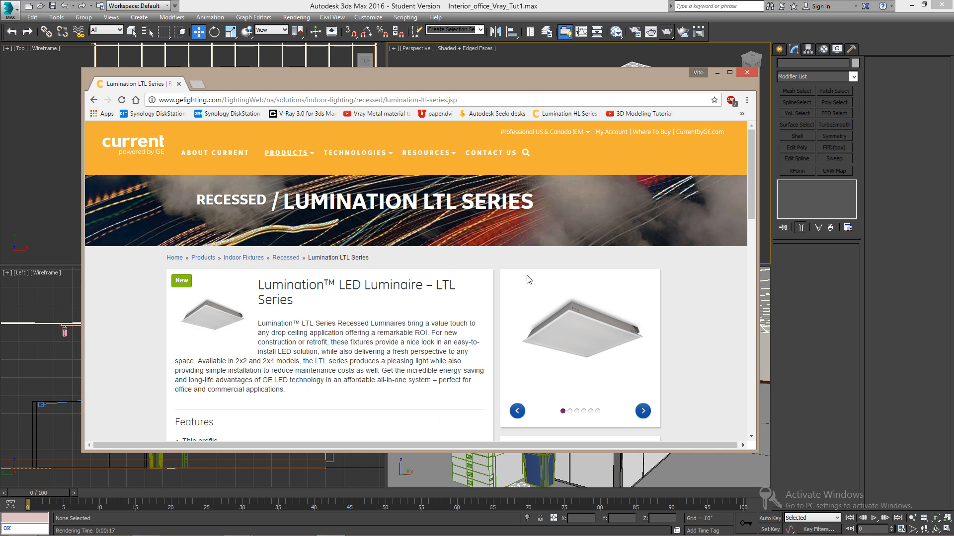
pyautogui.click(286, 153)
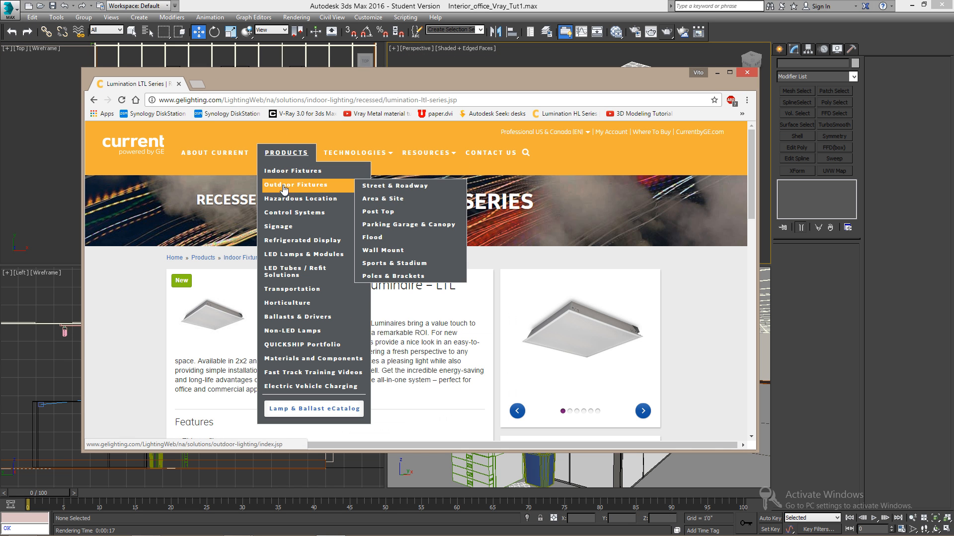
pyautogui.moveTo(292, 173)
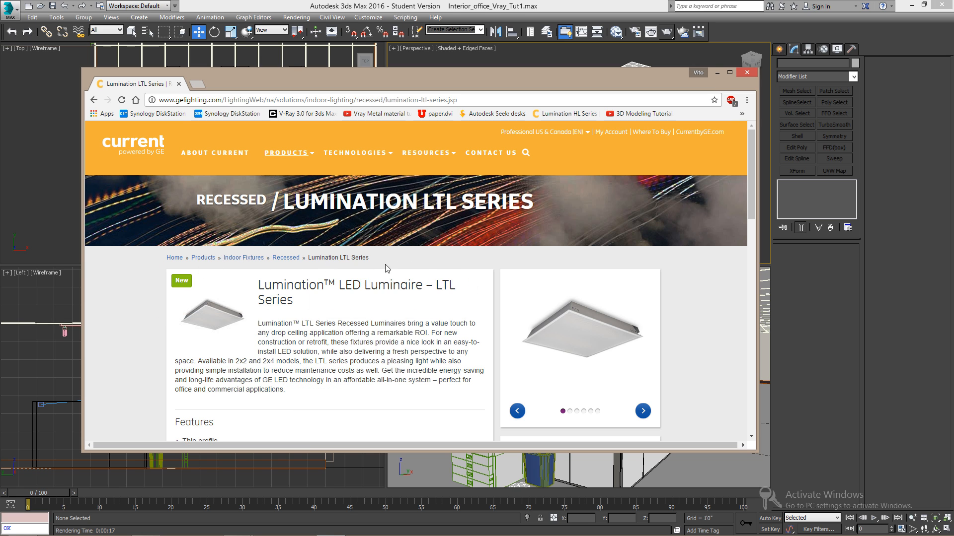
pyautogui.click(579, 329)
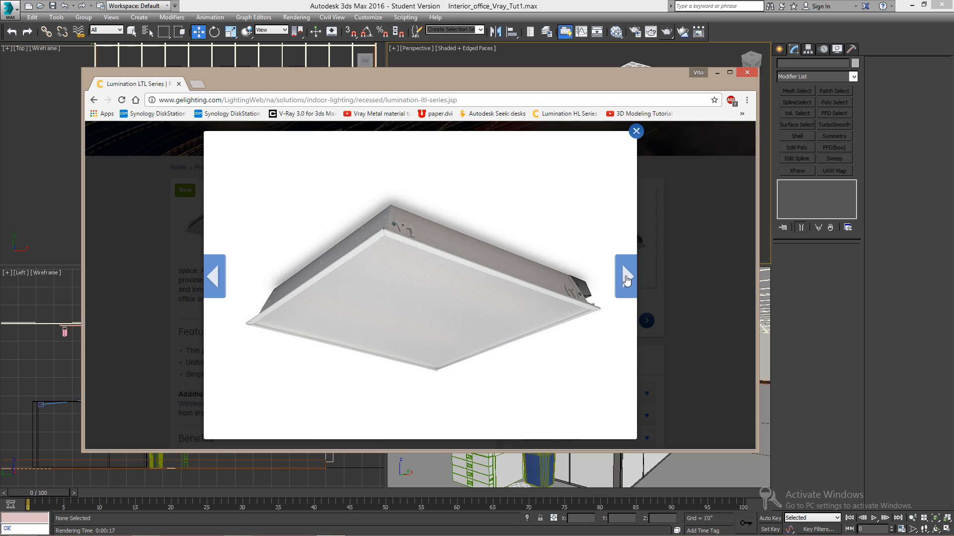
pyautogui.click(625, 277)
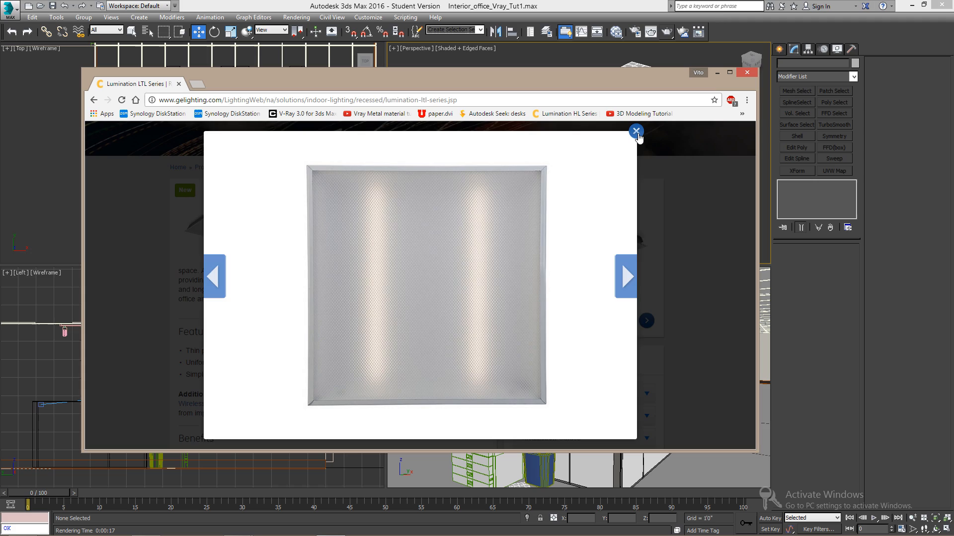
pyautogui.click(636, 131)
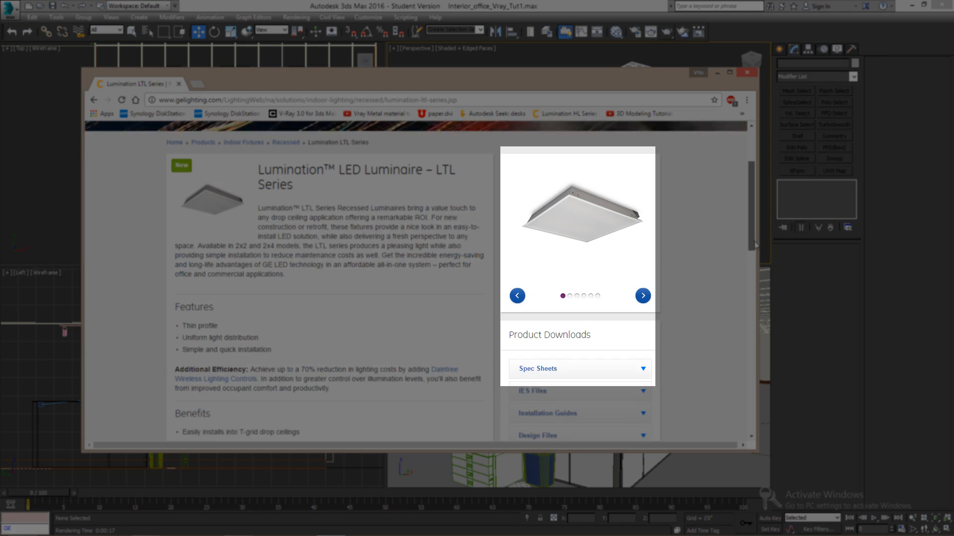
pyautogui.scroll(-3)
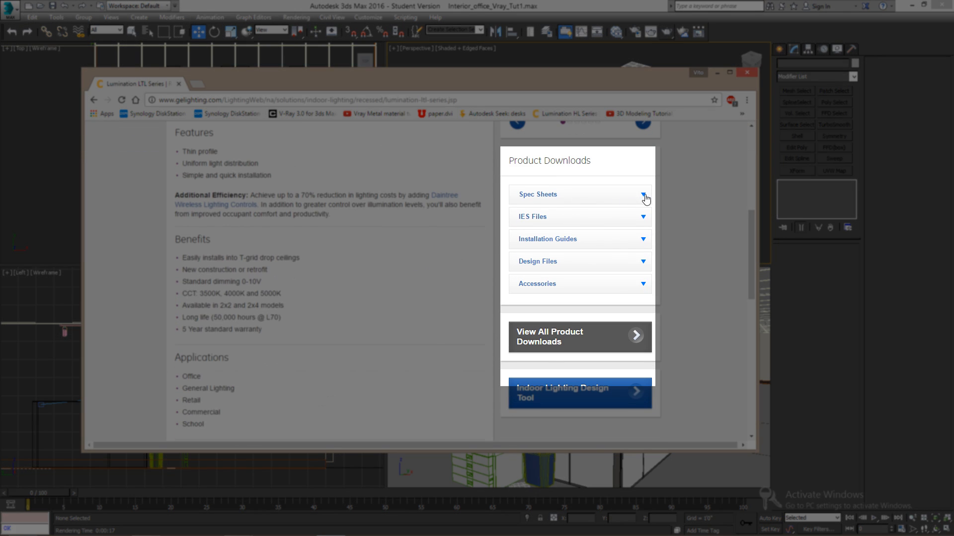
# - Save the PTLED16E27884-0-1-A002 IES file from the IES Files downloads to disk
pyautogui.click(643, 194)
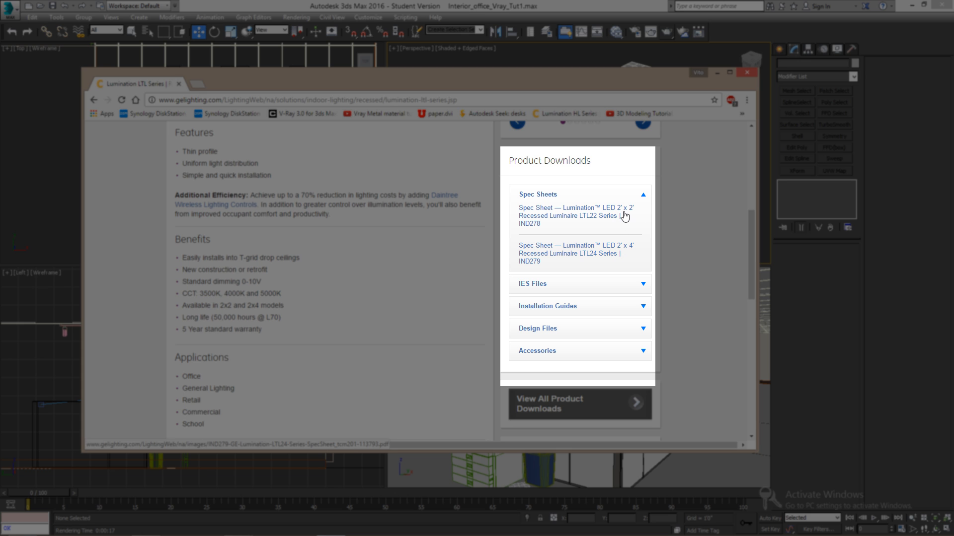
pyautogui.click(643, 194)
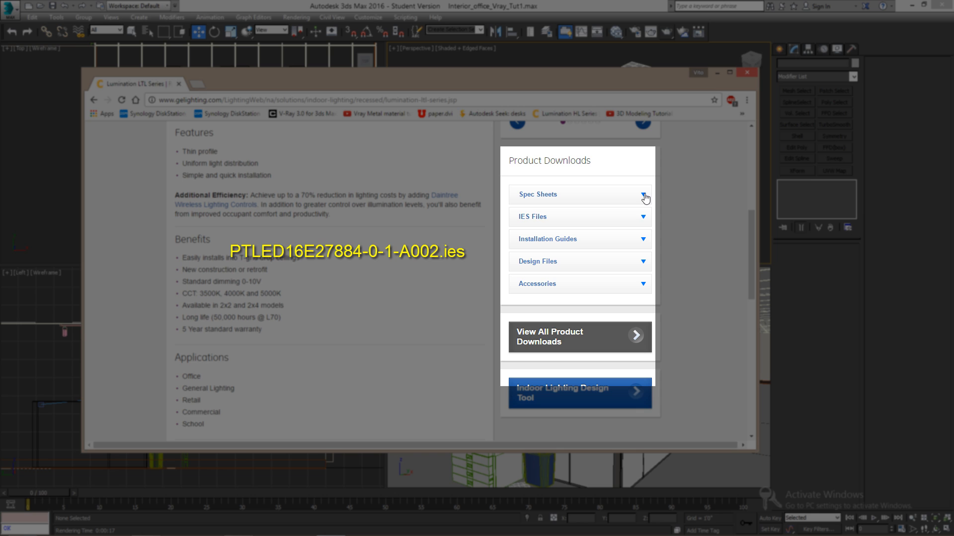
pyautogui.click(579, 216)
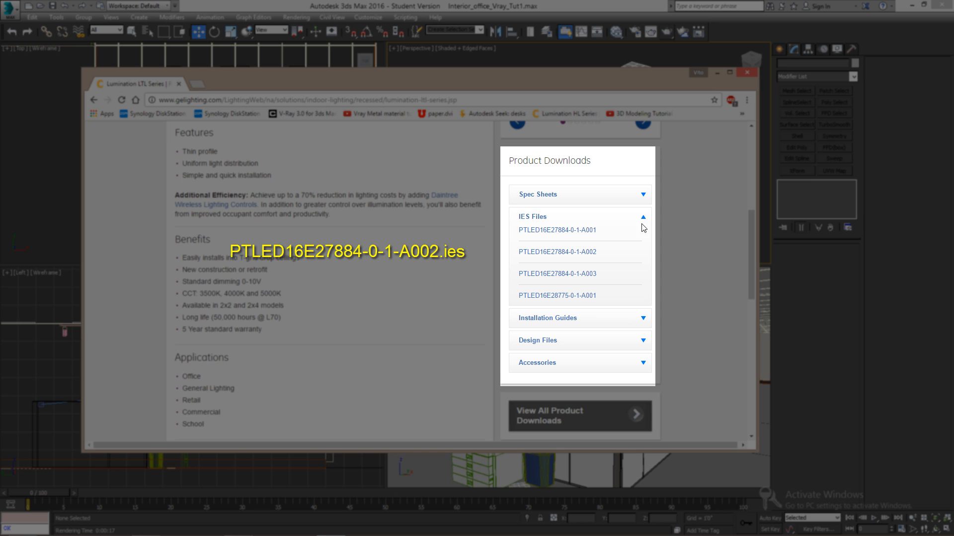
pyautogui.moveTo(605, 251)
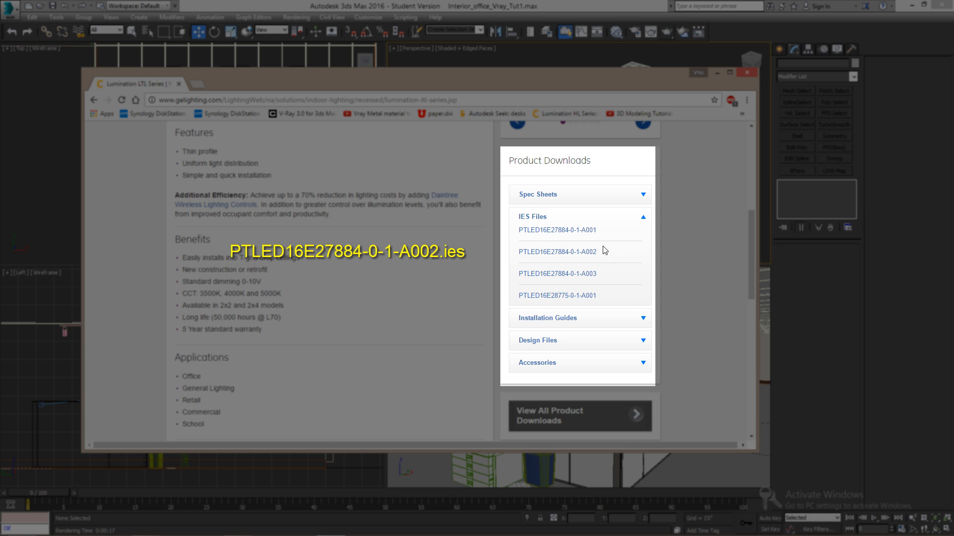
pyautogui.moveTo(556, 295)
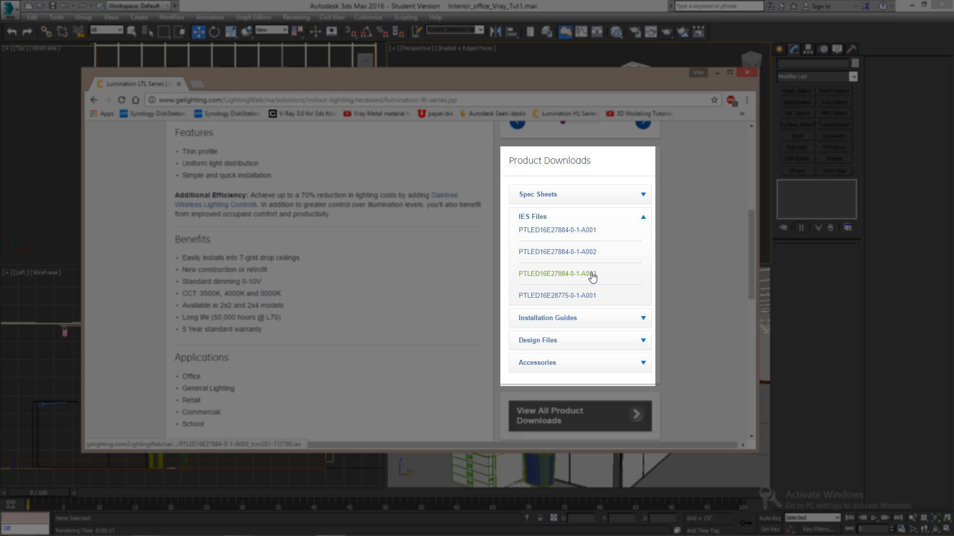
pyautogui.moveTo(564, 278)
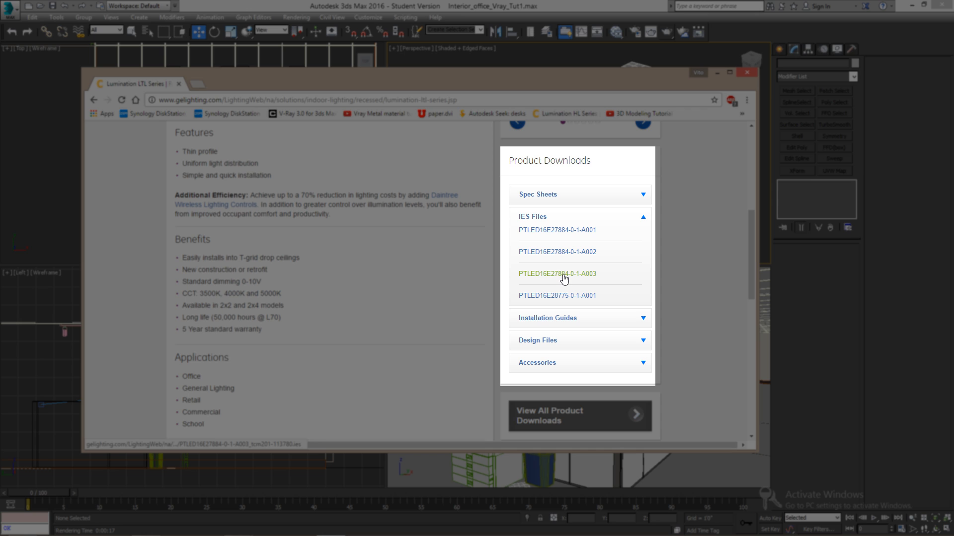
pyautogui.rightClick(557, 251)
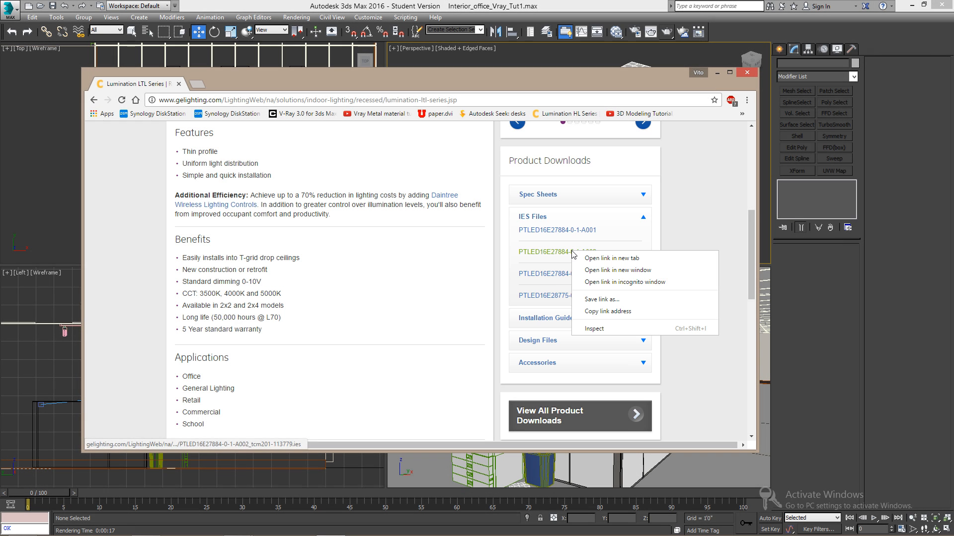
pyautogui.click(601, 299)
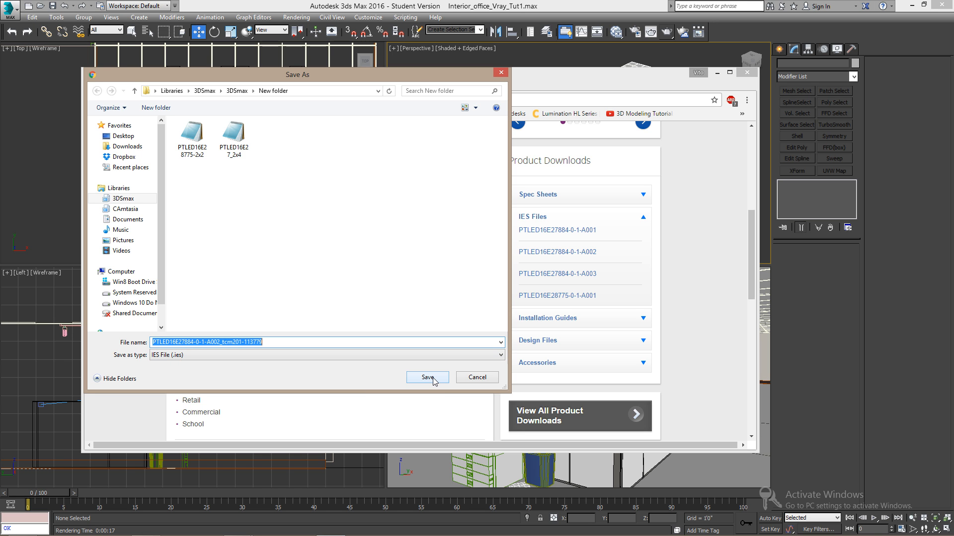
pyautogui.click(427, 377)
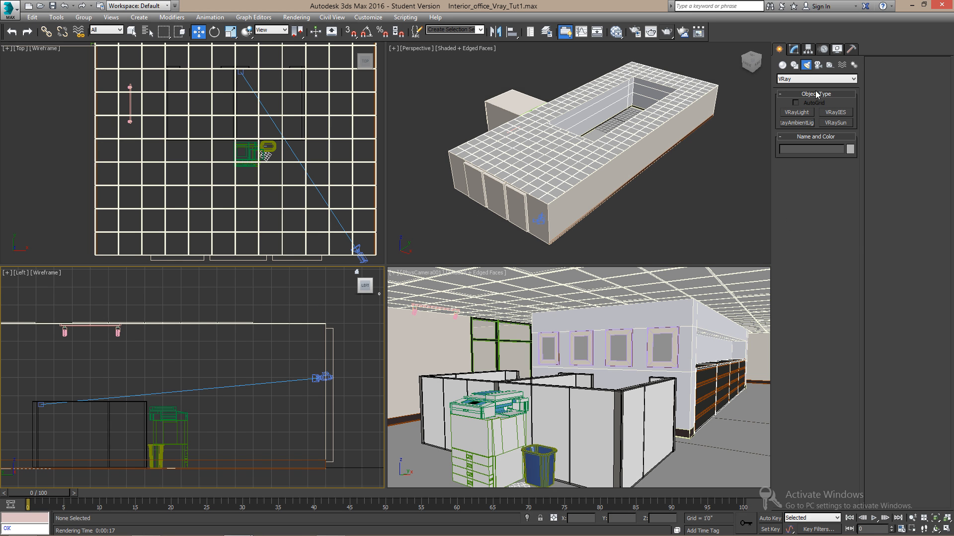
# - Place a VRayIES light above the cubicles and load the PTLED16E28775-2x2 IES profile into it
pyautogui.click(835, 112)
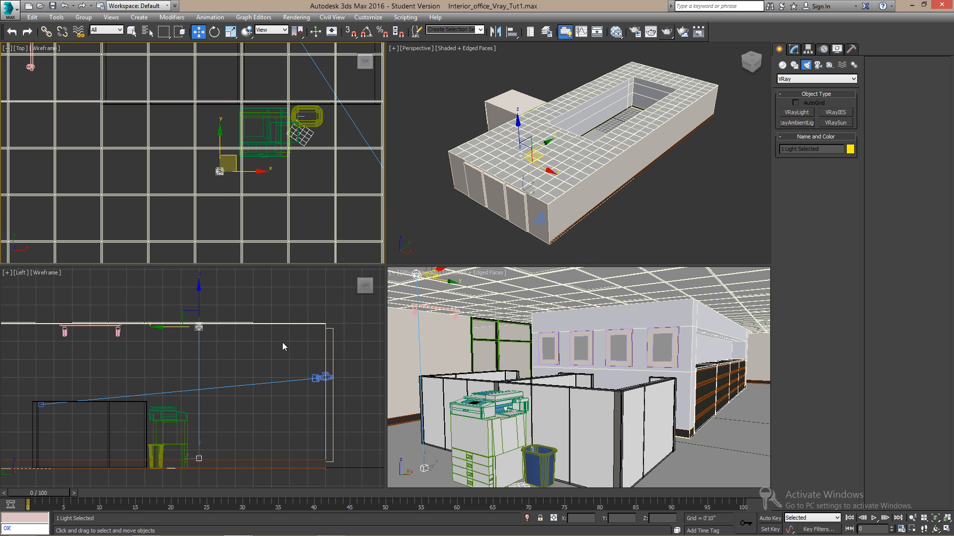
pyautogui.click(792, 50)
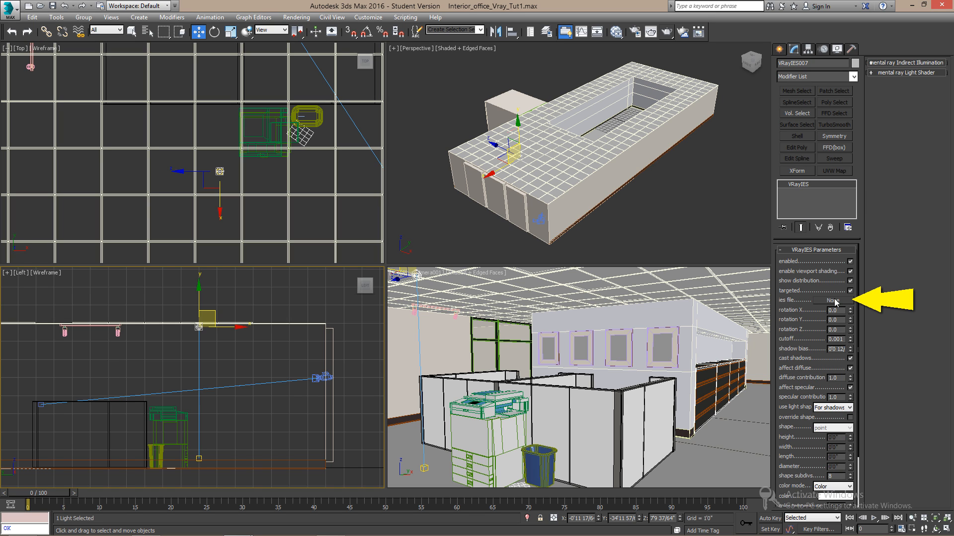
pyautogui.click(830, 300)
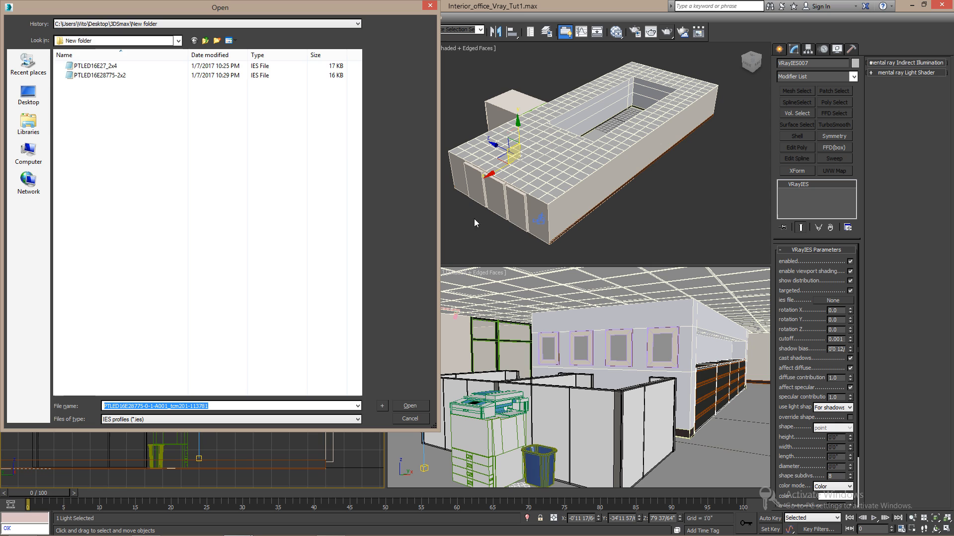
pyautogui.click(94, 66)
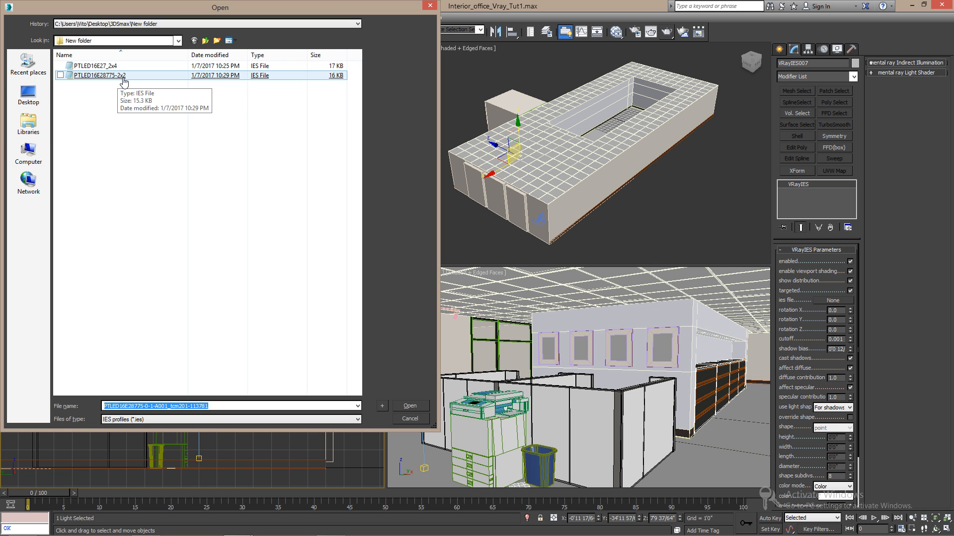
pyautogui.click(411, 405)
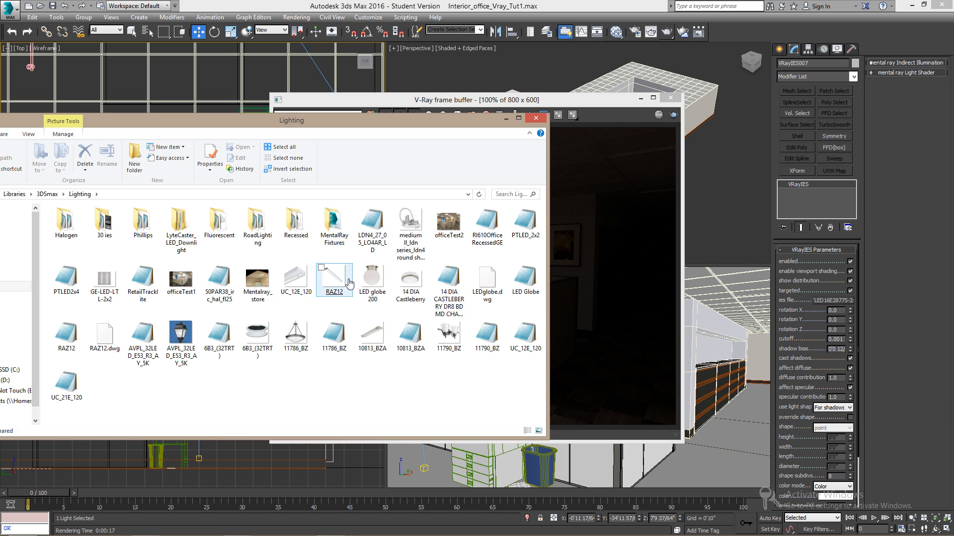
# - View the GE-LED-LTL-2x2 fixture photo in Windows Photo Viewer, then return to the material editor
pyautogui.doubleClick(104, 278)
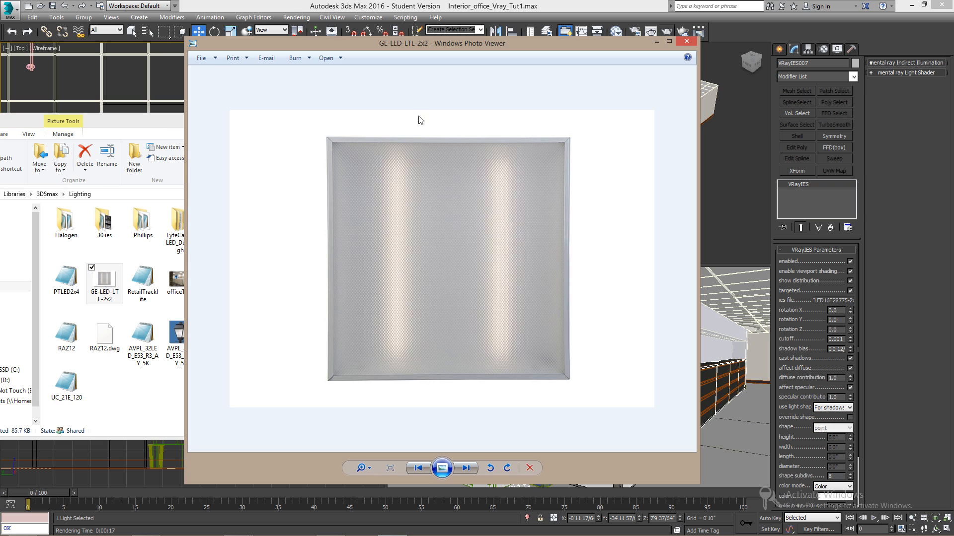
pyautogui.moveTo(614, 124)
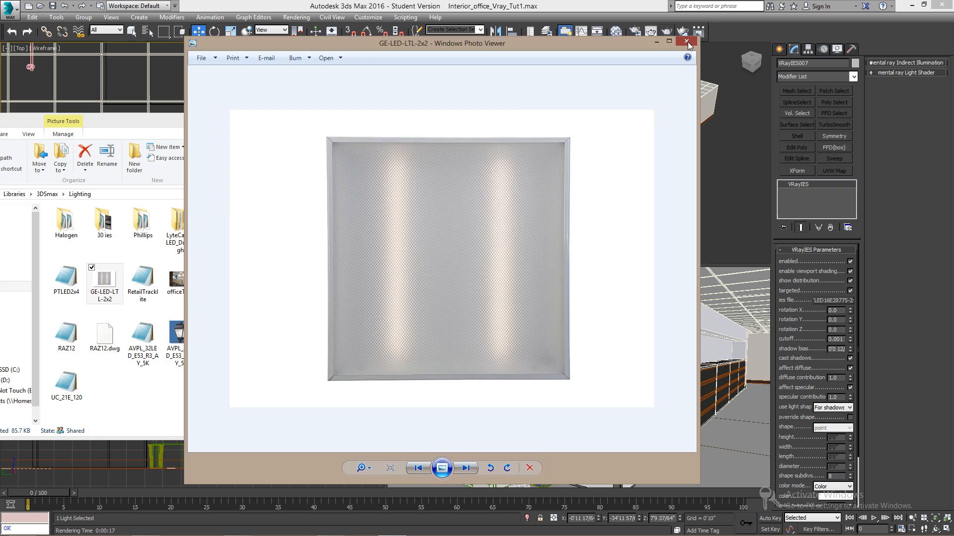
pyautogui.click(686, 42)
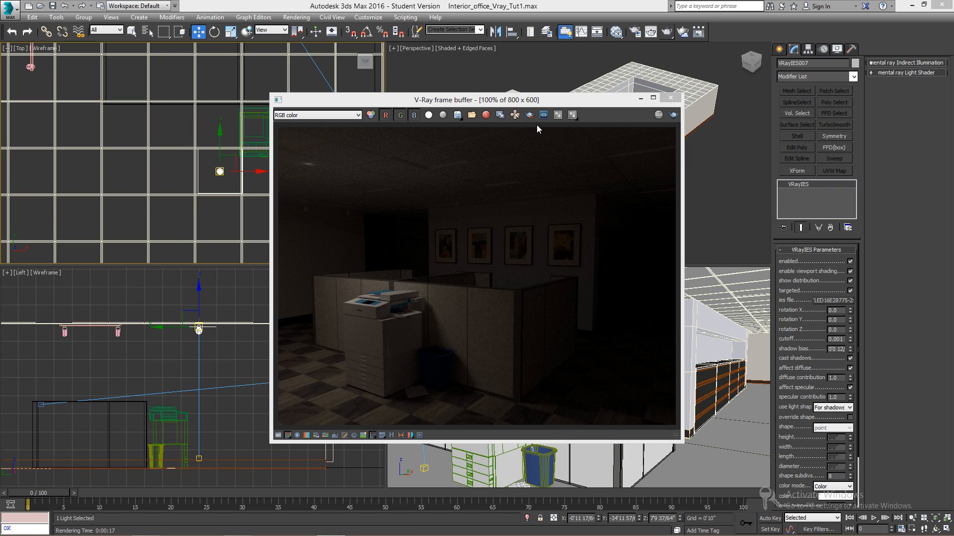
pyautogui.moveTo(671, 131)
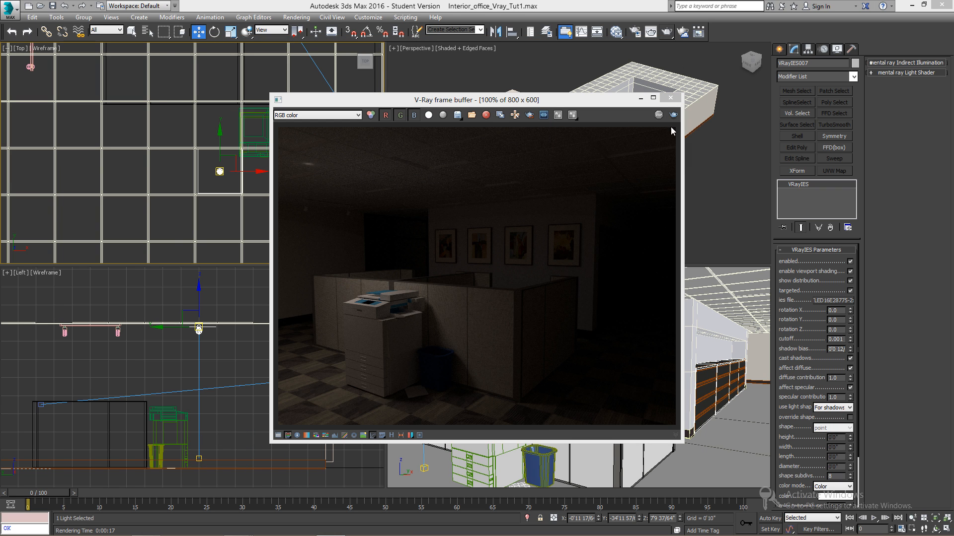
pyautogui.click(670, 98)
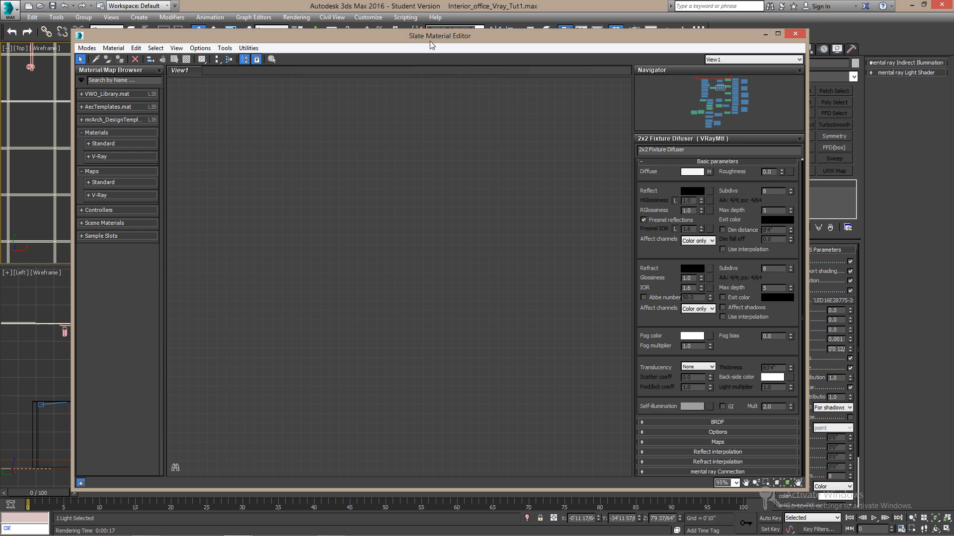
# - Add a VRayMtl node and give it a self-illumination colour
pyautogui.click(99, 156)
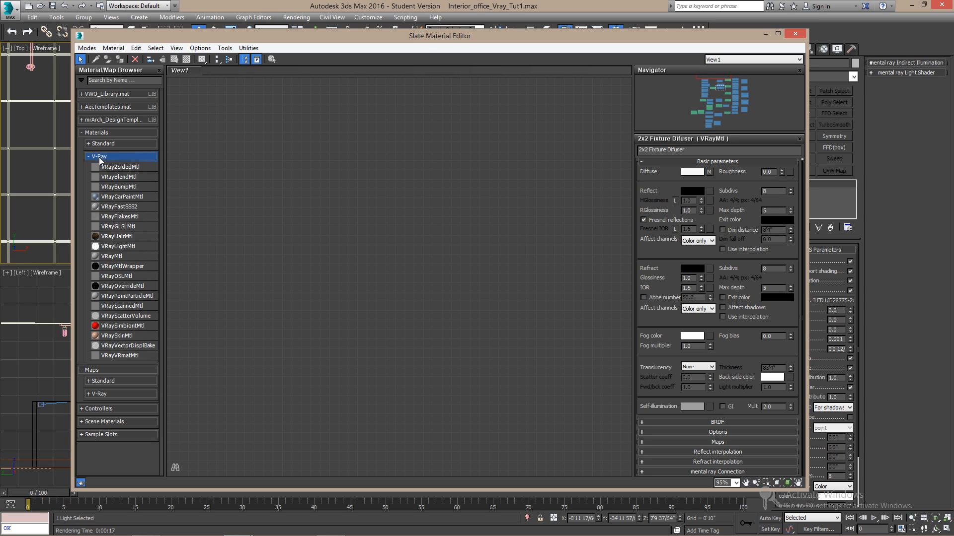
pyautogui.doubleClick(111, 257)
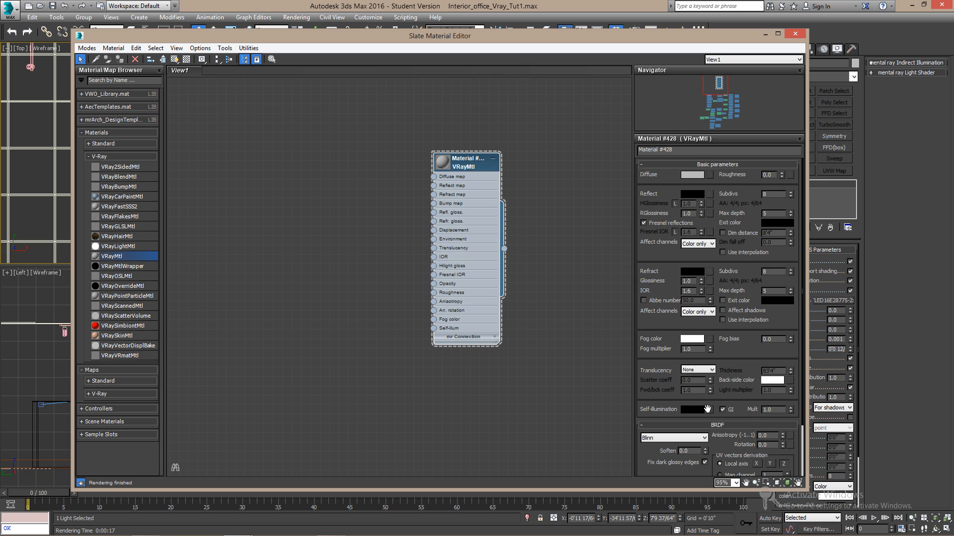
pyautogui.click(699, 408)
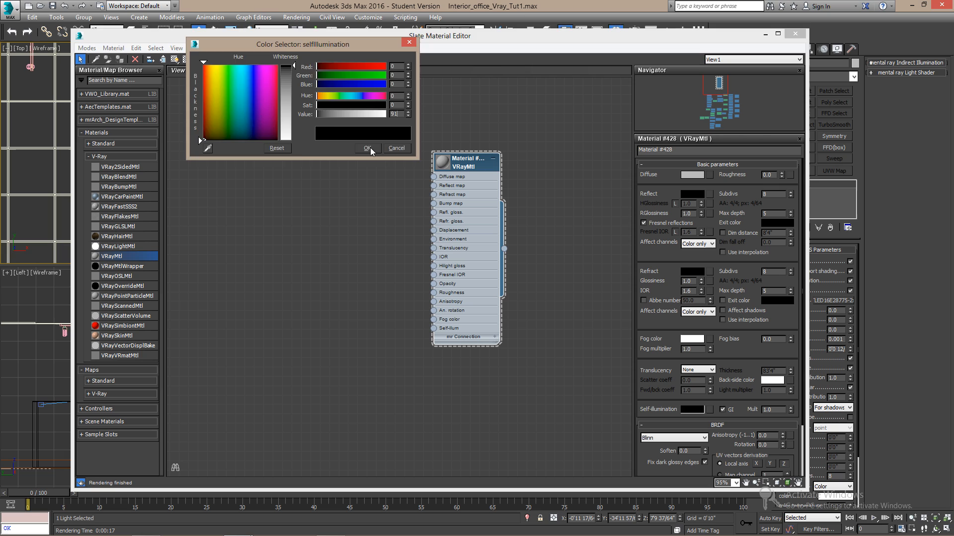
pyautogui.click(367, 148)
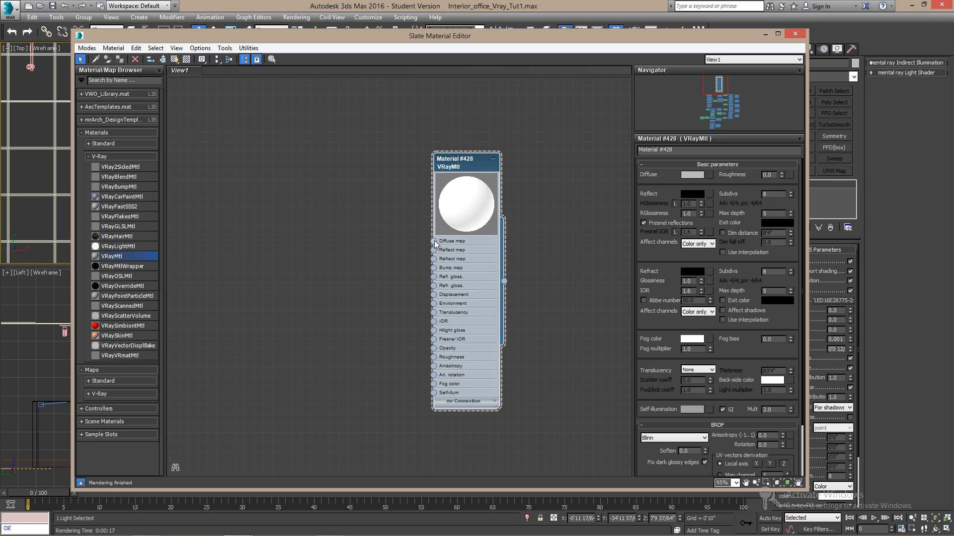
# - Set GE-LED-LTL-2x2.jpg from the Lighting library as the diffuse bitmap, cropped to the light panel
pyautogui.rightClick(433, 244)
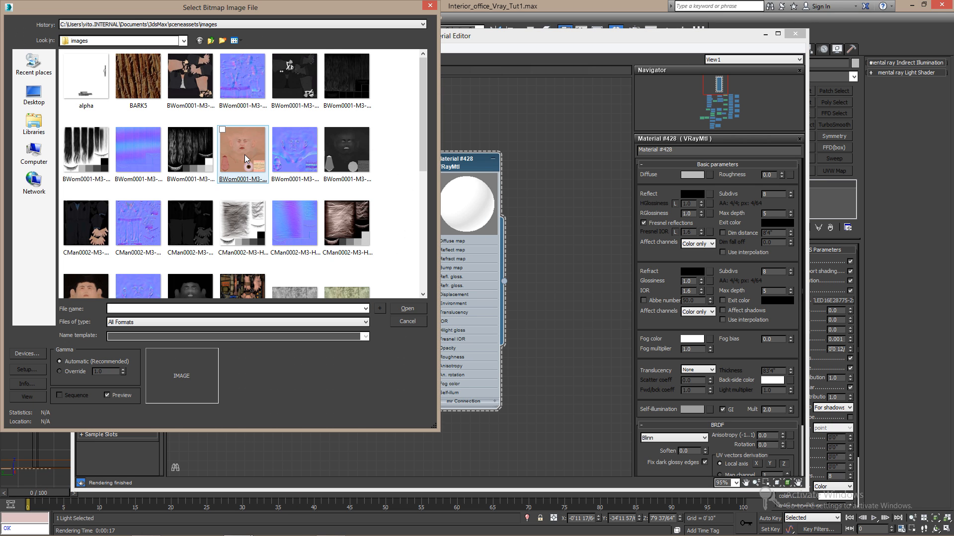
pyautogui.click(34, 124)
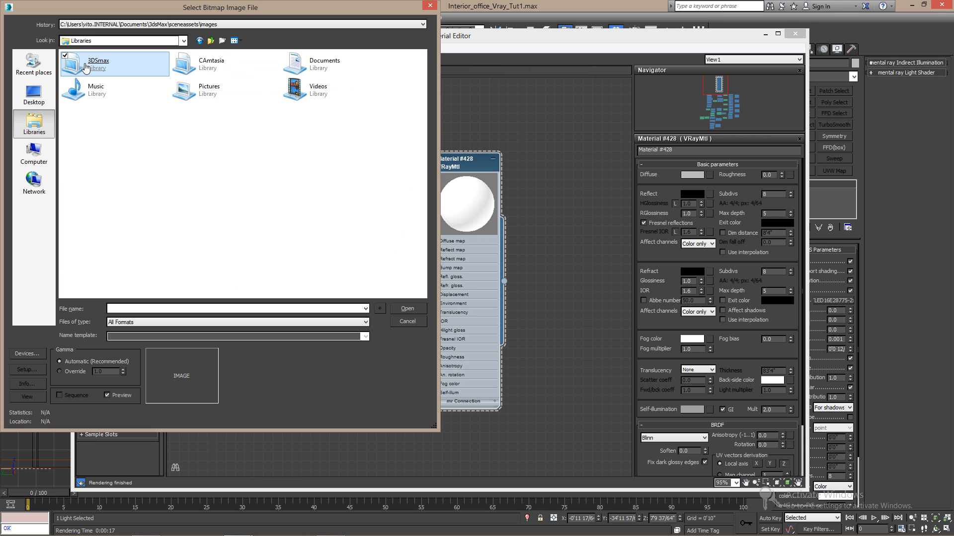
pyautogui.doubleClick(113, 64)
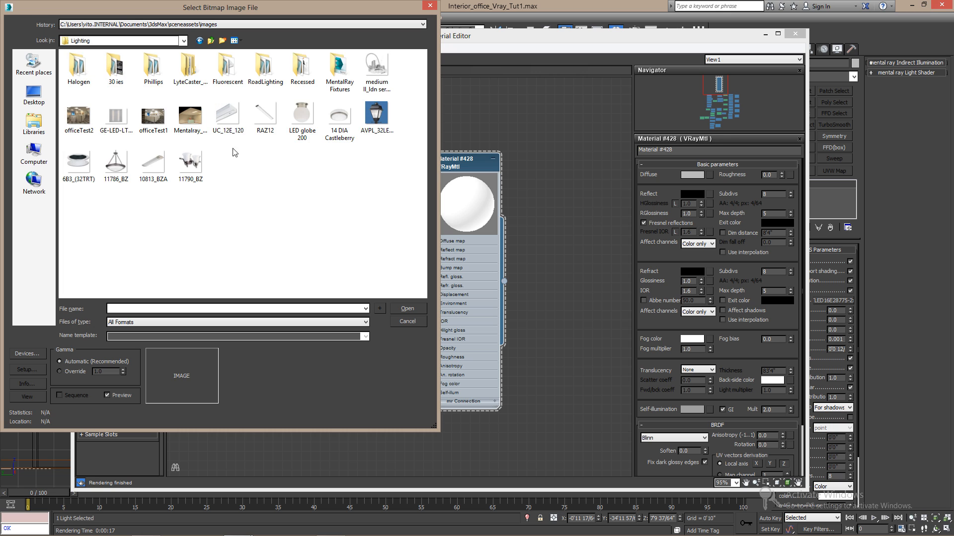
pyautogui.click(407, 310)
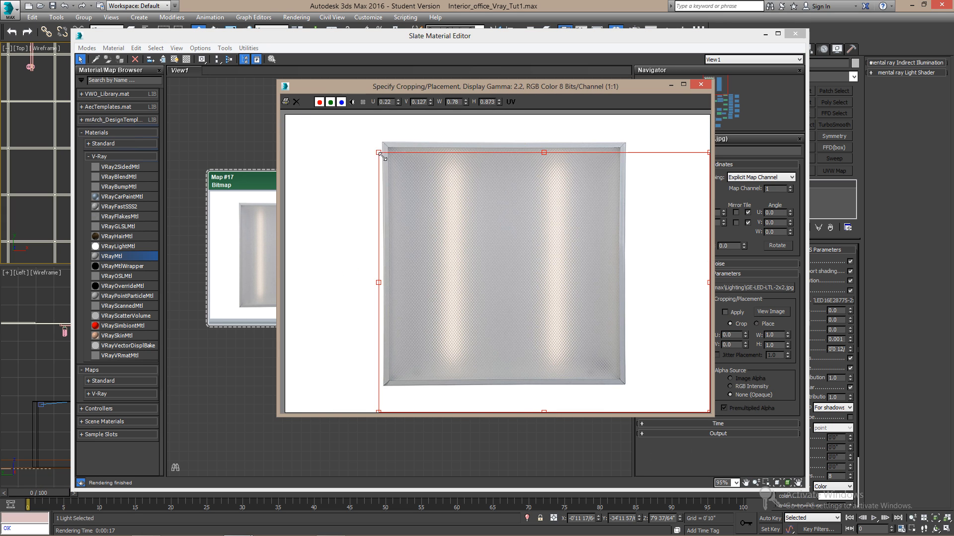
pyautogui.moveTo(379, 153); pyautogui.dragTo(383, 143)
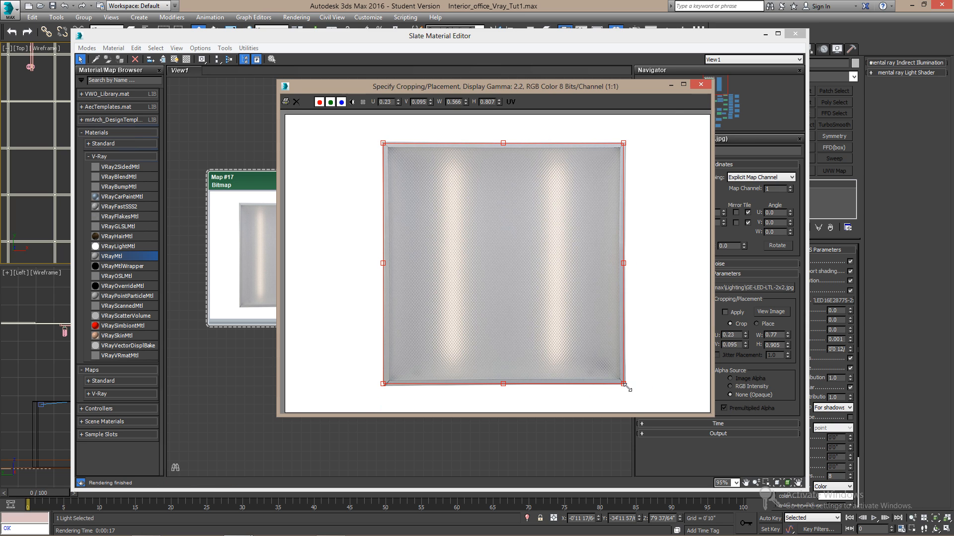
pyautogui.click(701, 83)
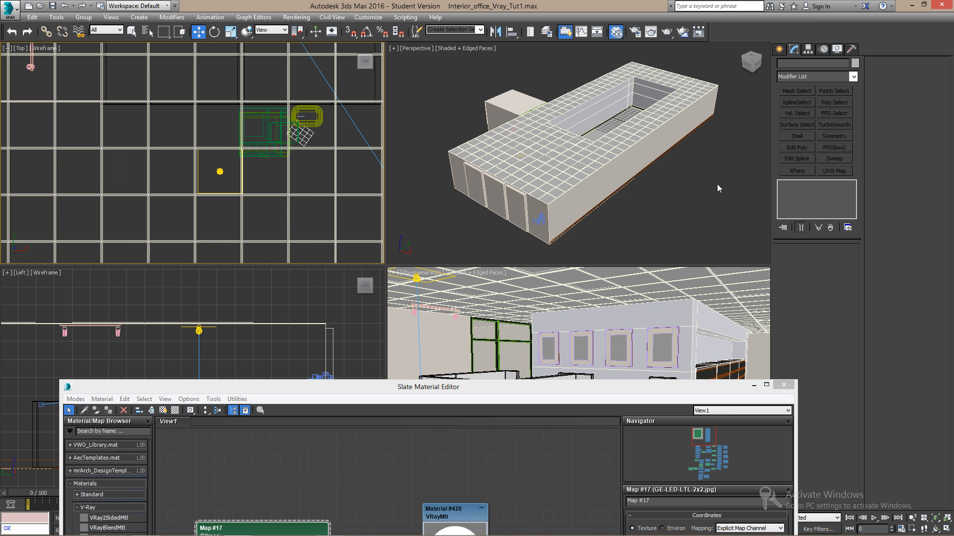
# - Create a 24 x 24 plane at the ceiling tile position and close the Slate Material Editor
pyautogui.click(781, 66)
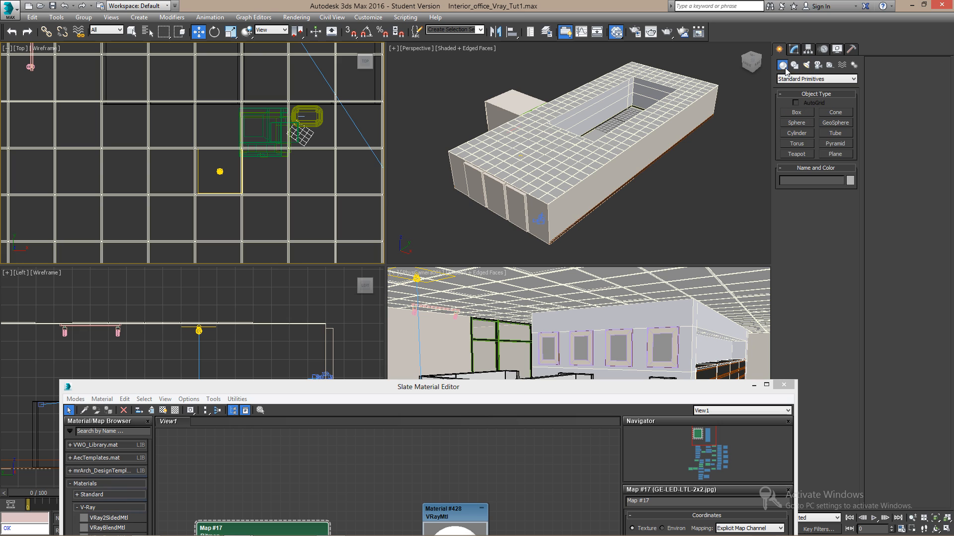
pyautogui.click(835, 153)
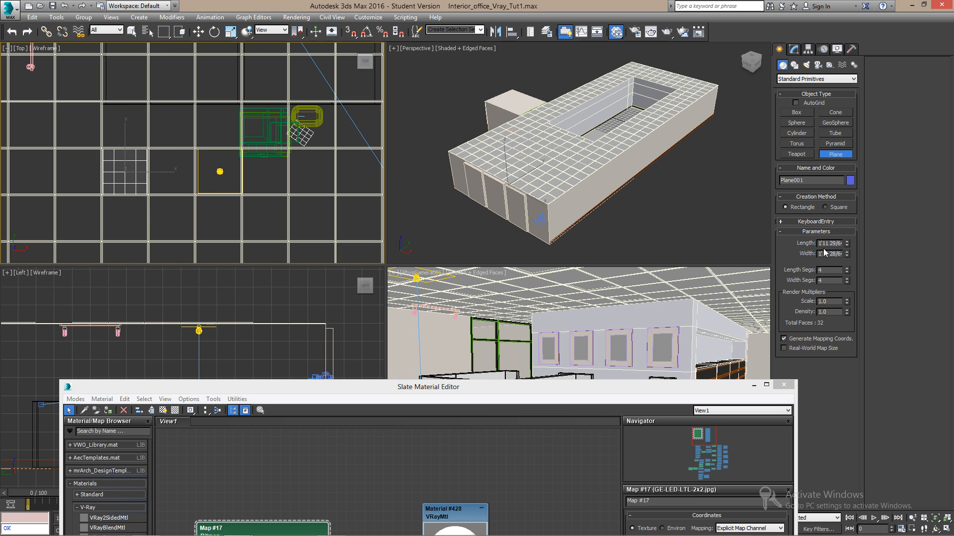
pyautogui.write('24')
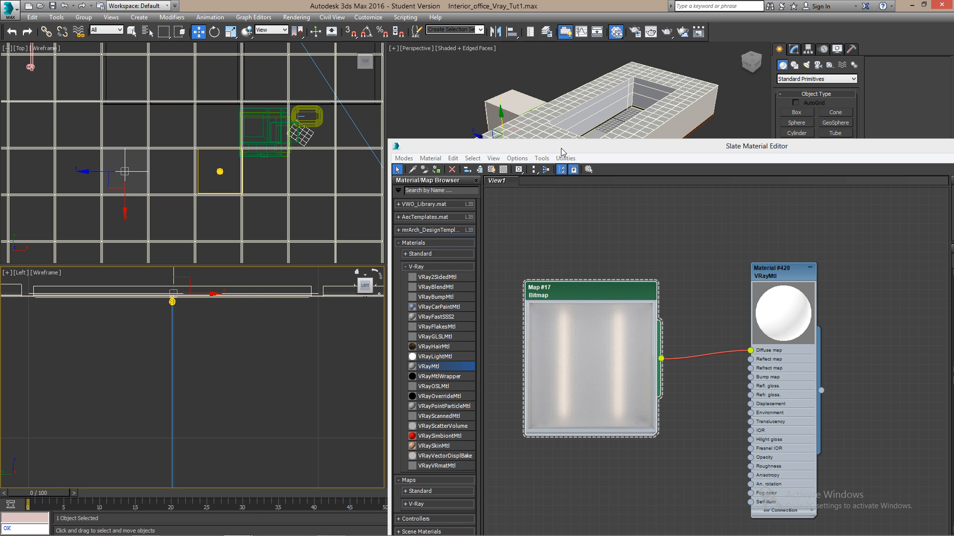
pyautogui.click(749, 146)
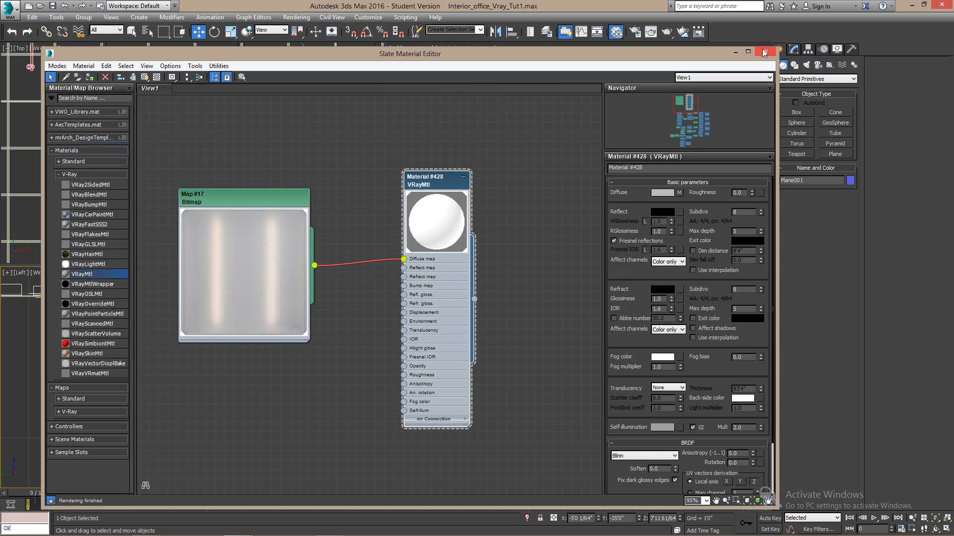
pyautogui.click(764, 53)
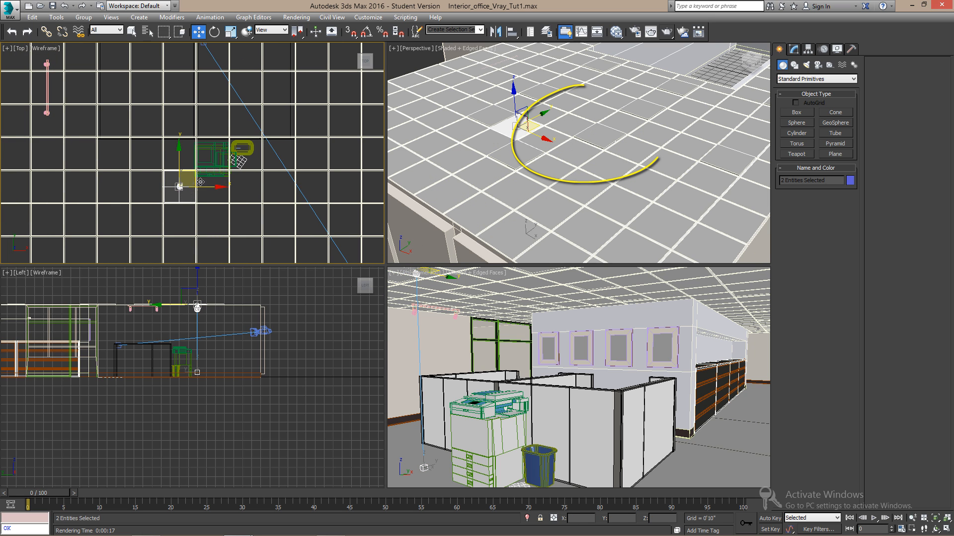
# - Lower the fixture VRayMtl self-illumination multiplier from 2.0 to 1.0
pyautogui.moveTo(201, 183); pyautogui.dragTo(268, 152)
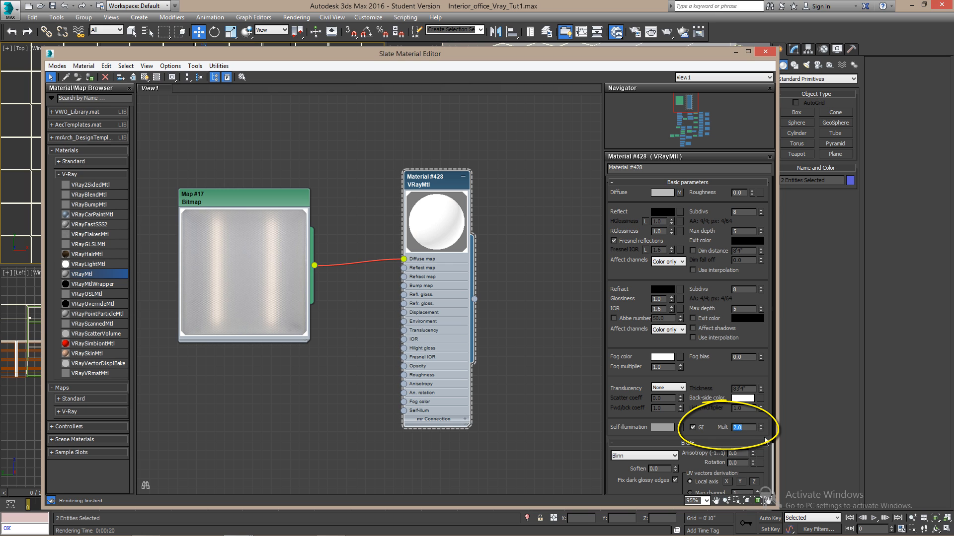
pyautogui.write('1.0')
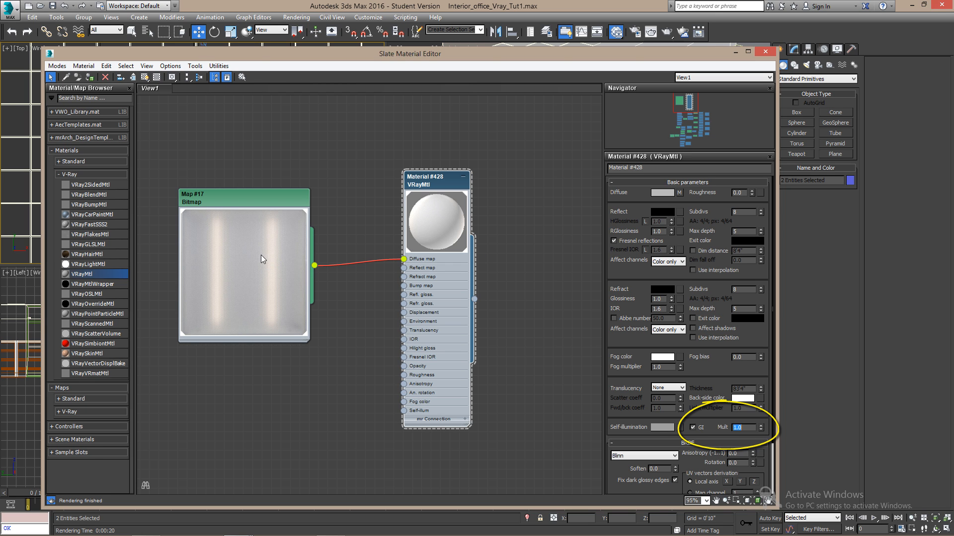
pyautogui.click(765, 50)
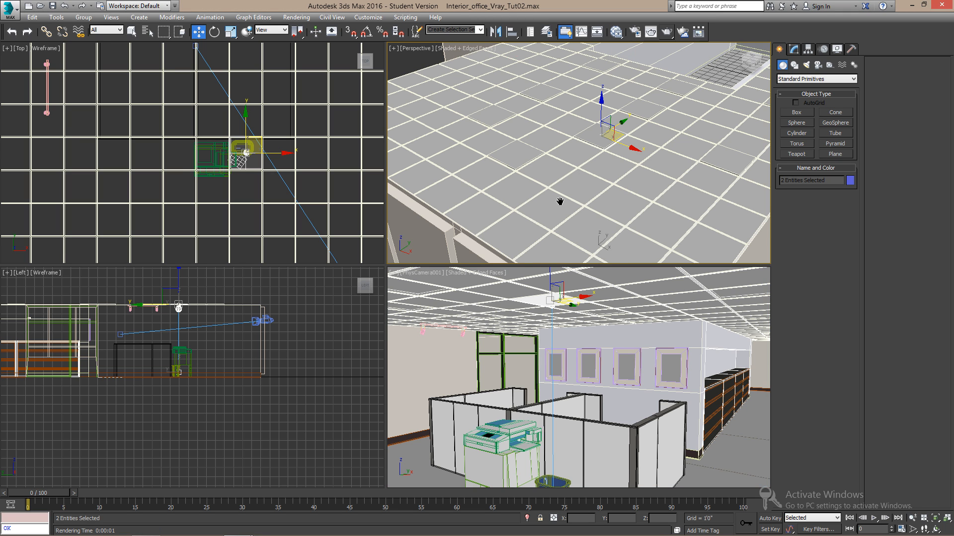
# - Render a test of the PhysCamera001 office view in the V-Ray frame buffer
pyautogui.press('alt+w')
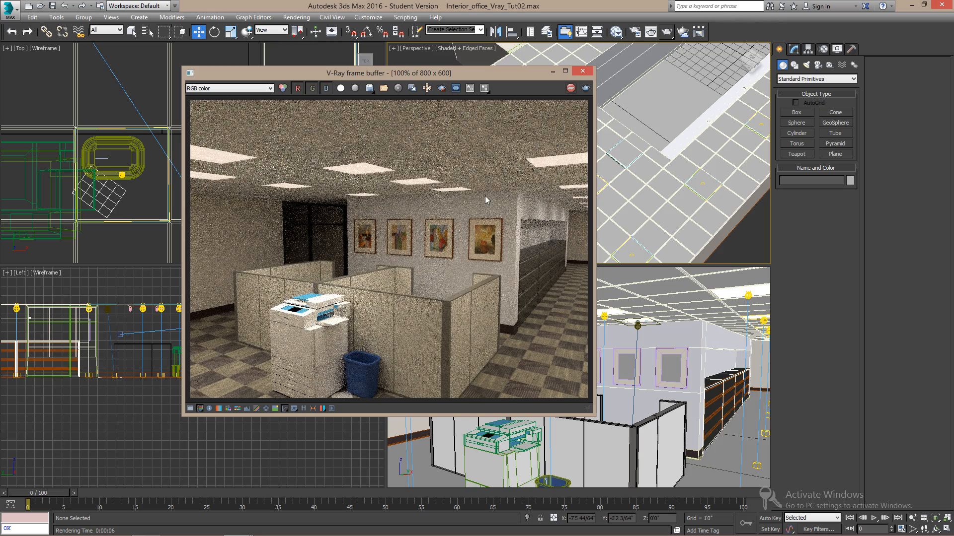
# - Set GI primary engine to Irradiance map, saturation 0.8 and ambient occlusion 0.6
pyautogui.click(582, 72)
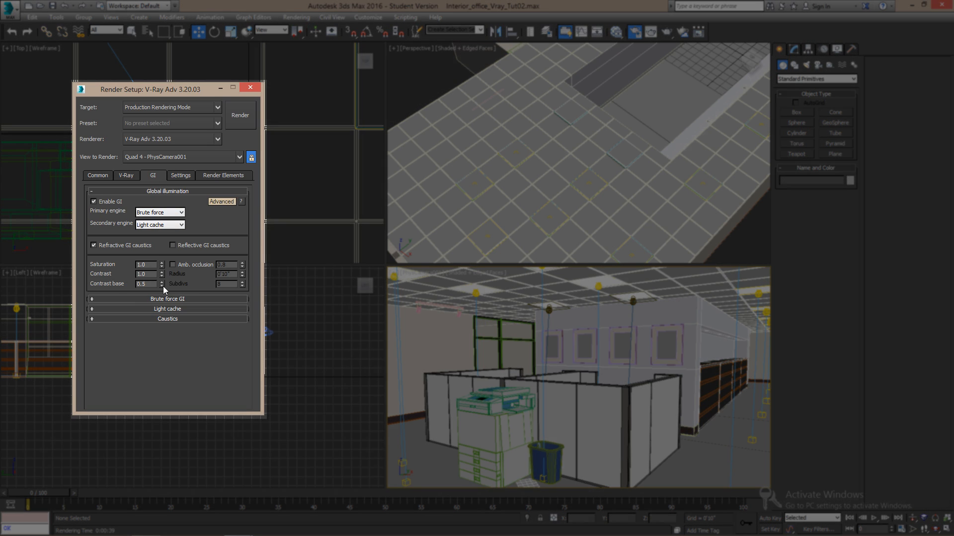
pyautogui.click(160, 213)
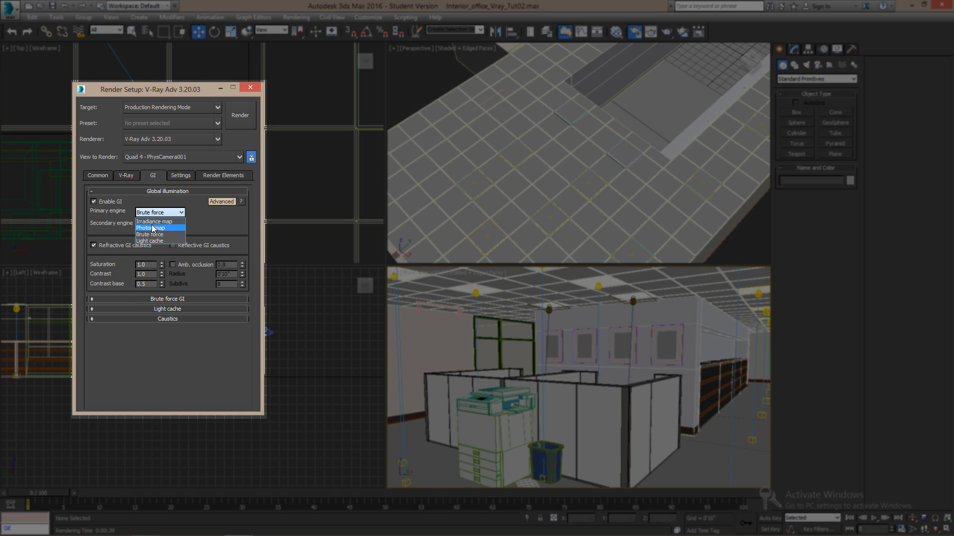
pyautogui.click(156, 220)
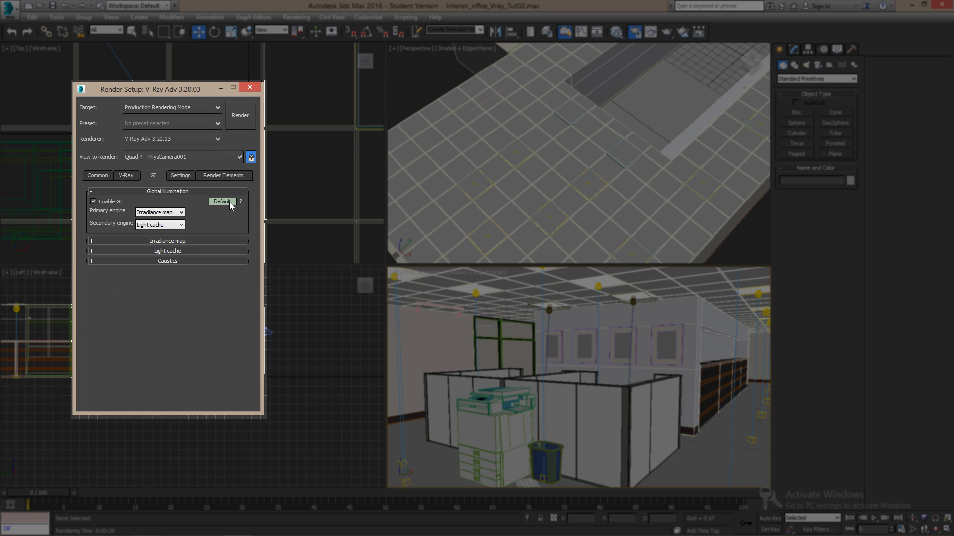
pyautogui.click(222, 202)
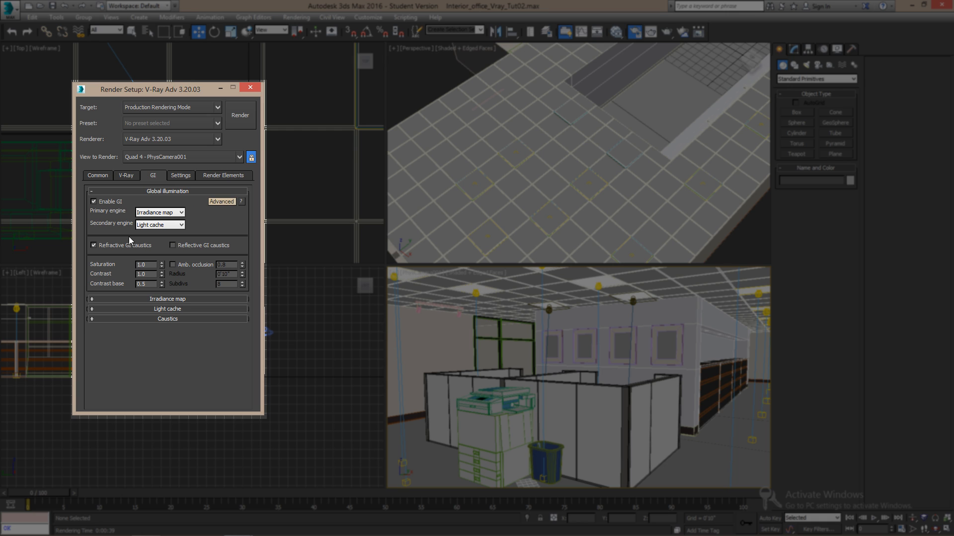
pyautogui.moveTo(103, 273)
pyautogui.write('0.8')
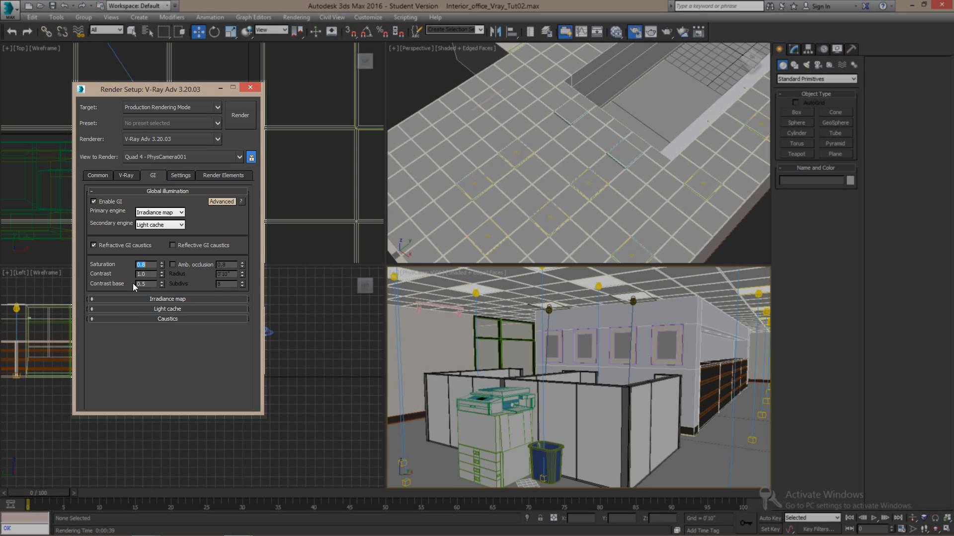
pyautogui.moveTo(173, 269)
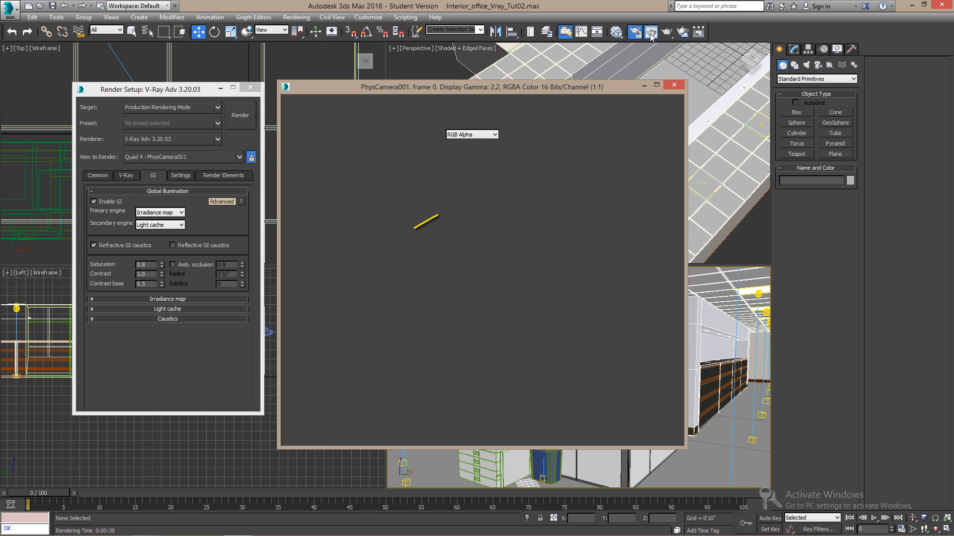
pyautogui.click(239, 115)
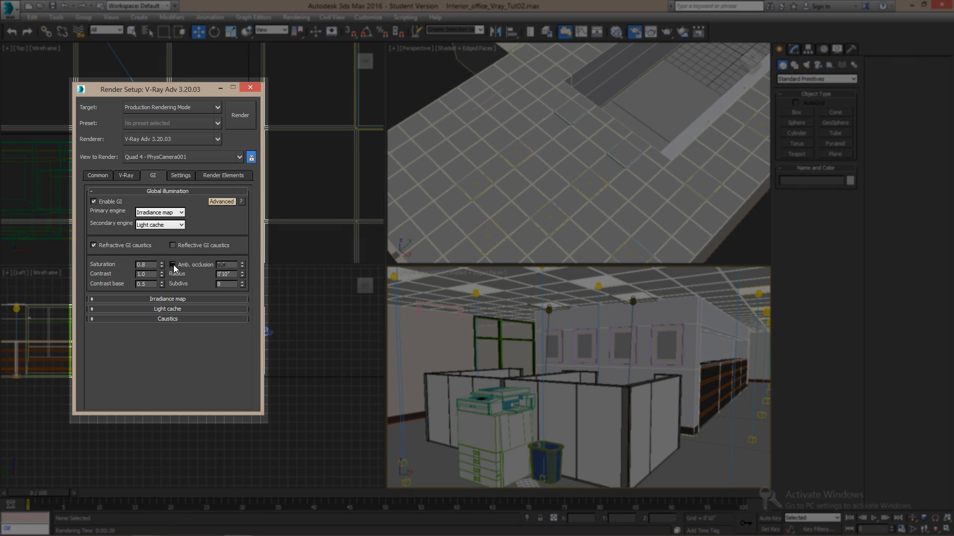
pyautogui.click(172, 264)
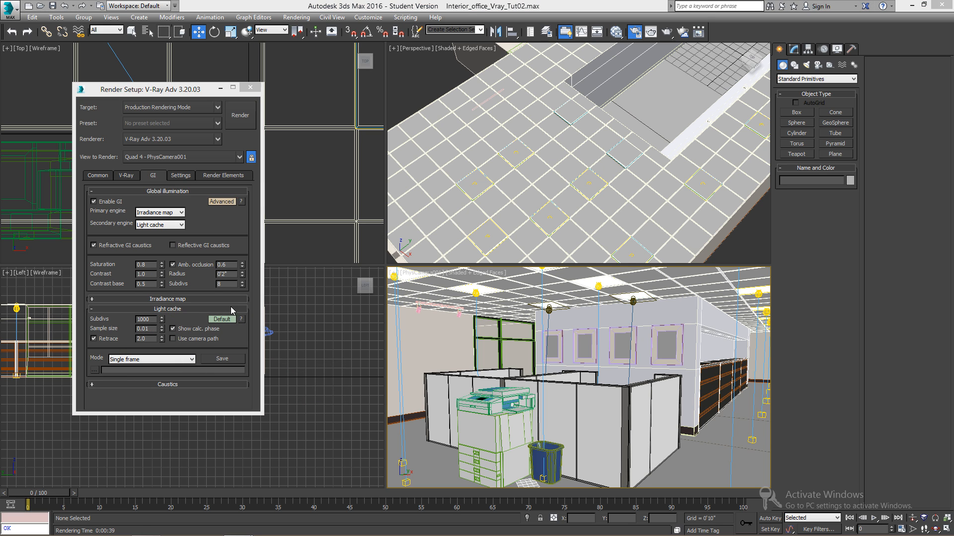
# - Re-render the office view cleanly, then return to the V-Ray settings tab
pyautogui.click(239, 115)
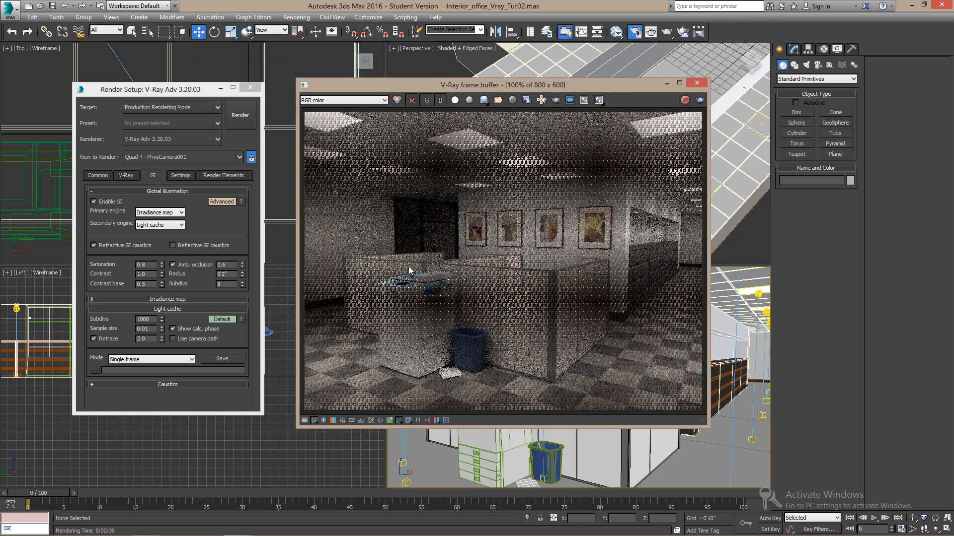
pyautogui.click(239, 115)
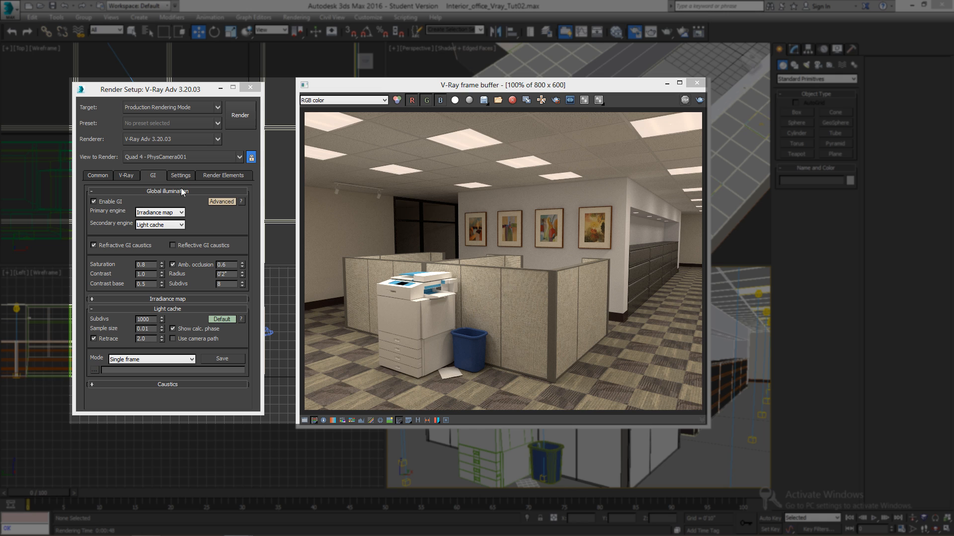
pyautogui.click(126, 175)
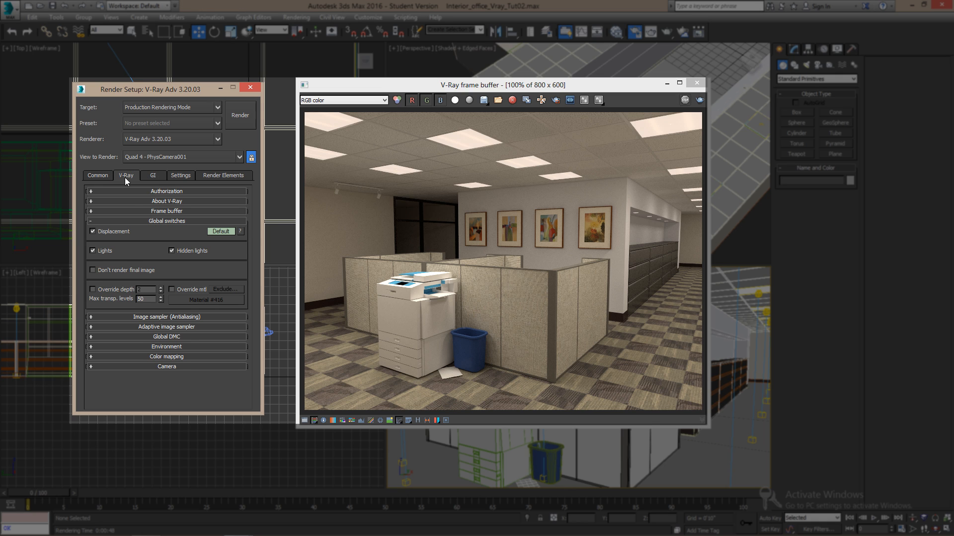
# - Switch the image sampler to Progressive with filter size 1.3 and re-render
pyautogui.click(162, 243)
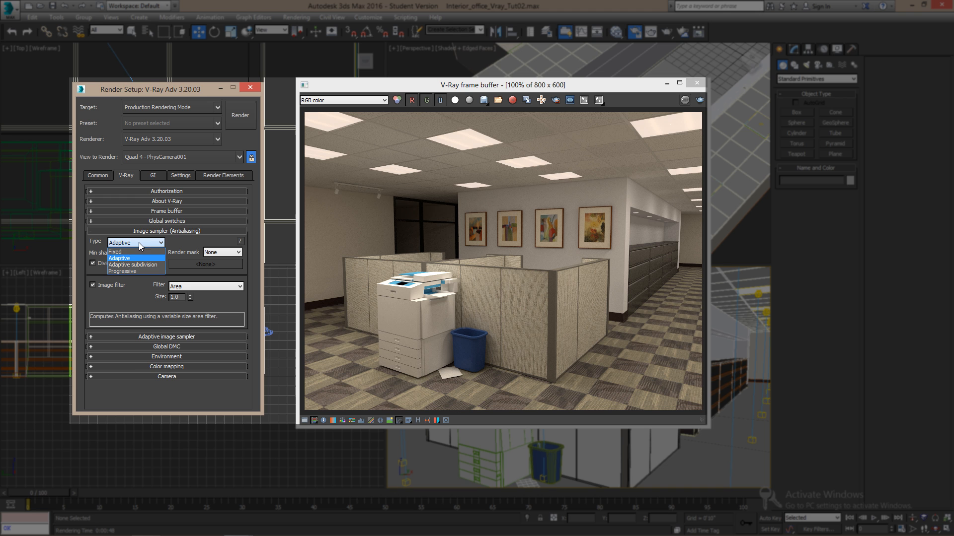
pyautogui.click(121, 271)
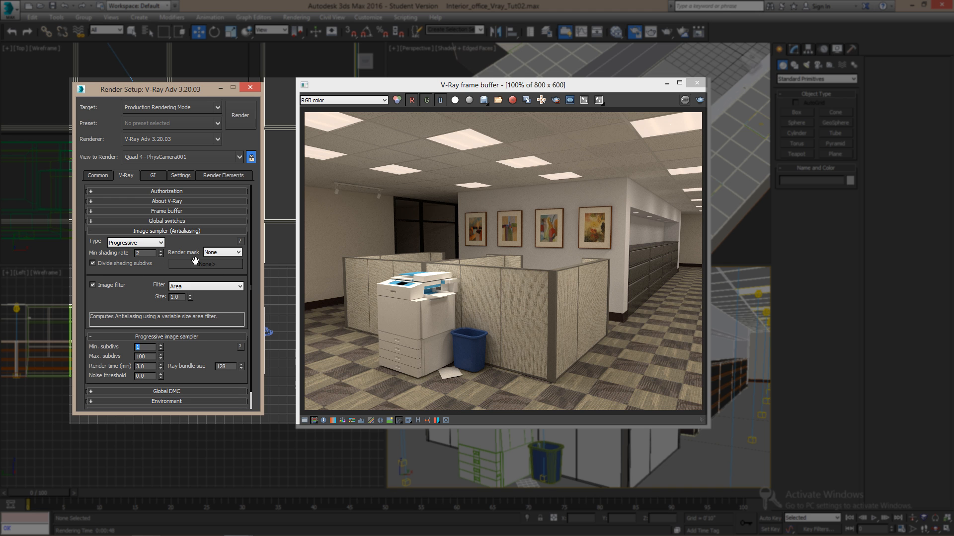
pyautogui.moveTo(178, 303)
pyautogui.write('1.3')
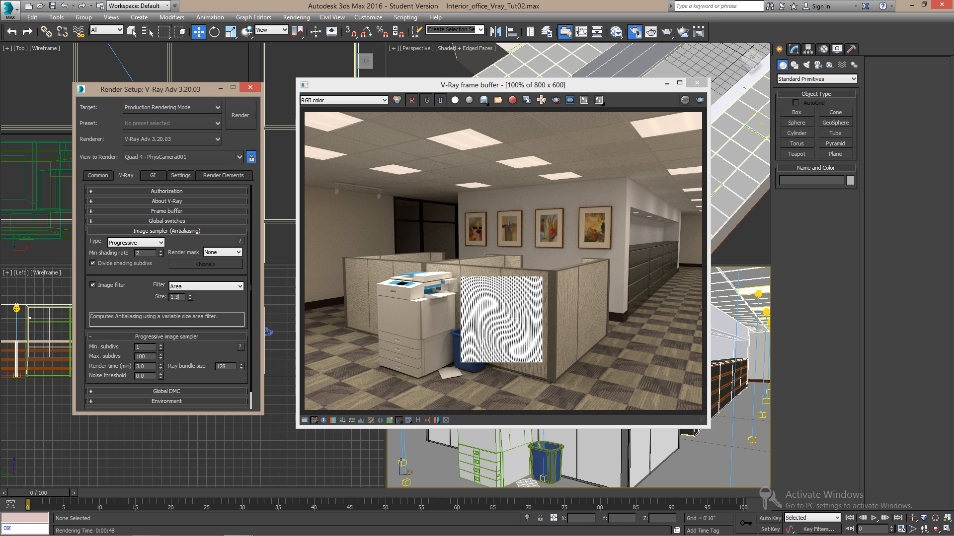
pyautogui.moveTo(557, 302)
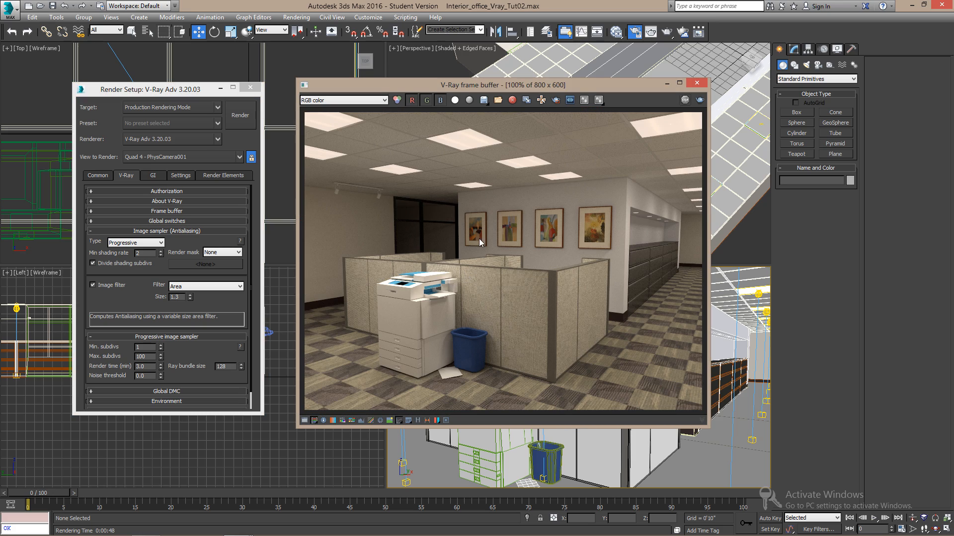
pyautogui.click(239, 115)
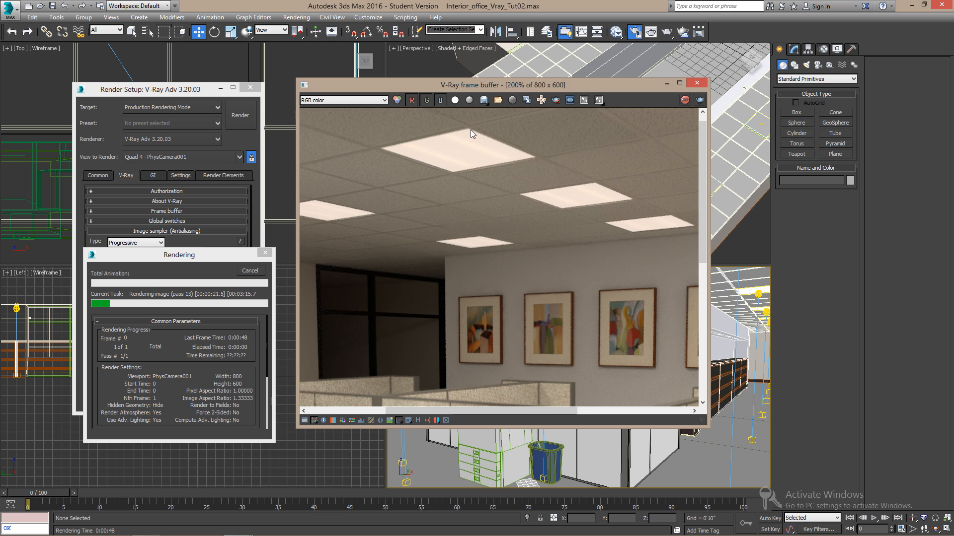
pyautogui.moveTo(498, 161)
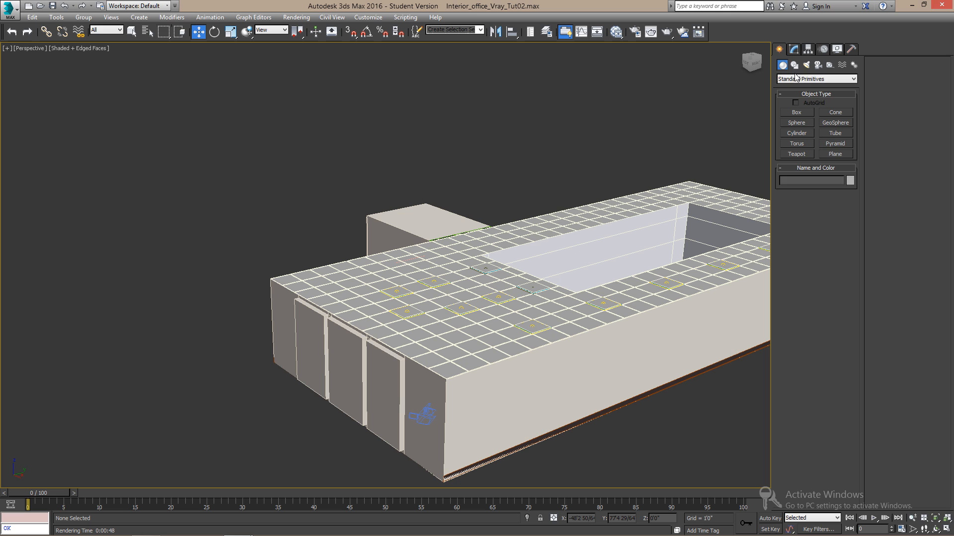
# - Create a VRayLight plane beside the office with multiplier 5 and a blue colour
pyautogui.click(793, 66)
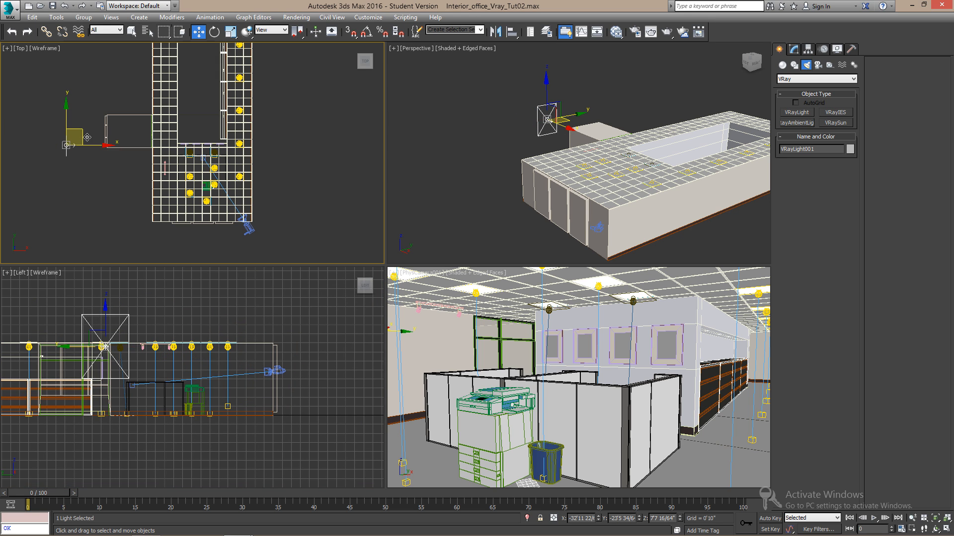
pyautogui.click(213, 31)
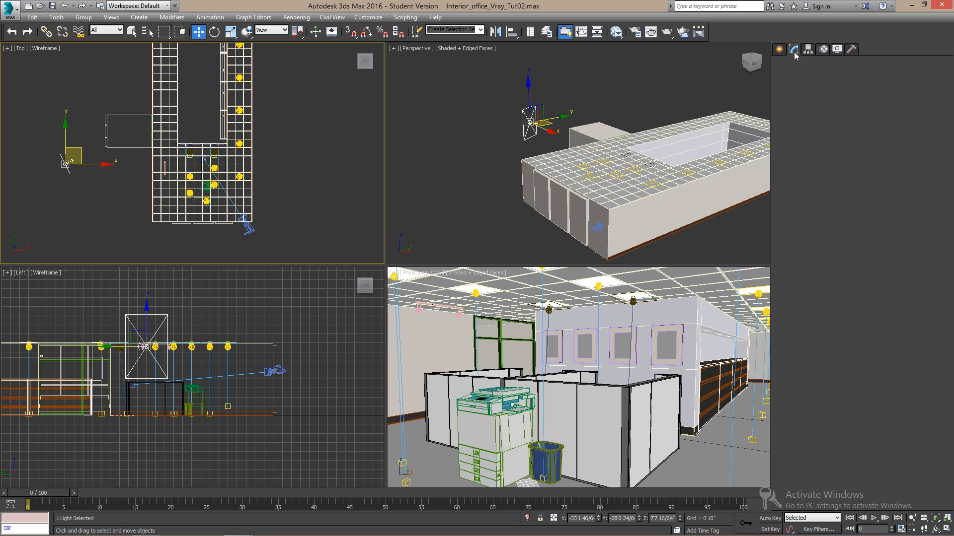
pyautogui.click(793, 50)
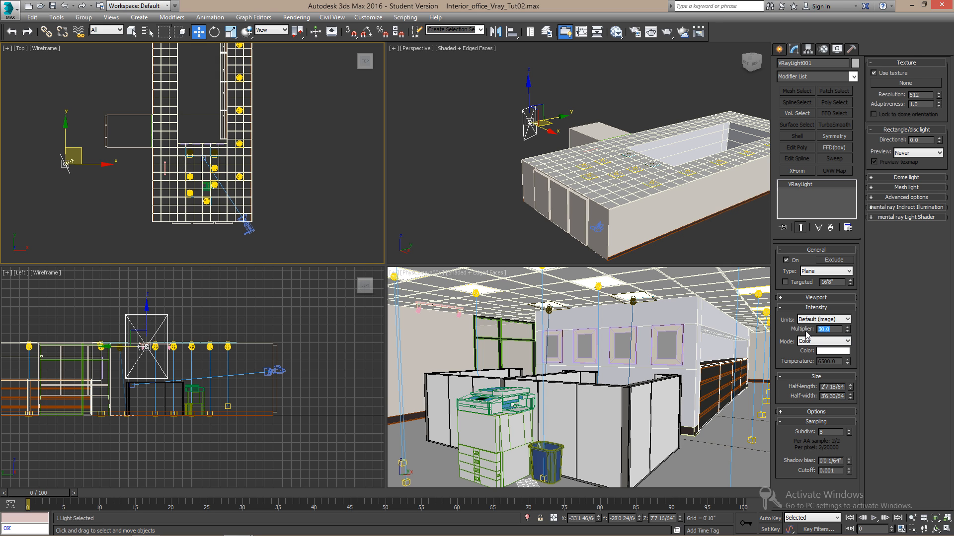
pyautogui.click(832, 351)
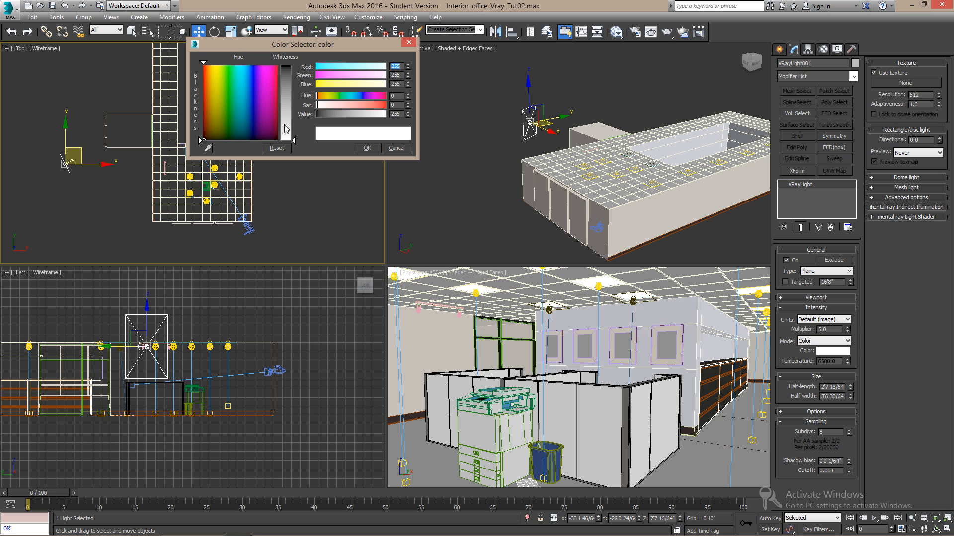
pyautogui.click(254, 117)
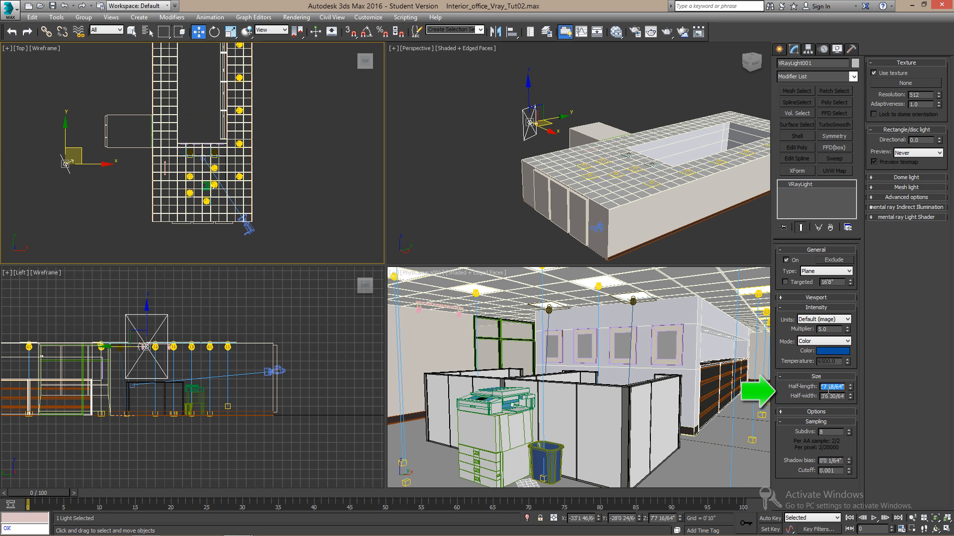
# - Set the light's half-length/width to 5'0", directional 0.98 and preview only when selected
pyautogui.write('5\'0"')
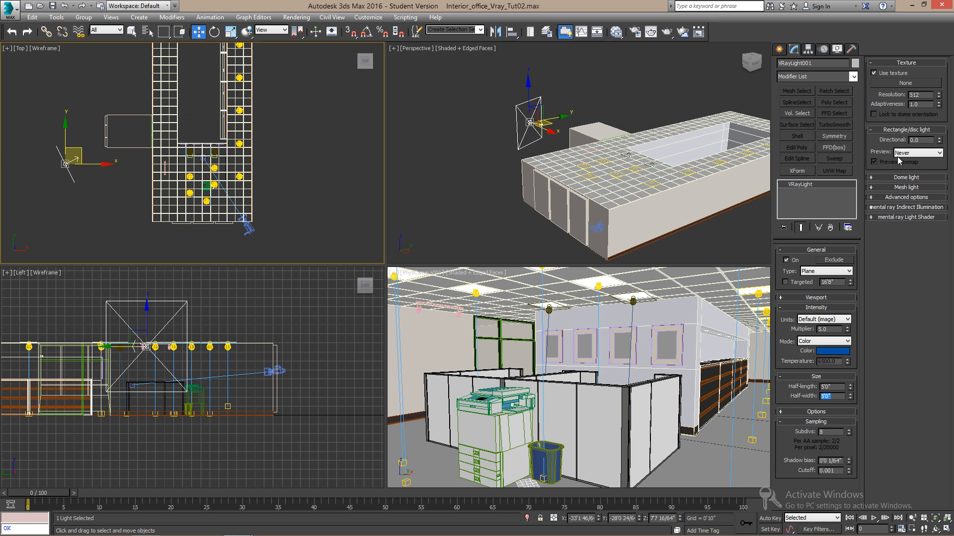
pyautogui.click(917, 139)
pyautogui.write('0.98')
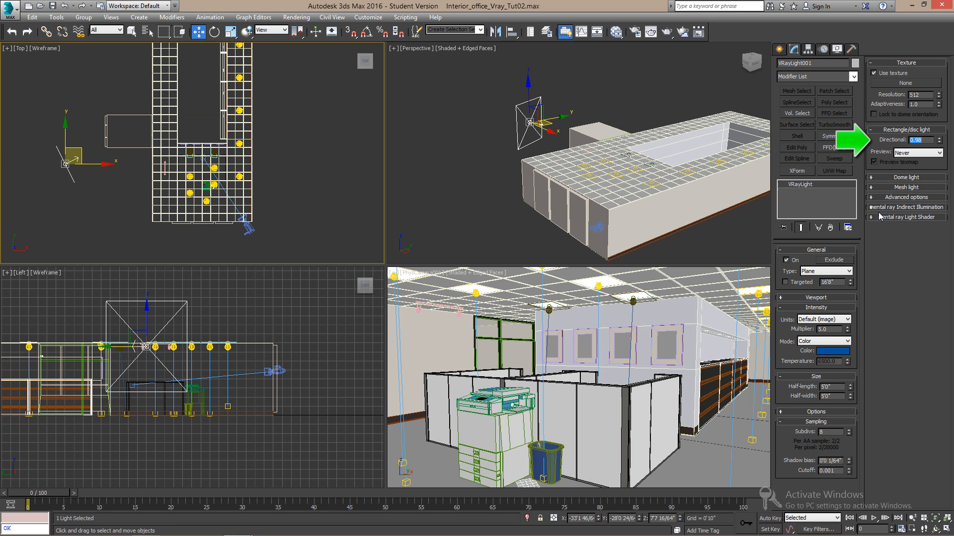
pyautogui.click(937, 153)
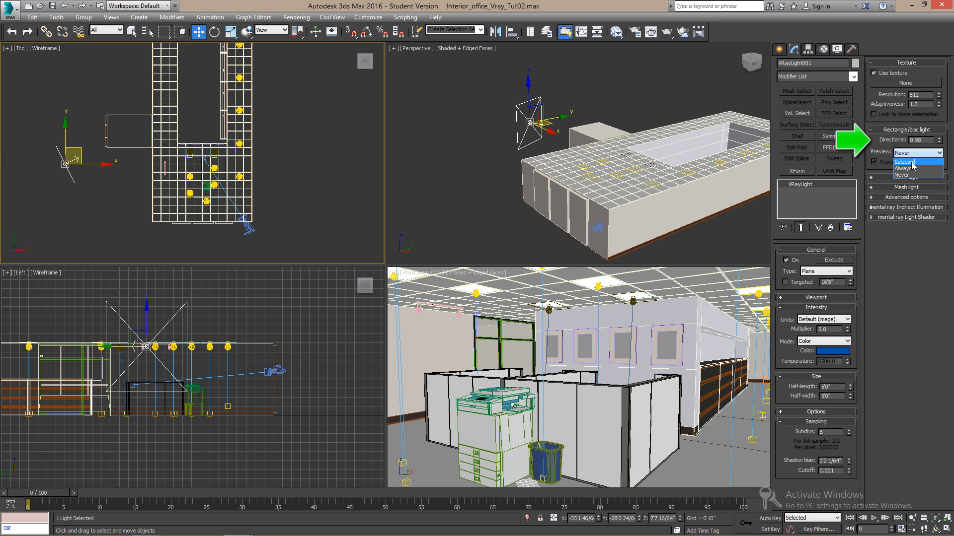
pyautogui.click(903, 161)
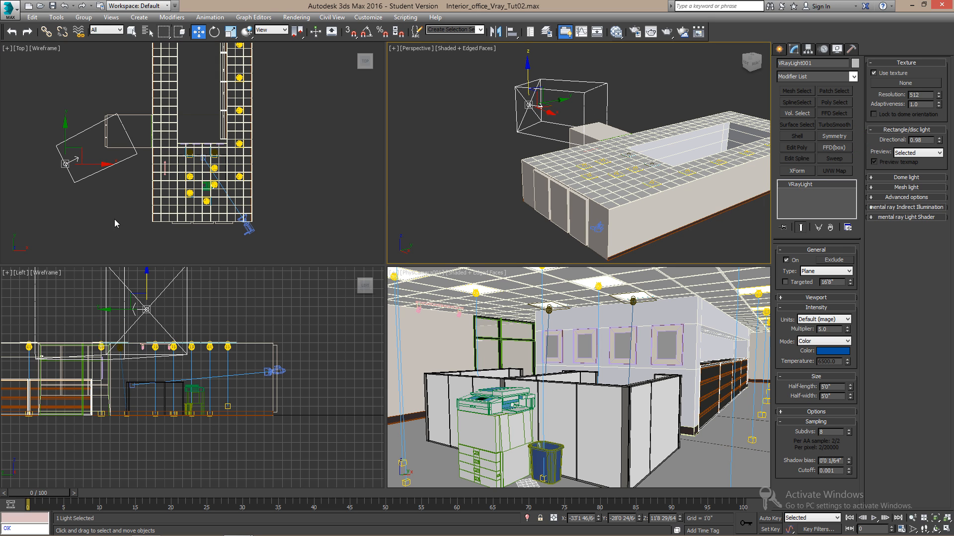
# - Review the exit sign spec sheet and start a new empty scene
pyautogui.click(214, 32)
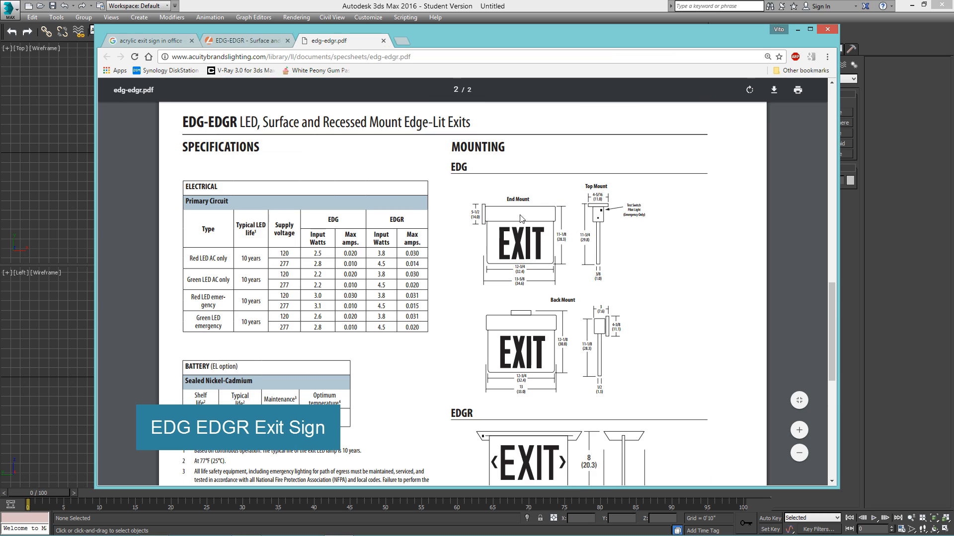
pyautogui.scroll(-3)
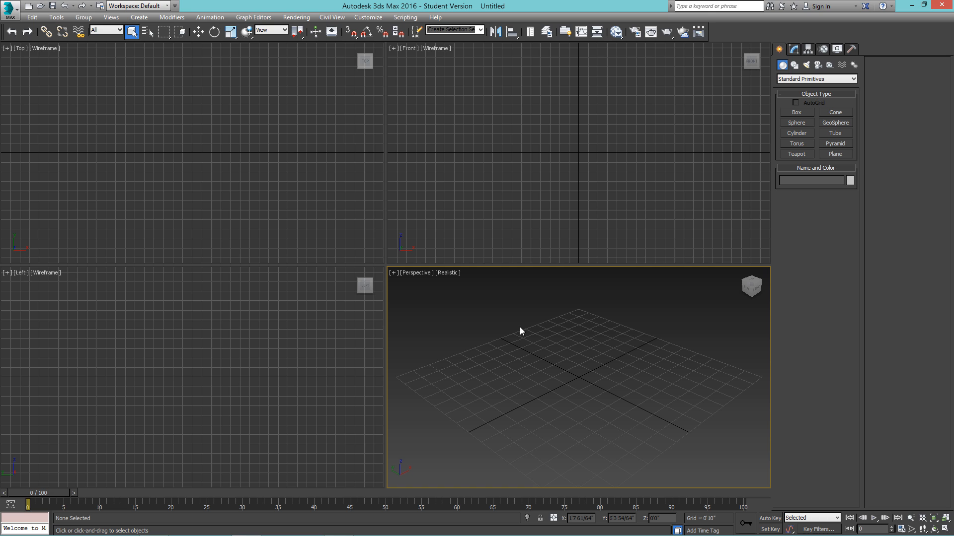
# - Draw a thin upright box panel with width 1'1" in the new scene
pyautogui.click(796, 112)
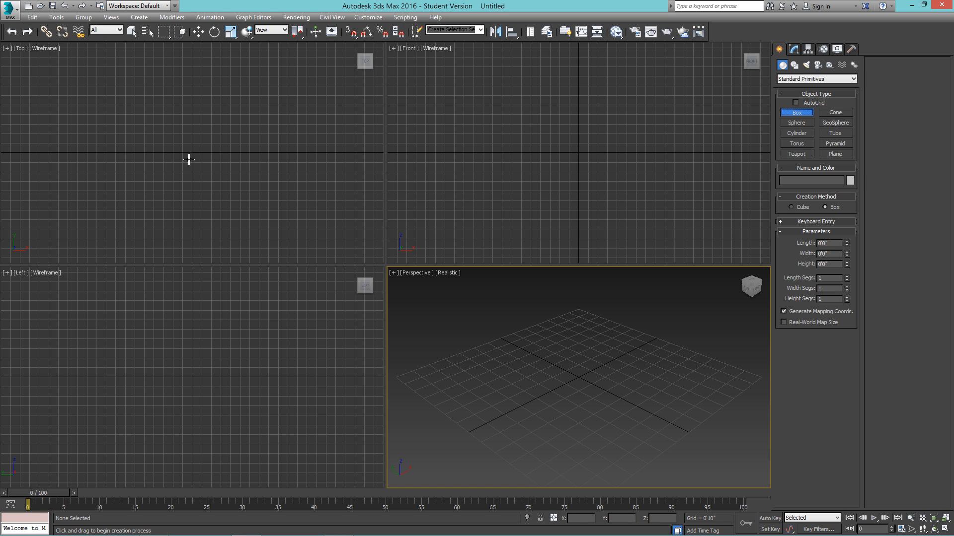
pyautogui.moveTo(169, 151); pyautogui.dragTo(240, 151)
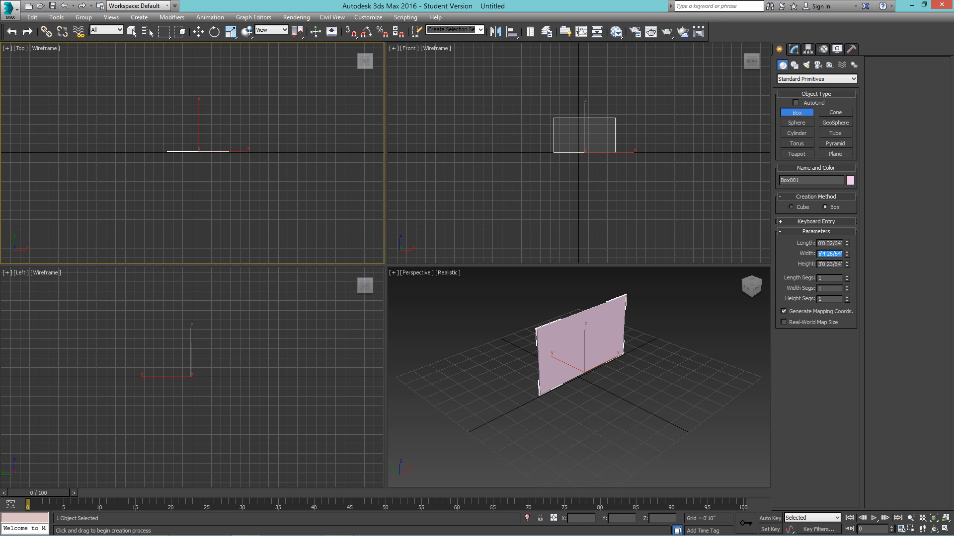
pyautogui.write('1\'1"')
pyautogui.click(829, 264)
pyautogui.write("0'8")
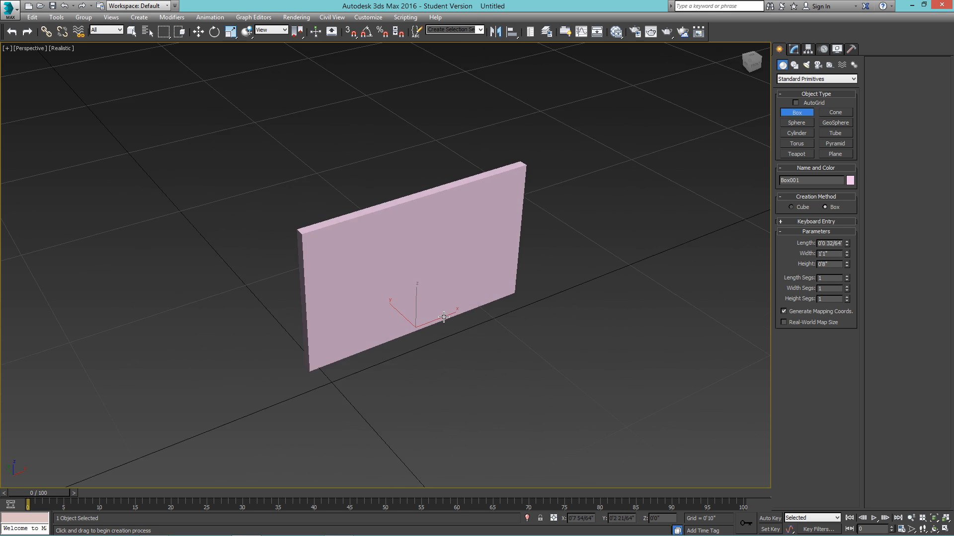
pyautogui.rightClick(443, 317)
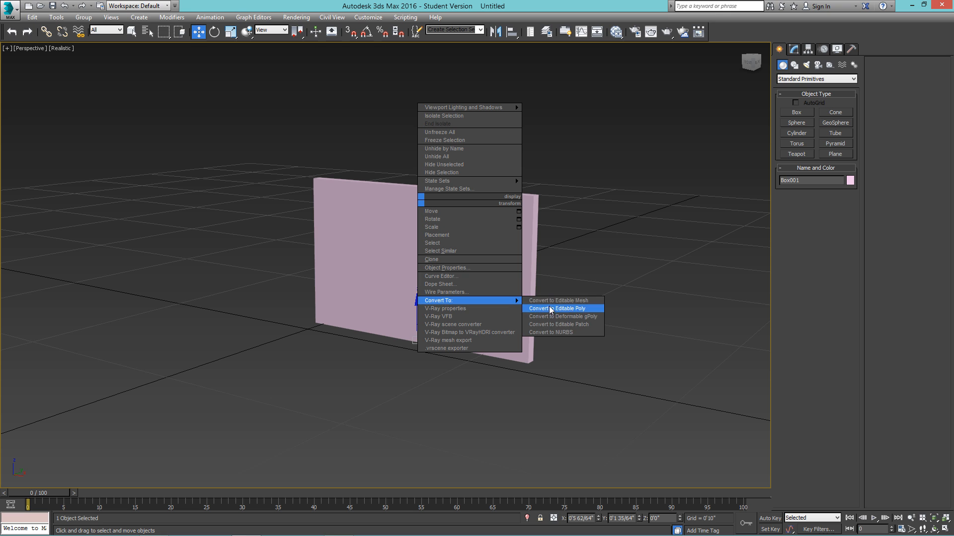
# - Convert the box to an editable poly and connect a middle edge loop across it
pyautogui.click(554, 308)
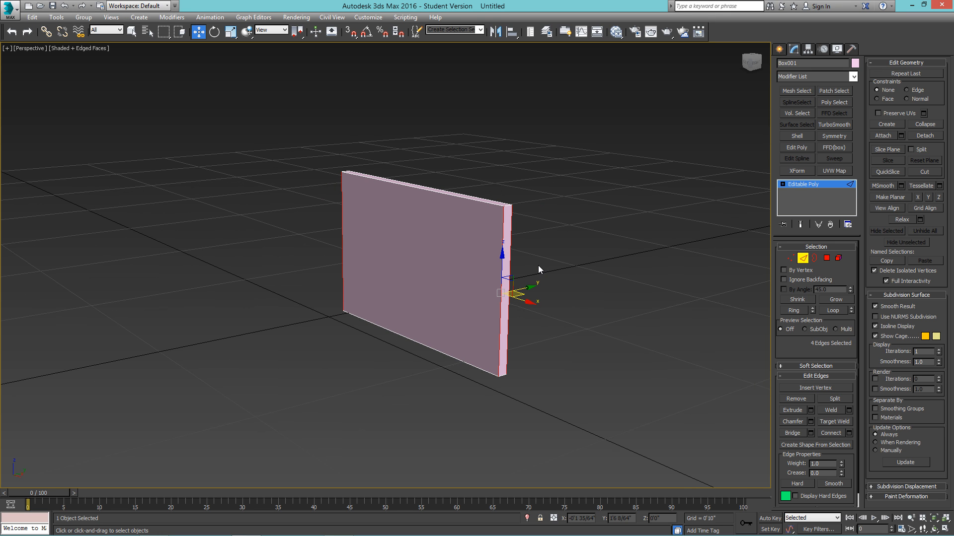
pyautogui.click(846, 433)
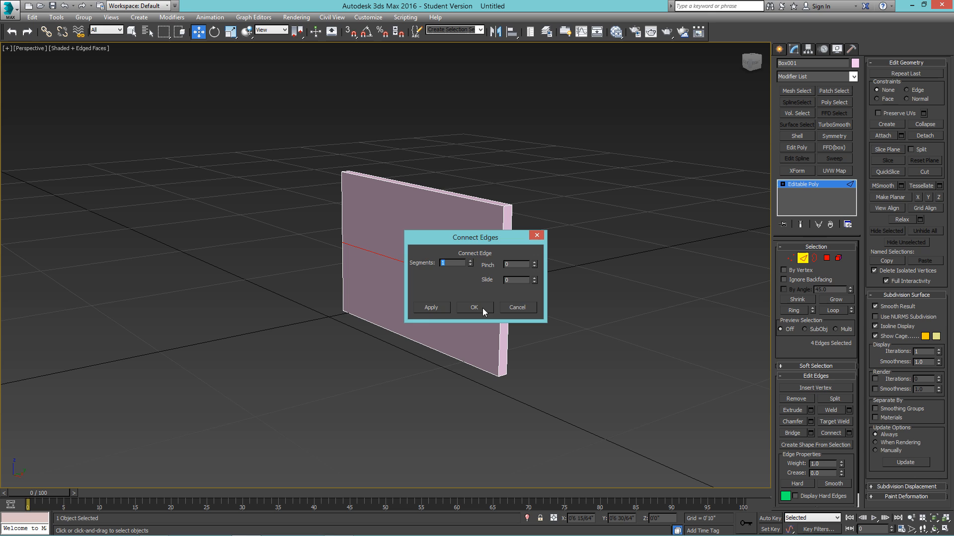
pyautogui.click(473, 307)
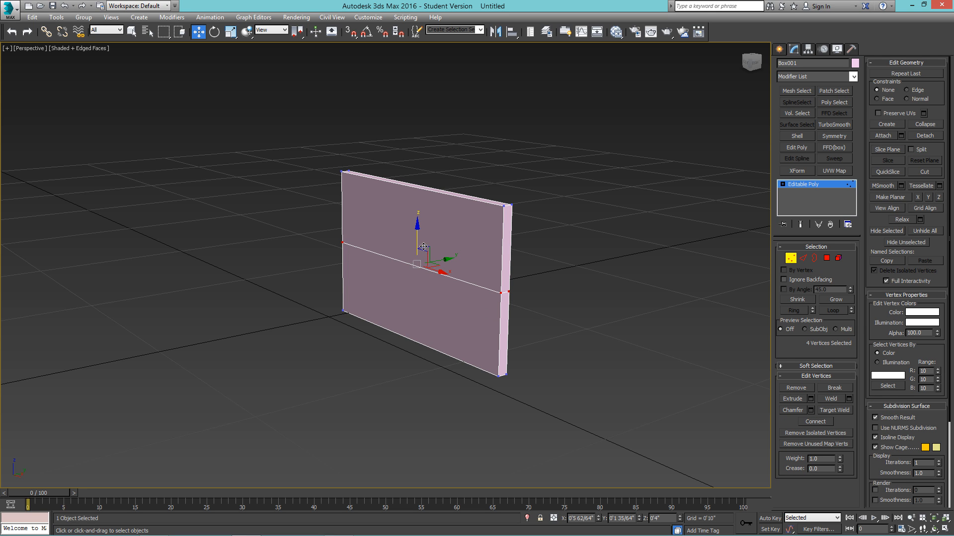
# - Extrude the top polygon into a thin ledge across the panel
pyautogui.click(827, 258)
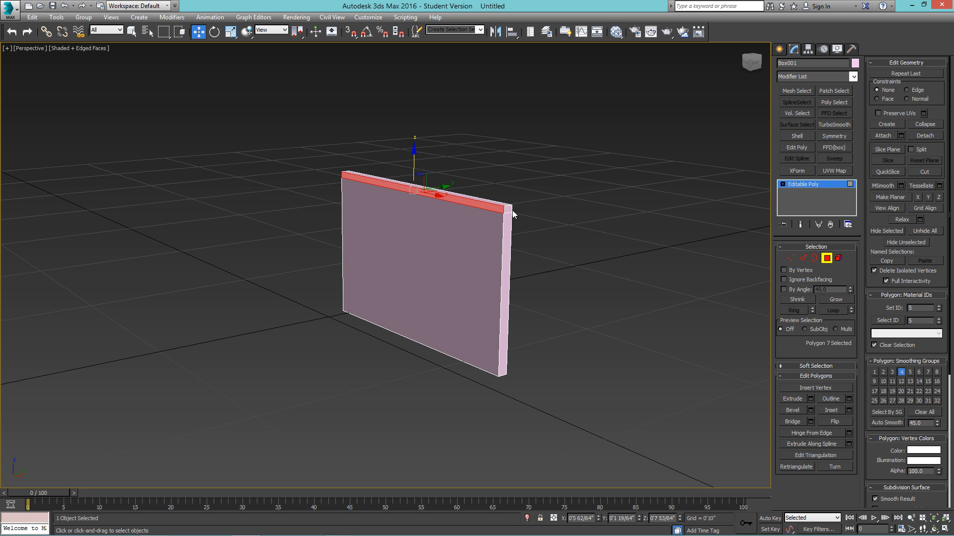
pyautogui.click(805, 398)
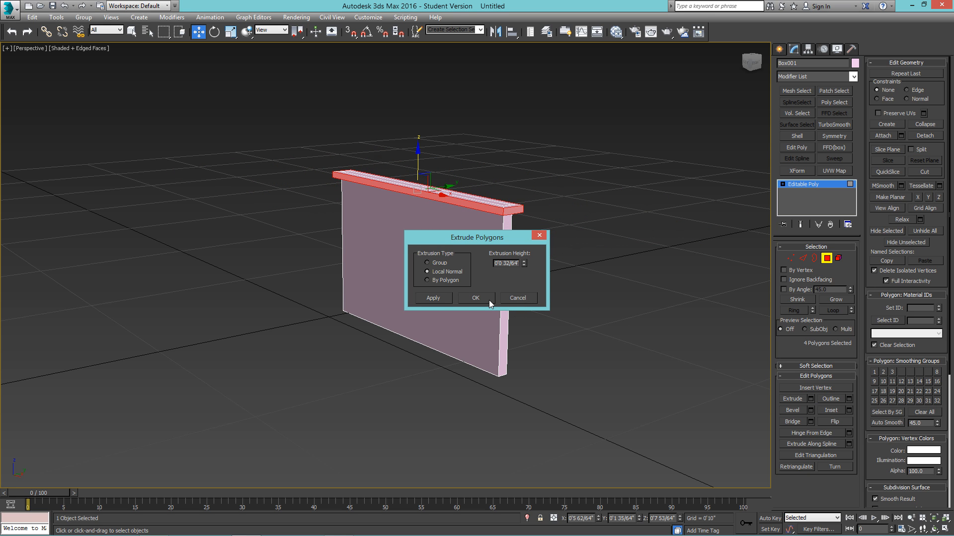
pyautogui.click(475, 298)
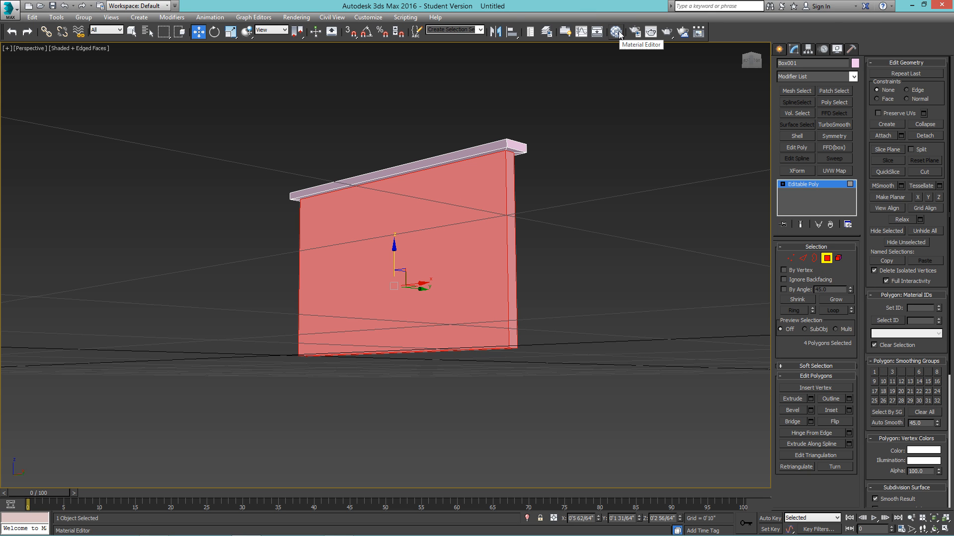
# - Create a near-black VRayMtl in the Slate Material Editor for the sign's top ledge
pyautogui.click(616, 32)
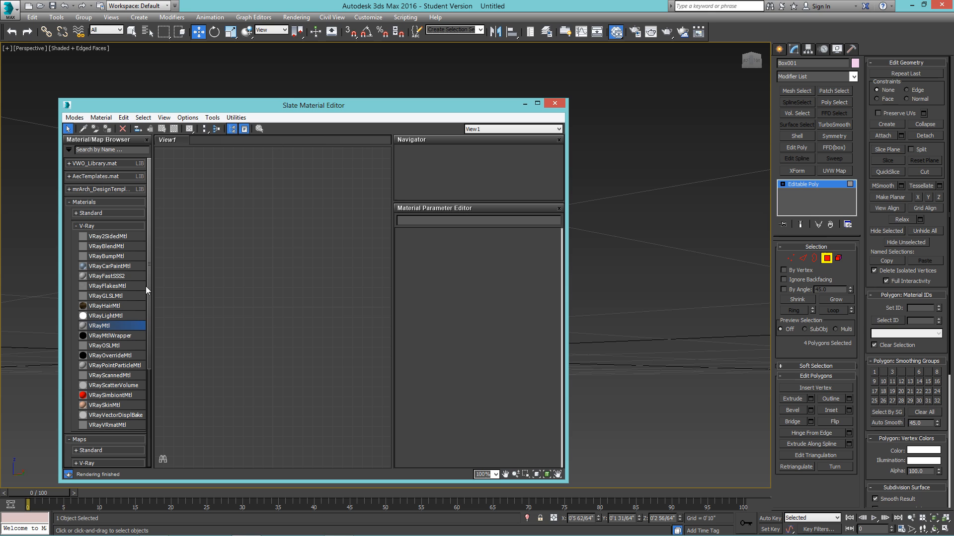
pyautogui.doubleClick(99, 326)
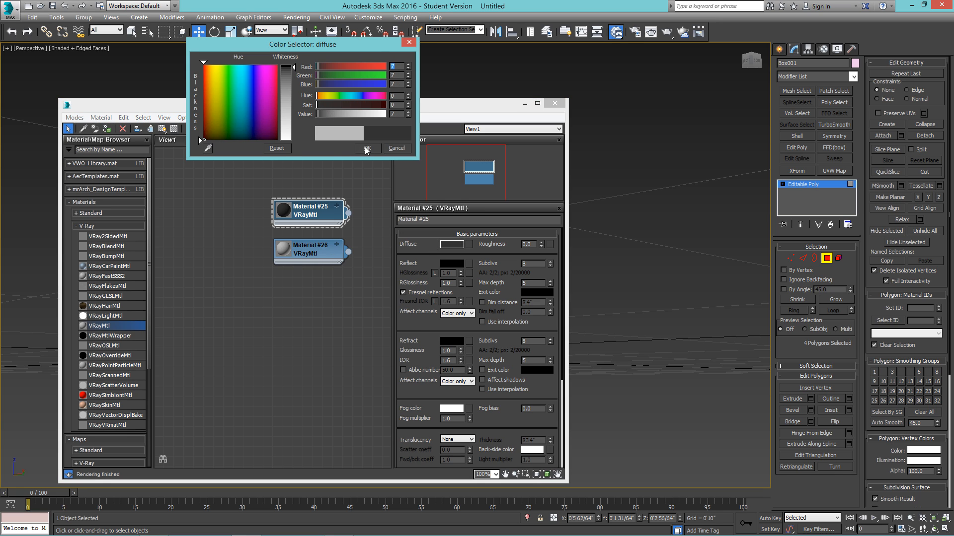
pyautogui.click(366, 148)
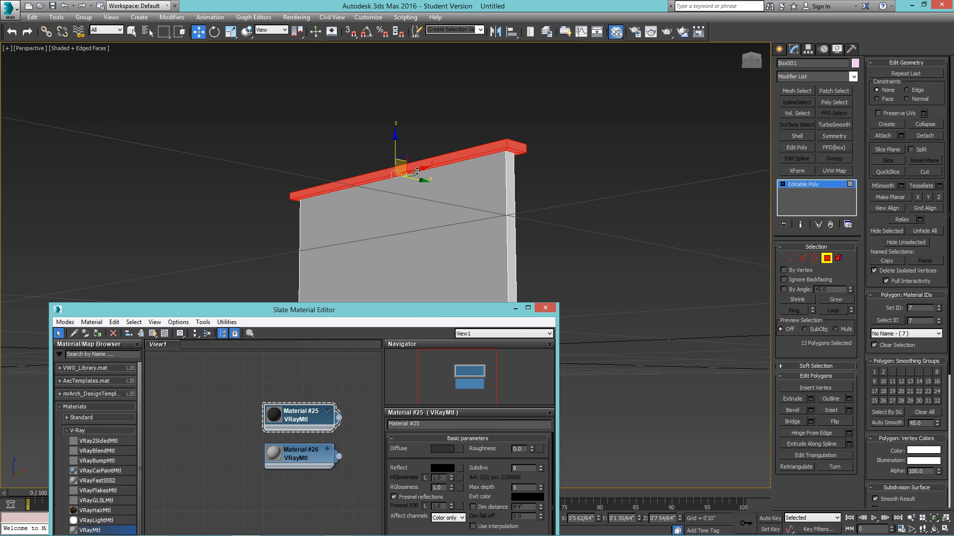
# - Invert the polygon selection and assign the light grey VRayMtl to the sign body
pyautogui.press('ctrl+i')
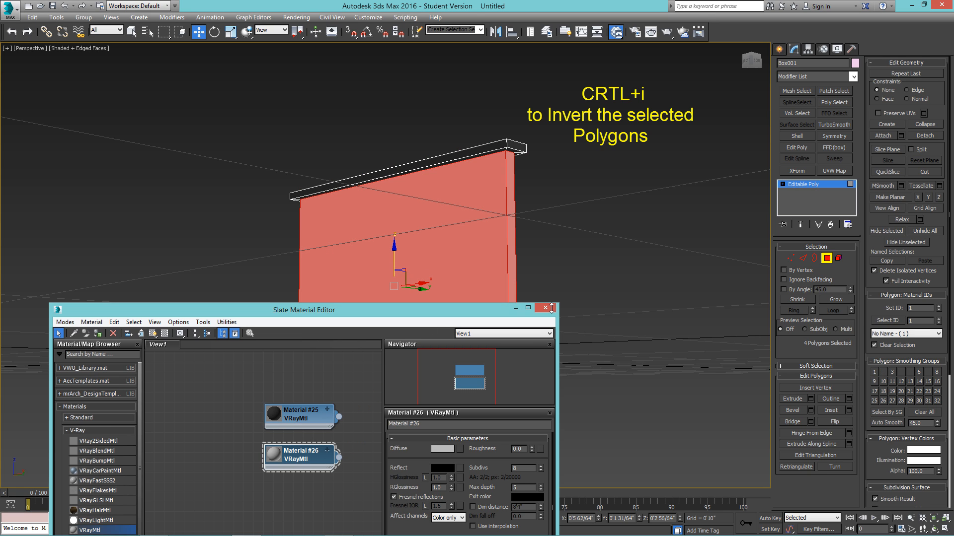
pyautogui.click(543, 308)
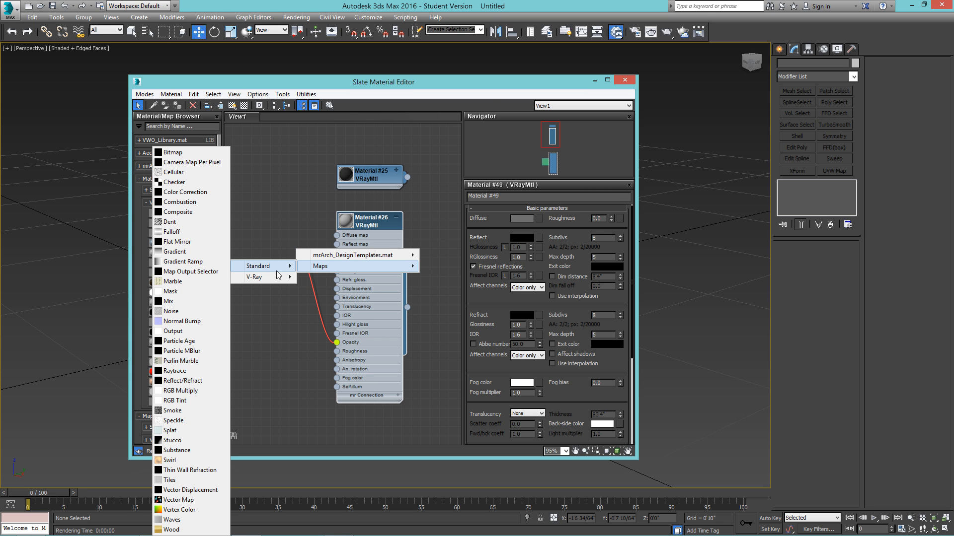
# - Load the EXIT image as the body material's opacity map and set orange self-illumination
pyautogui.click(173, 152)
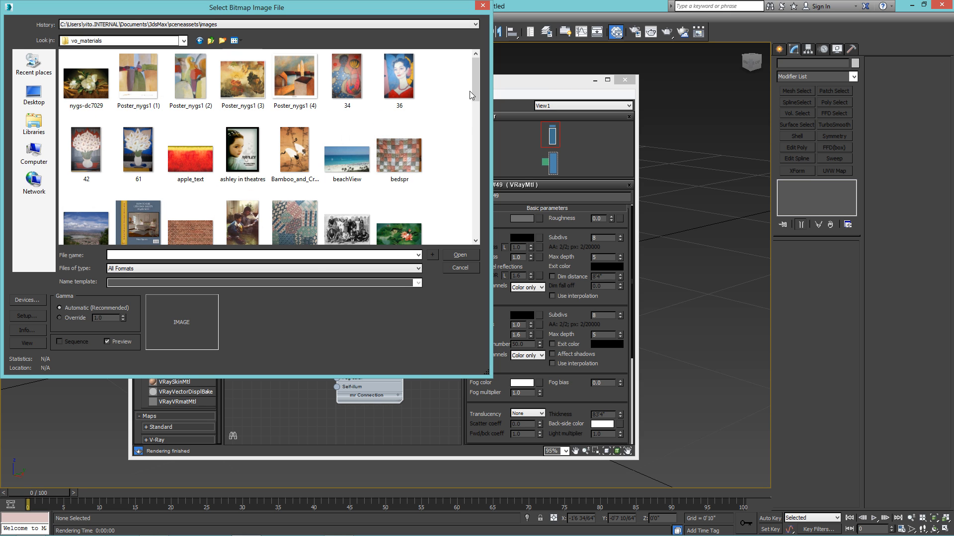
pyautogui.scroll(-3)
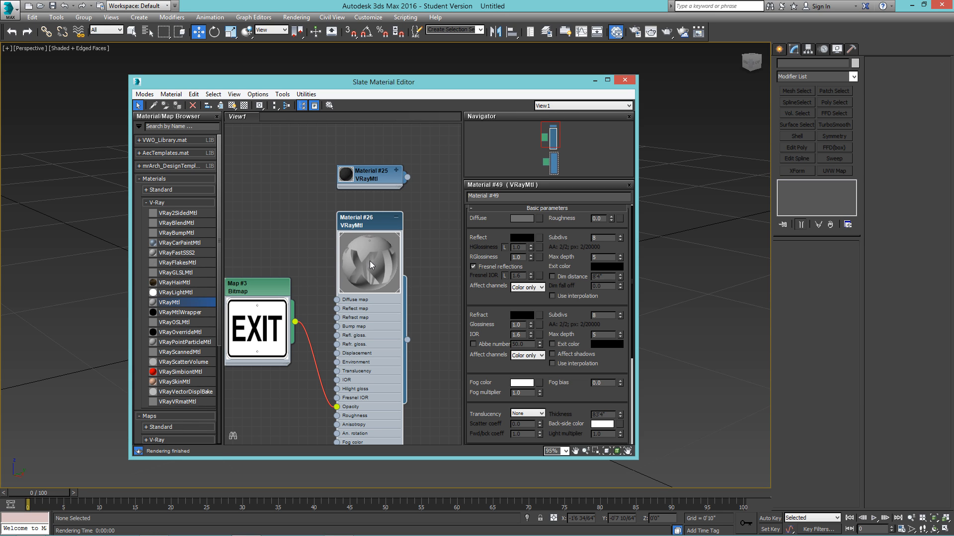
pyautogui.click(369, 222)
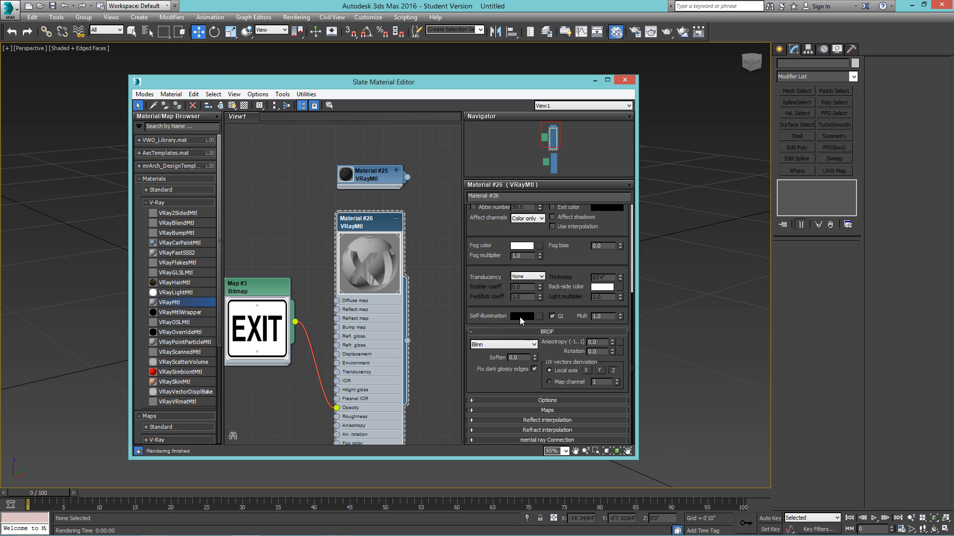
pyautogui.click(525, 316)
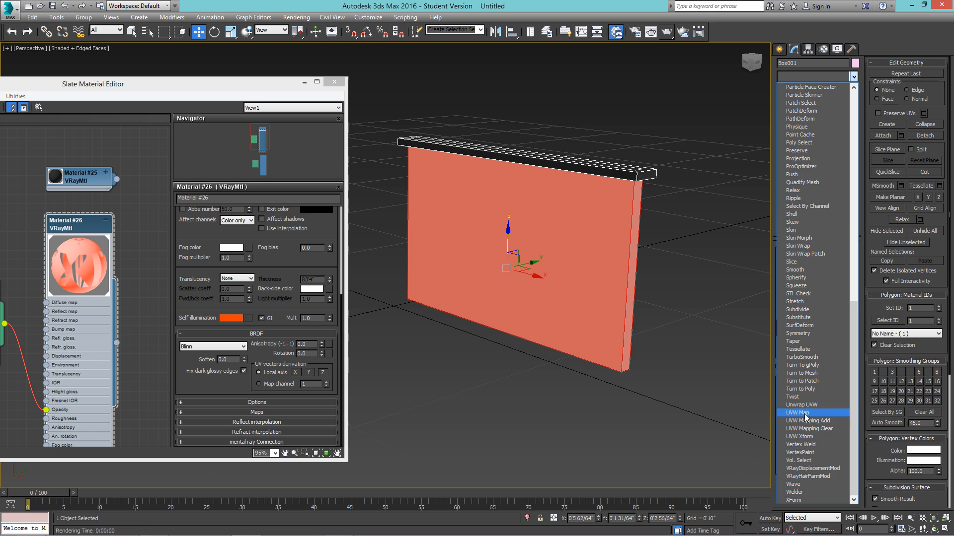
# - Add UVW mapping to the sign, test-render the glowing EXIT letters, and close the frame buffer
pyautogui.click(802, 413)
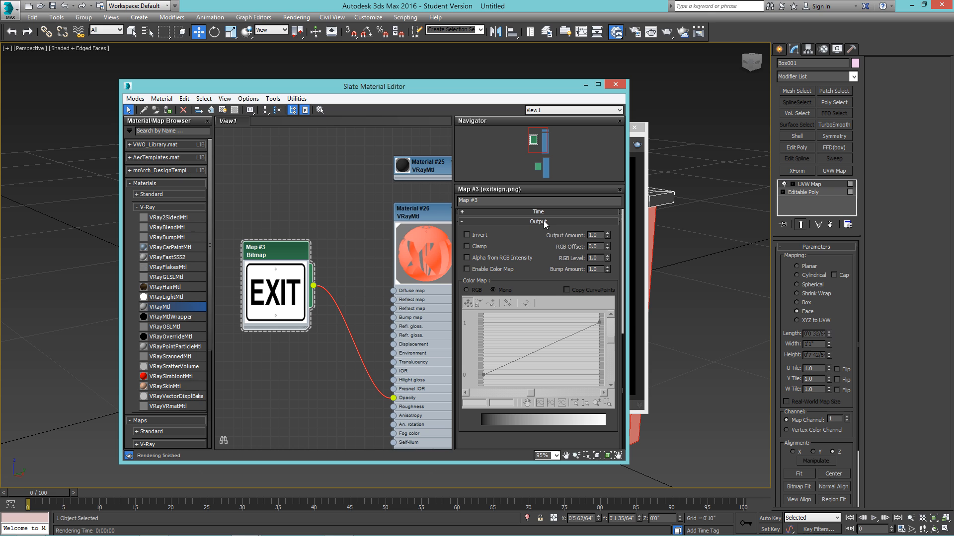
pyautogui.click(467, 234)
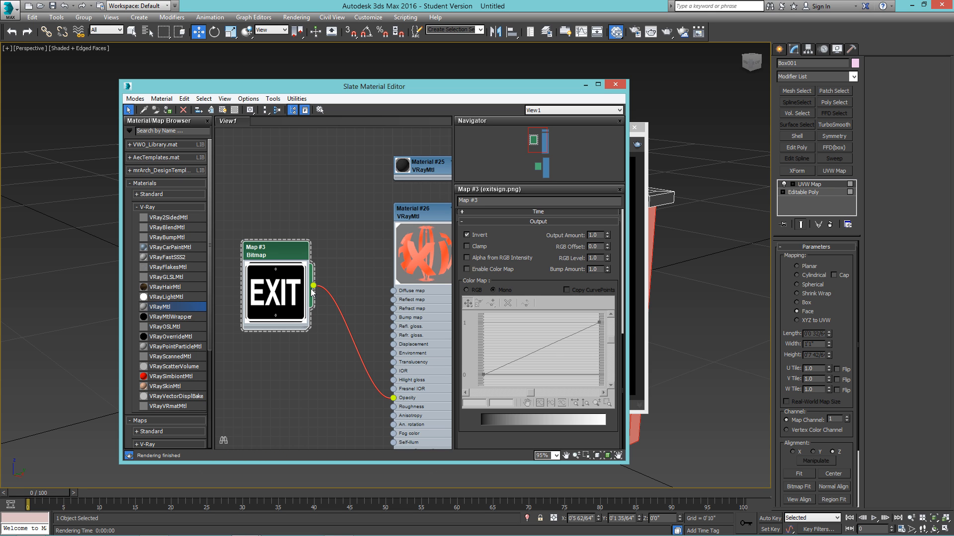
pyautogui.click(615, 32)
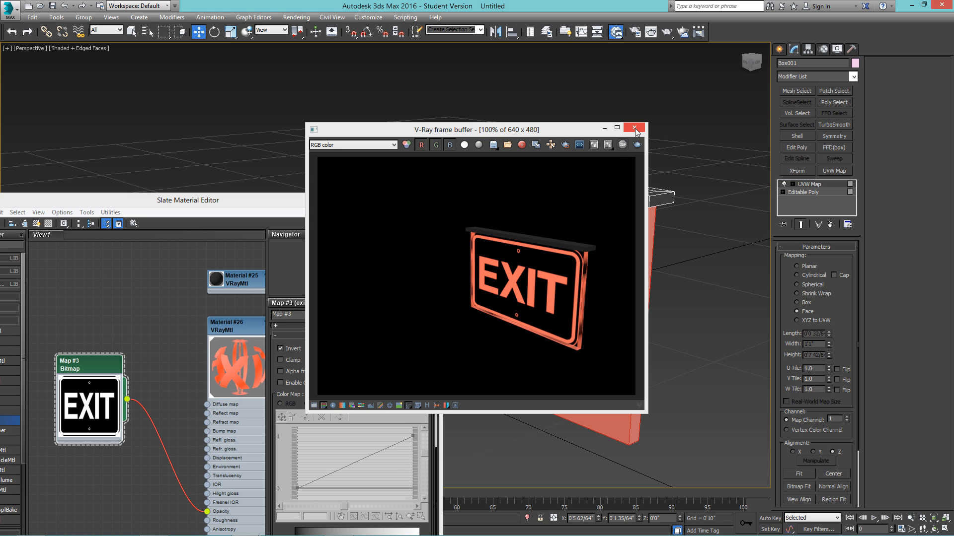
pyautogui.moveTo(635, 132)
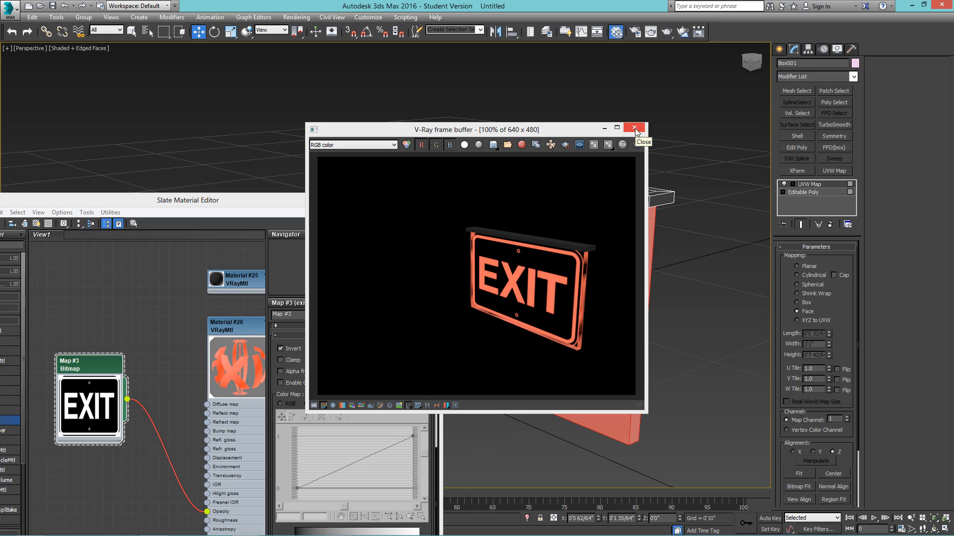
pyautogui.click(633, 129)
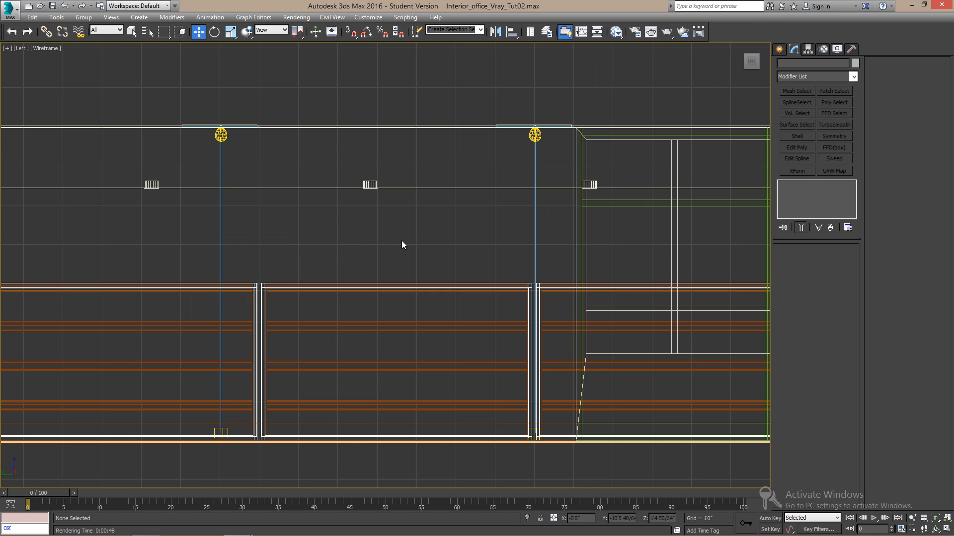
# - Place a new targeted VRayIES light at the middle ceiling fixture
pyautogui.click(782, 66)
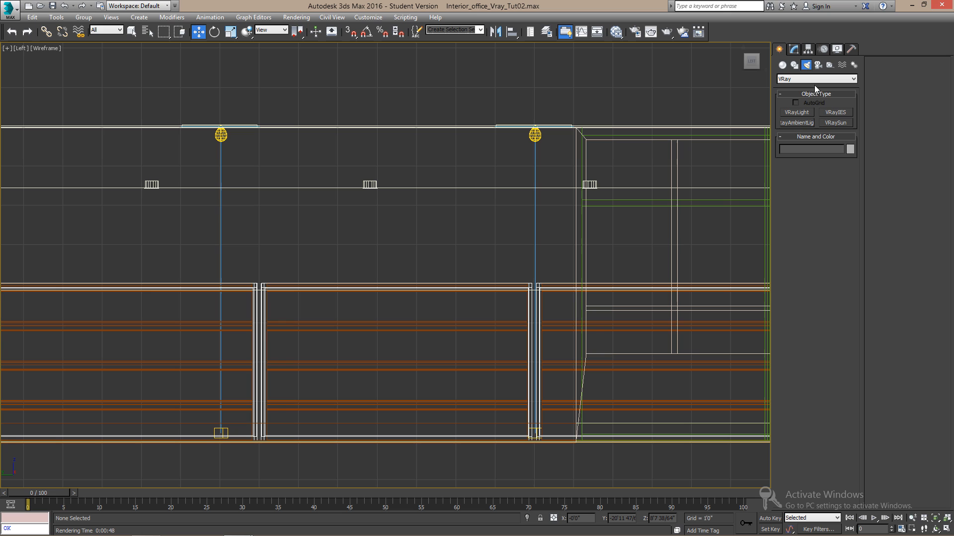
pyautogui.click(834, 112)
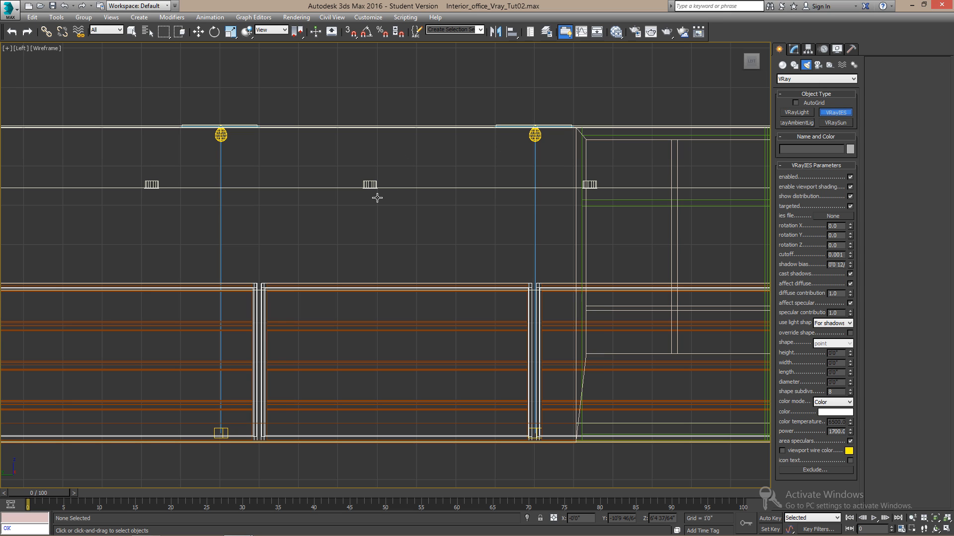
pyautogui.click(369, 185)
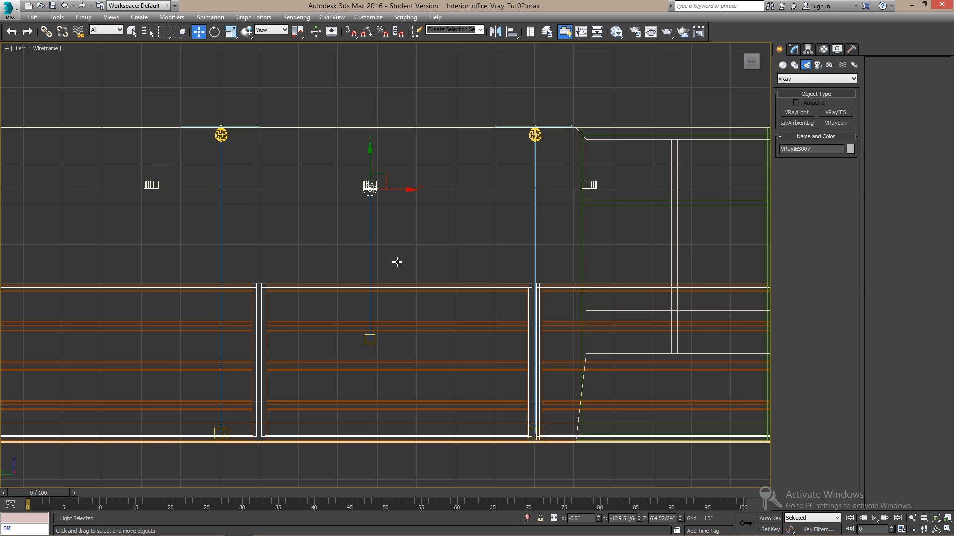
pyautogui.click(793, 50)
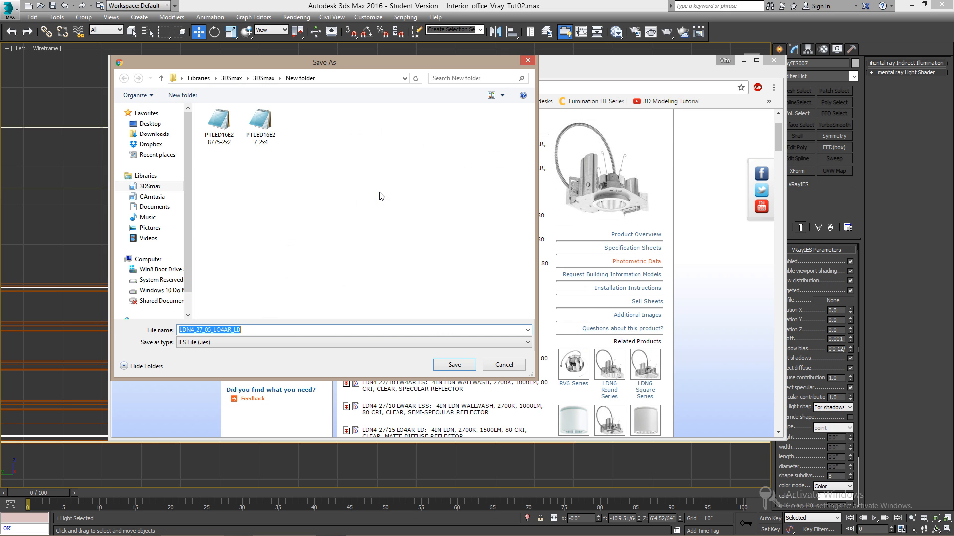
pyautogui.moveTo(438, 373)
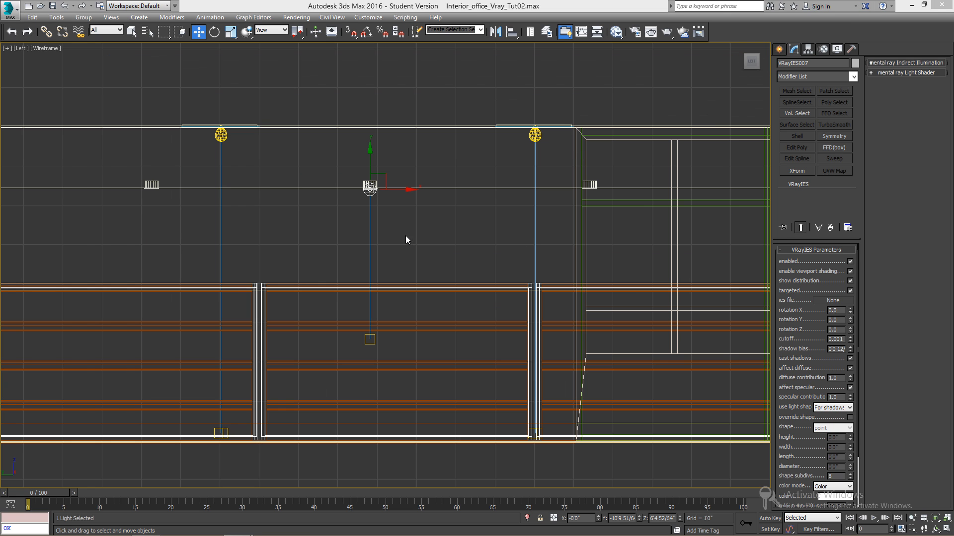
# - Load the downloaded LDN4_27_05_LO4AR_LD IES profile into the new light
pyautogui.click(832, 300)
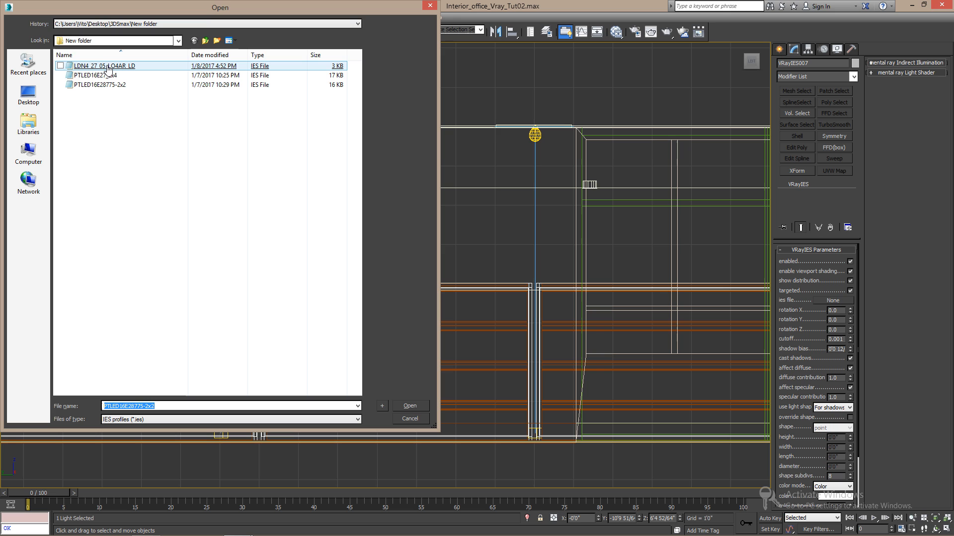
pyautogui.click(410, 406)
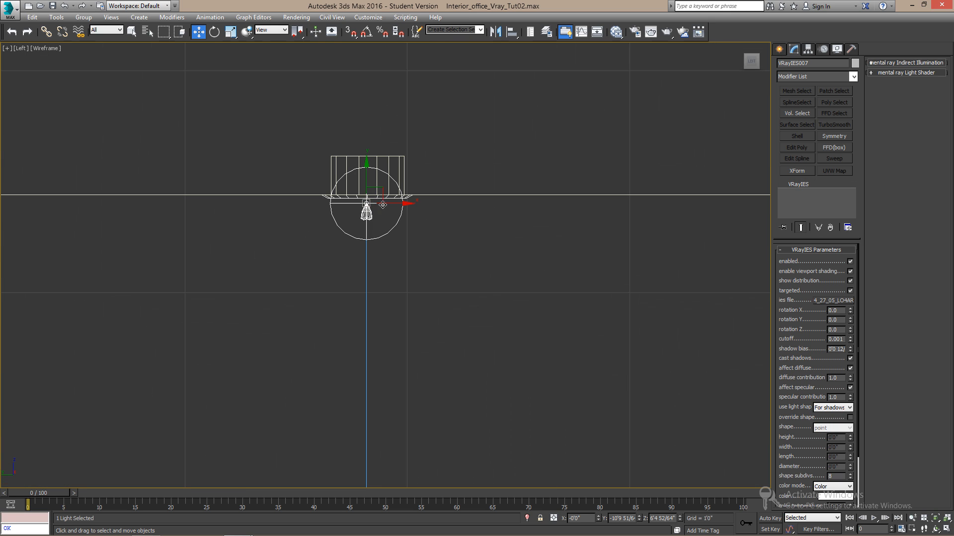
pyautogui.moveTo(382, 204); pyautogui.dragTo(376, 177)
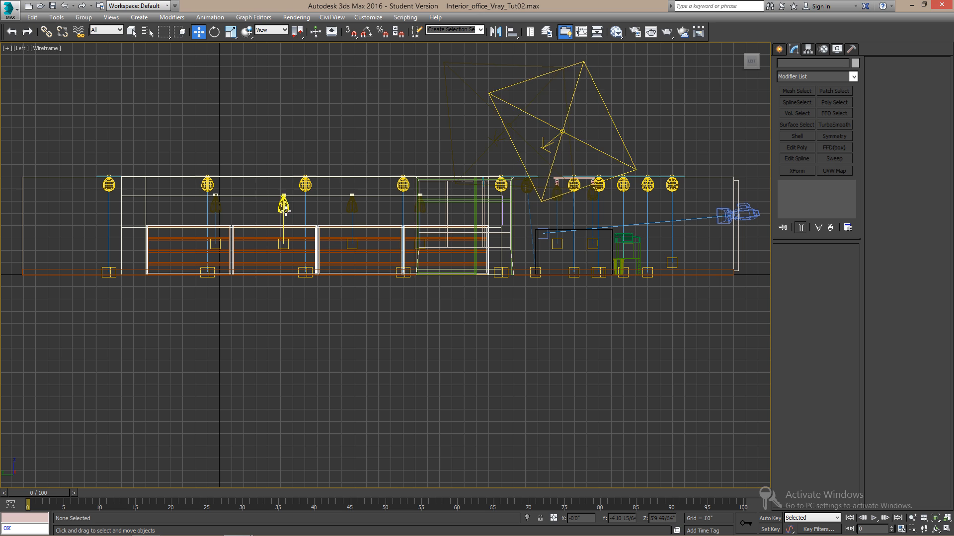
pyautogui.click(571, 185)
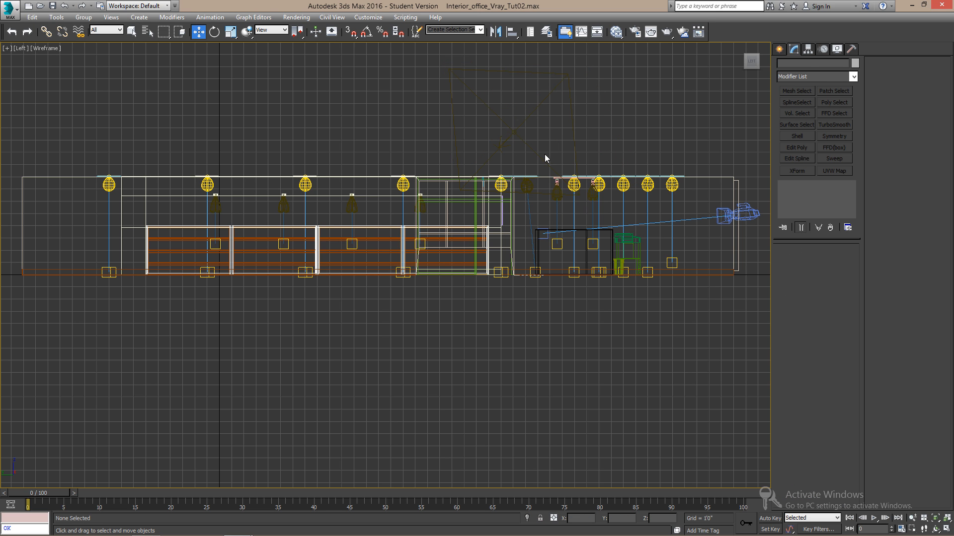
# - Test render, set the physical camera aperture to f/4, and bring up Render Setup
pyautogui.press('alt+w')
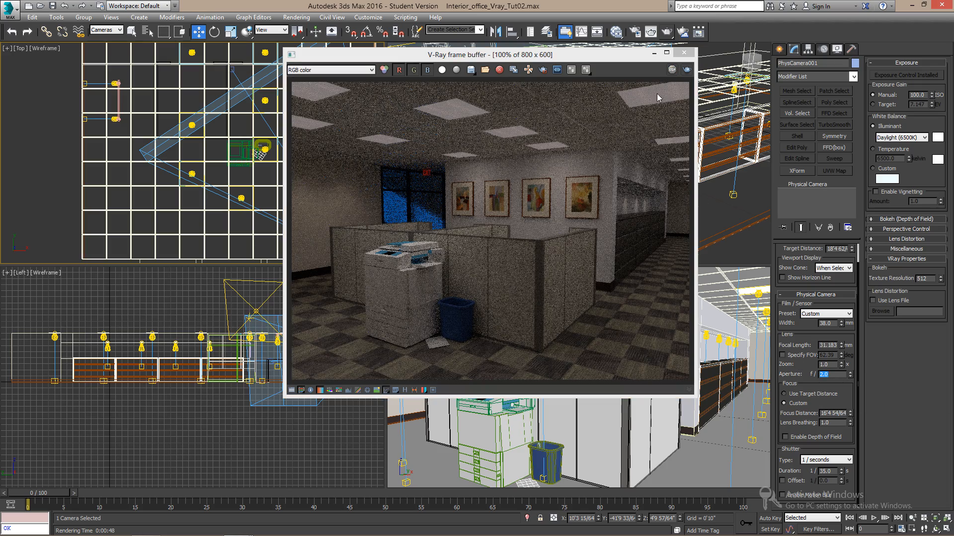
pyautogui.click(672, 70)
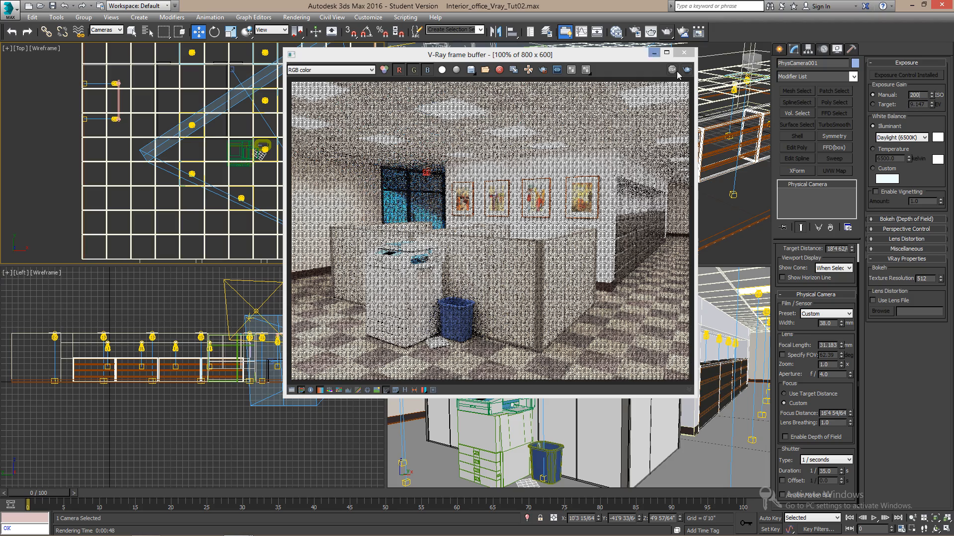
pyautogui.click(677, 70)
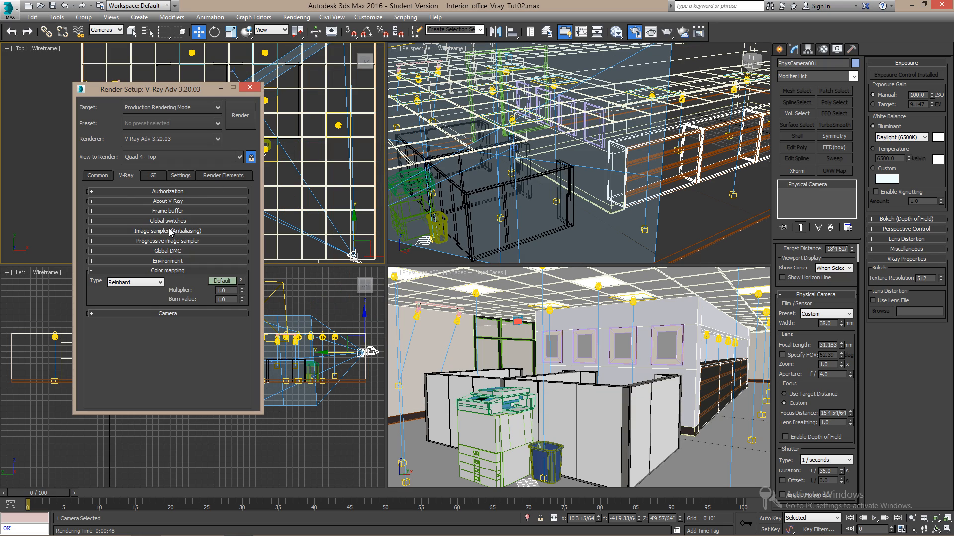
# - Set the output height to 780 for a 1024×780 size and render the office
pyautogui.click(96, 174)
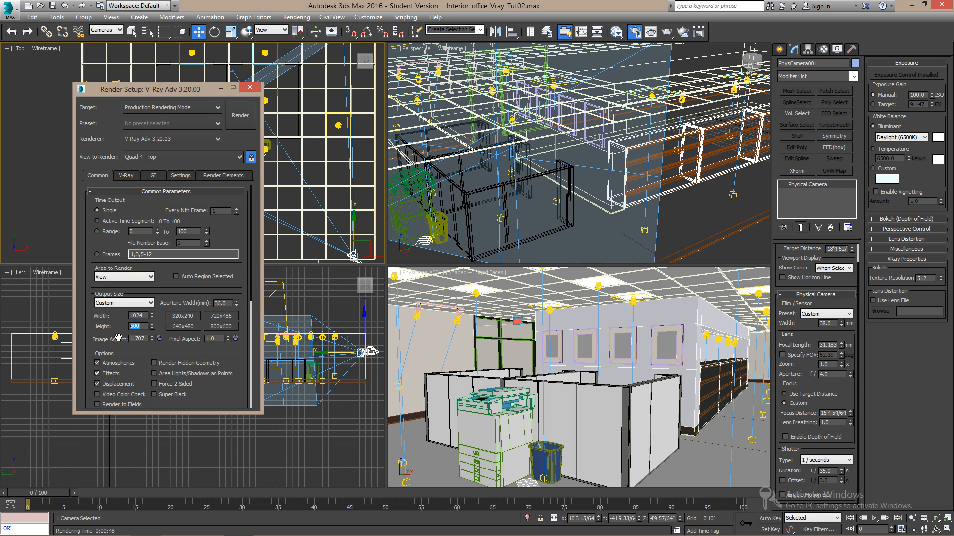
pyautogui.write('780')
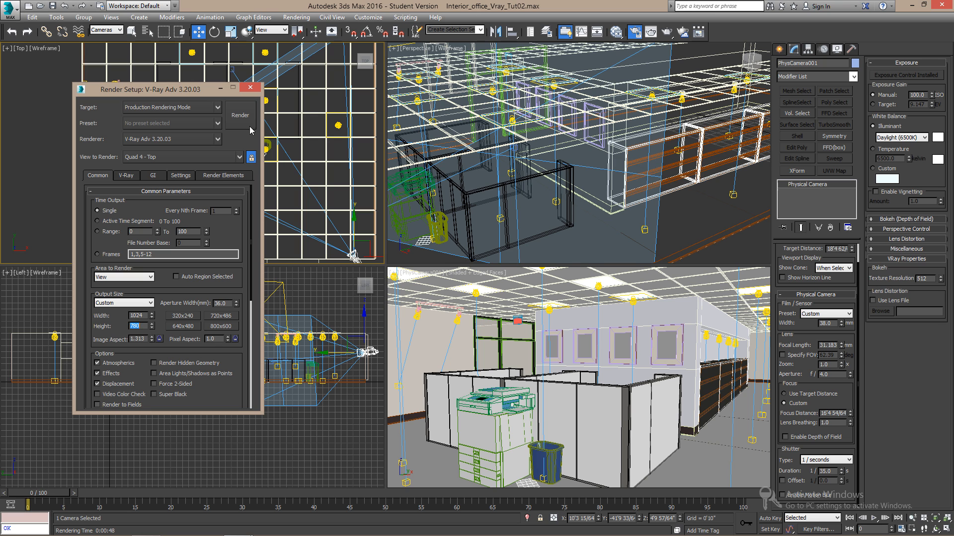
pyautogui.click(240, 116)
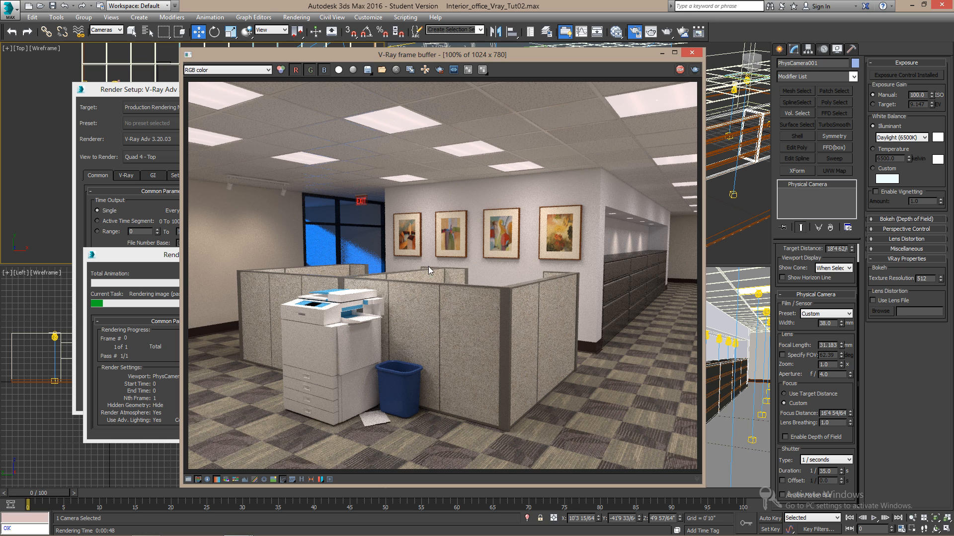
pyautogui.moveTo(471, 129)
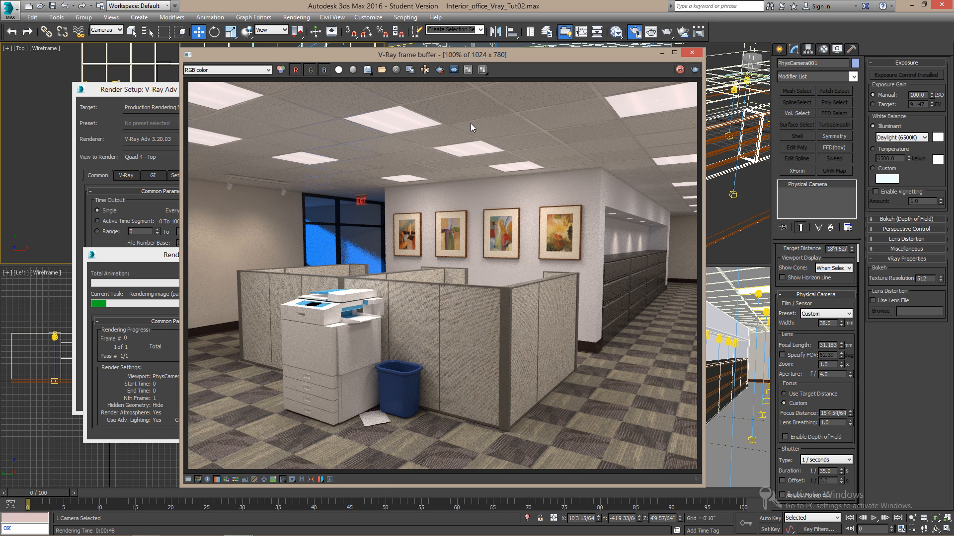
pyautogui.click(467, 70)
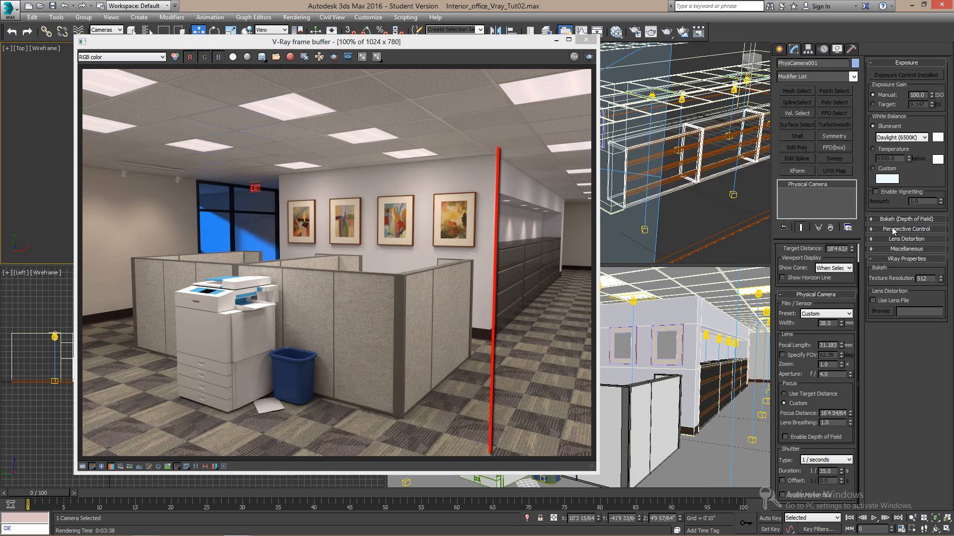
# - Enable Auto Vertical Tilt Correction under the camera's Perspective Control and re-render
pyautogui.click(906, 228)
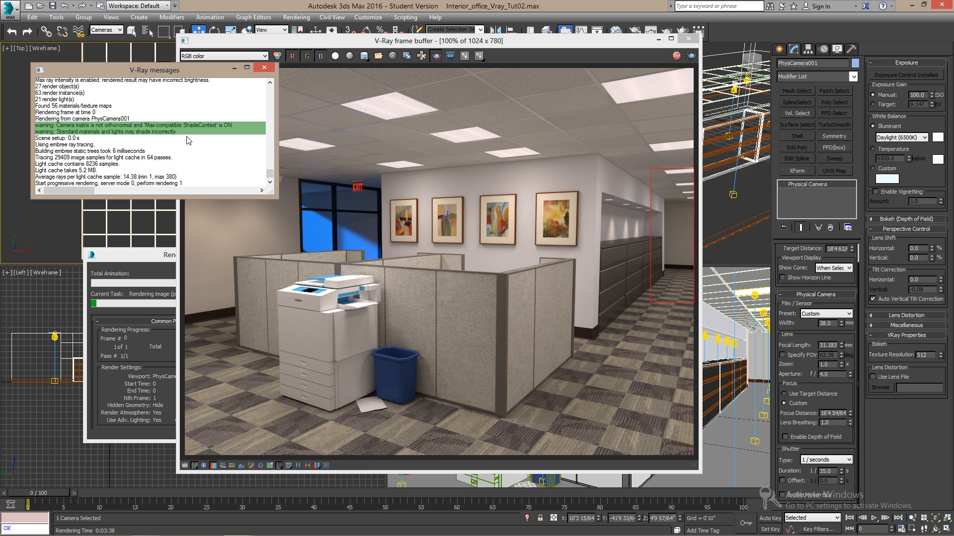
pyautogui.moveTo(164, 135)
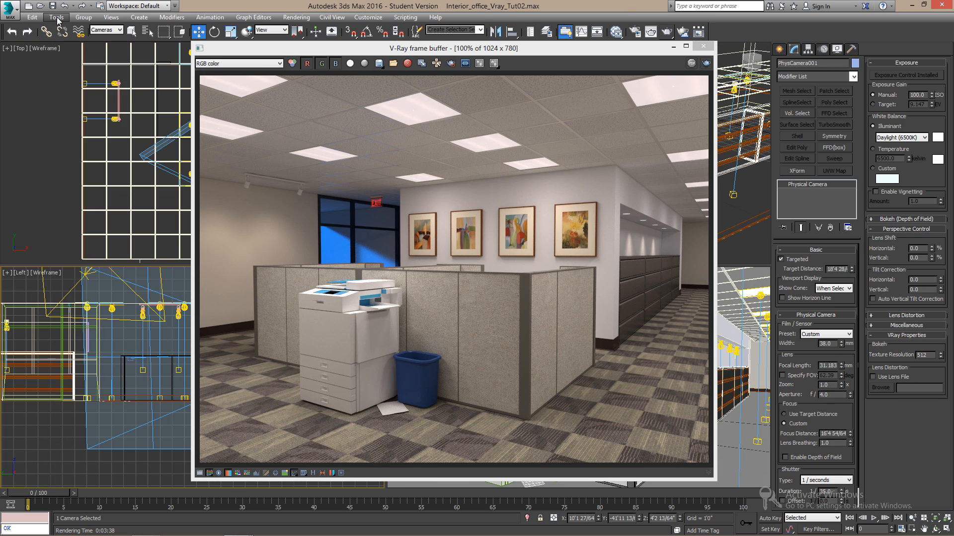
# - Show the V-Ray Light Lister from Tools and browse the IES light name dropdown
pyautogui.click(55, 17)
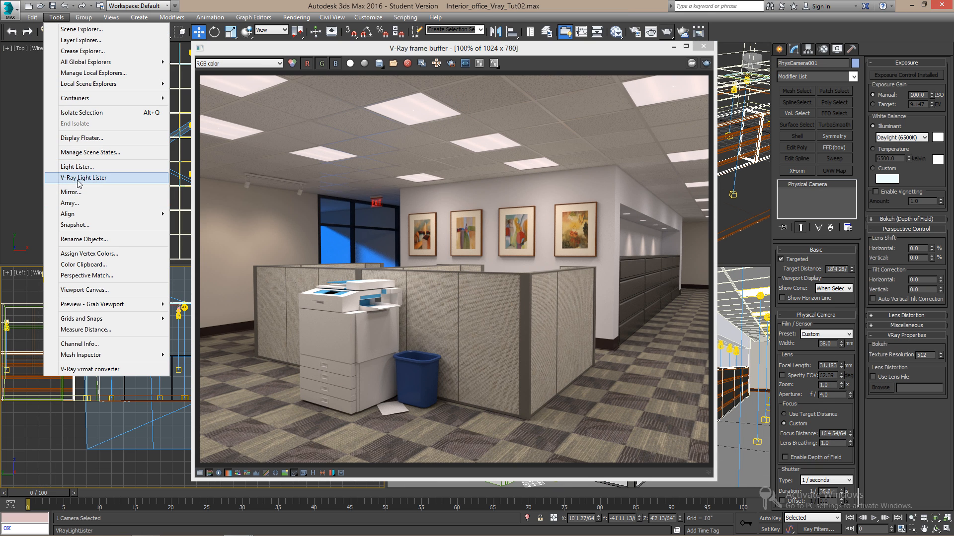
pyautogui.click(84, 178)
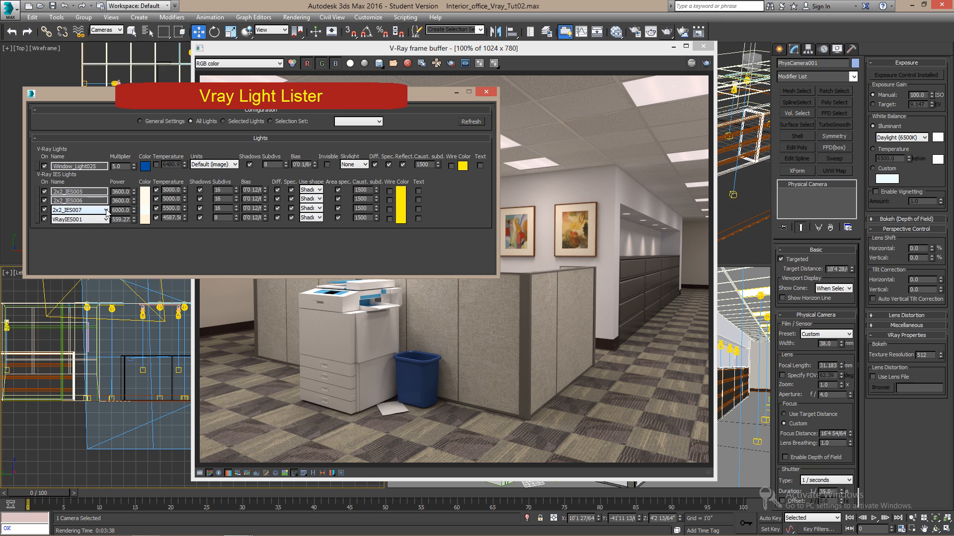
pyautogui.click(103, 210)
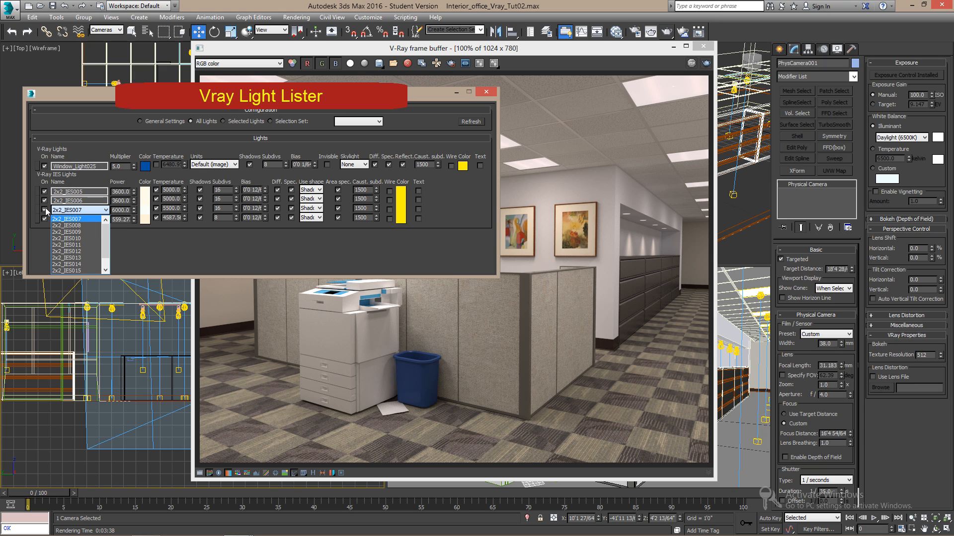
pyautogui.click(73, 220)
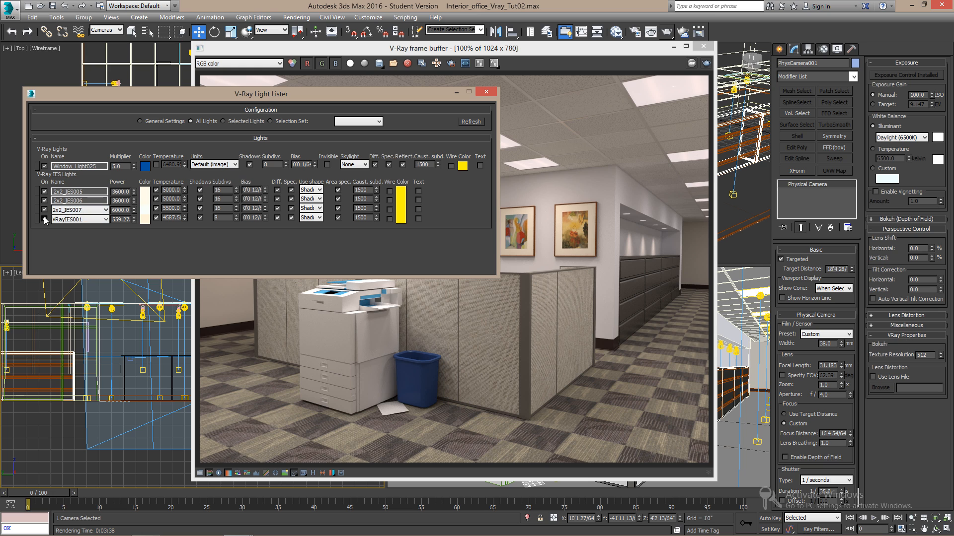
pyautogui.click(44, 218)
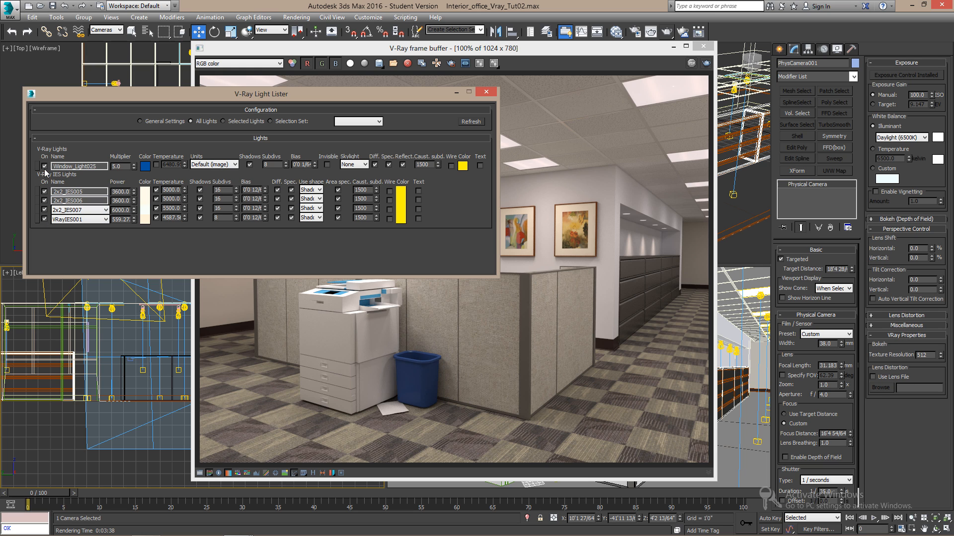